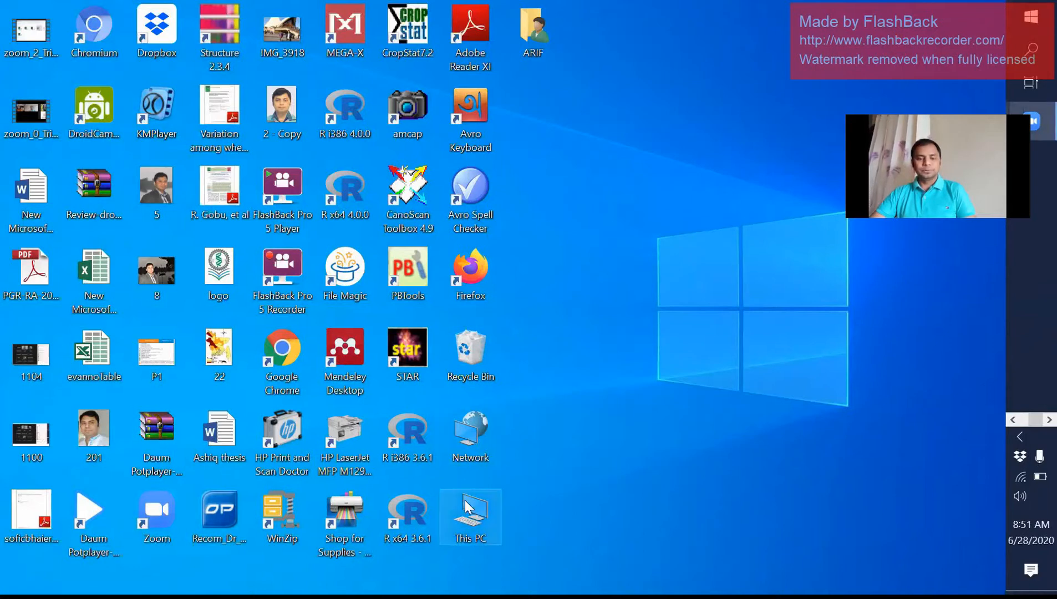
Browse from This PC to Analysis (E:) > RStudio > Data folder.
double_click(469, 516)
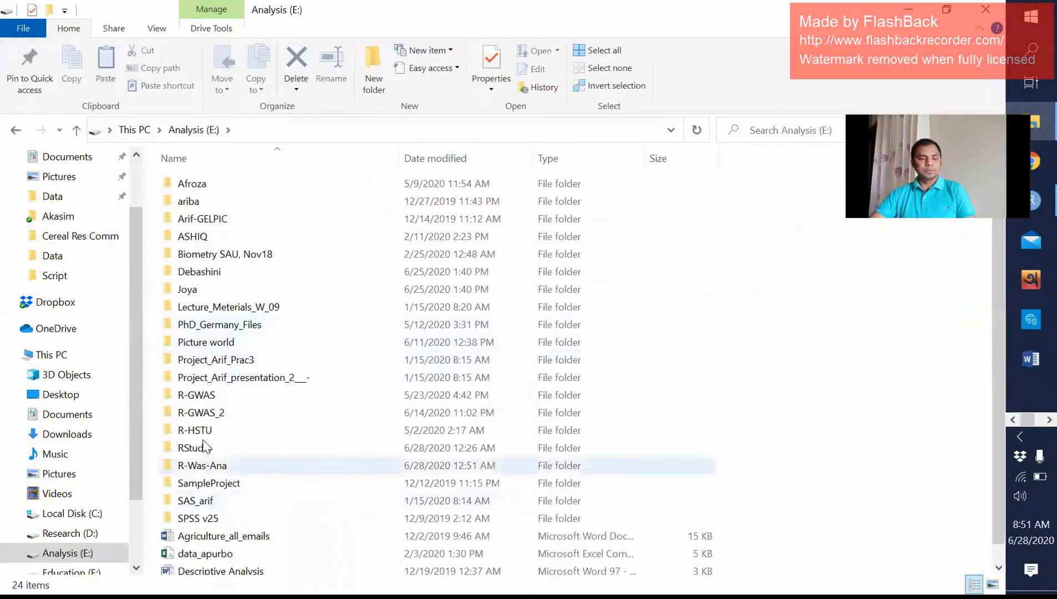
double_click(194, 446)
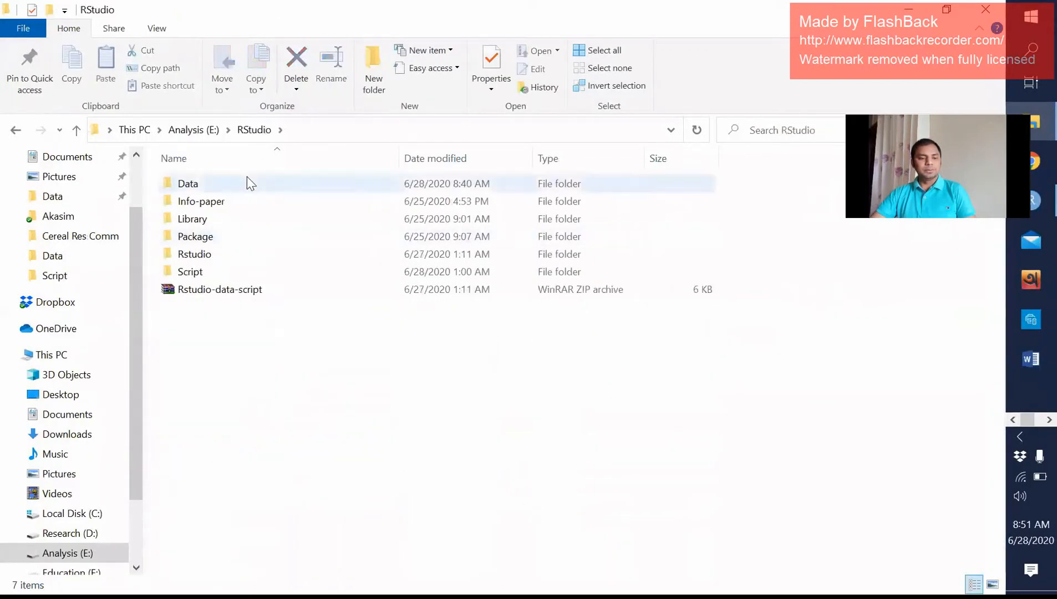
double_click(188, 185)
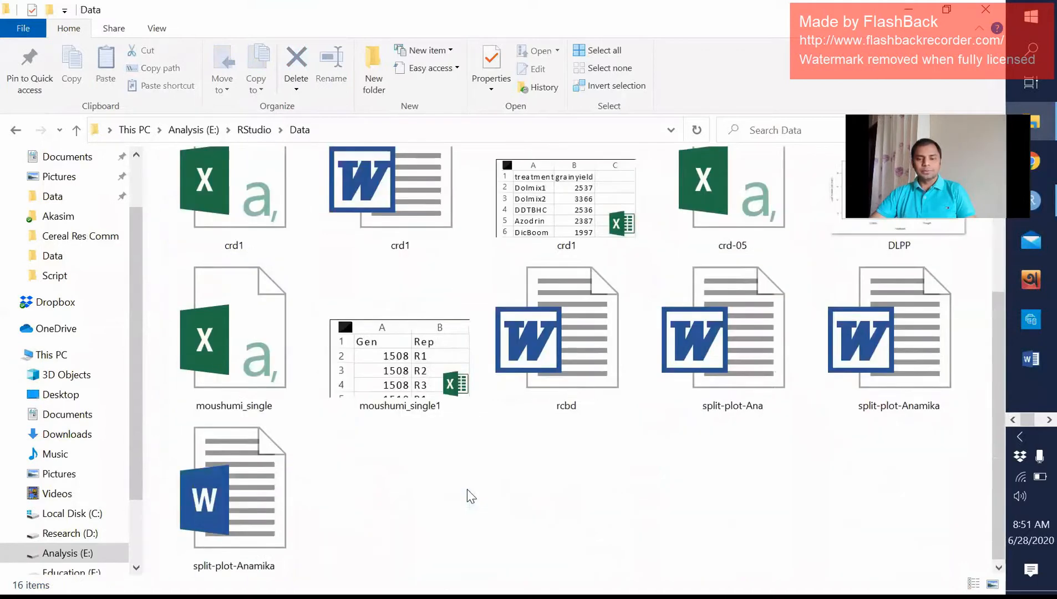
mouse_move(434, 492)
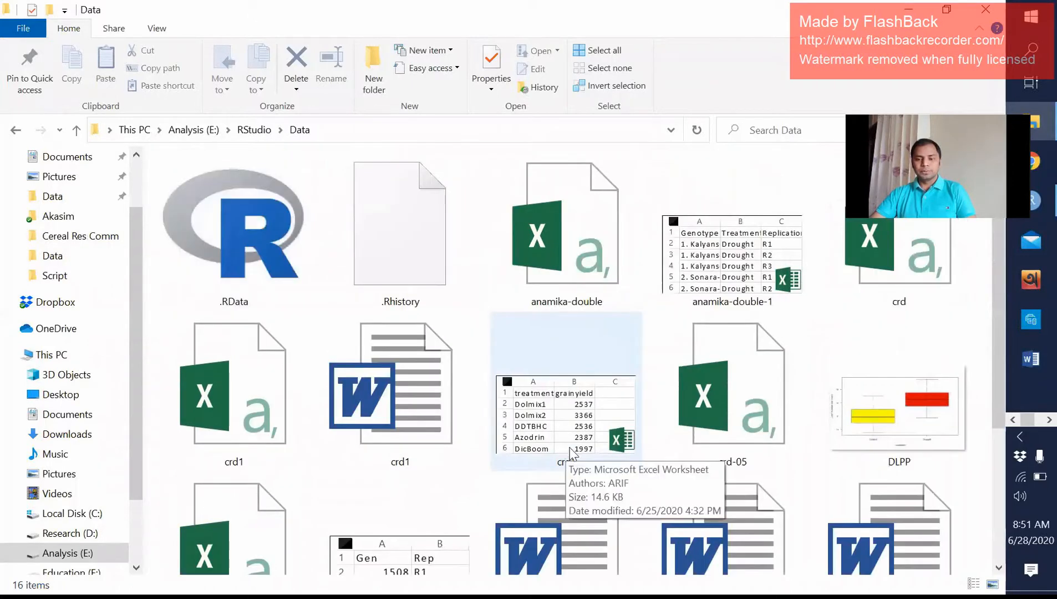
scroll(down, 3)
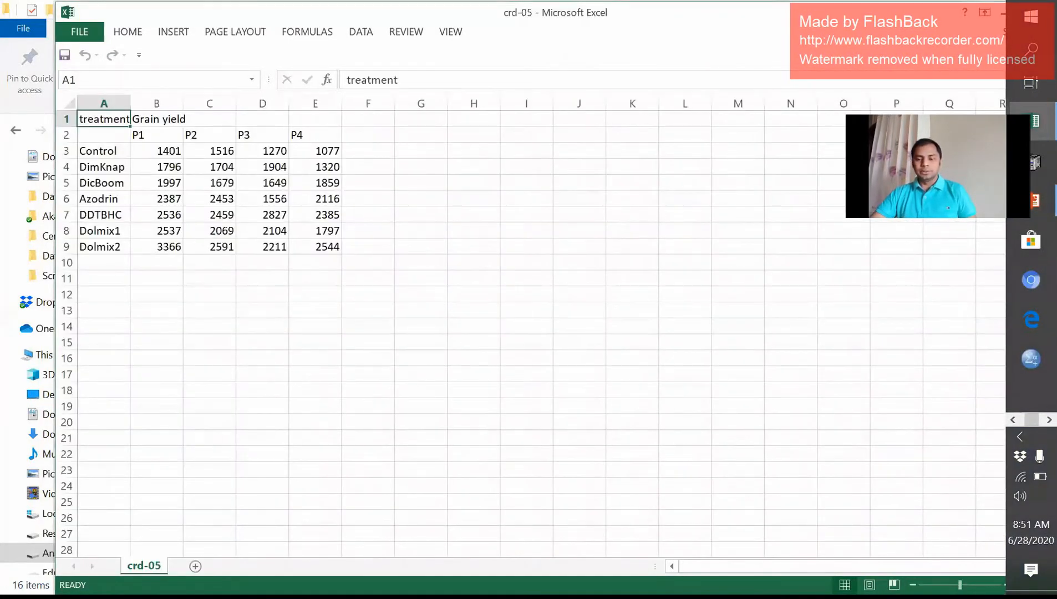
mouse_move(943, 261)
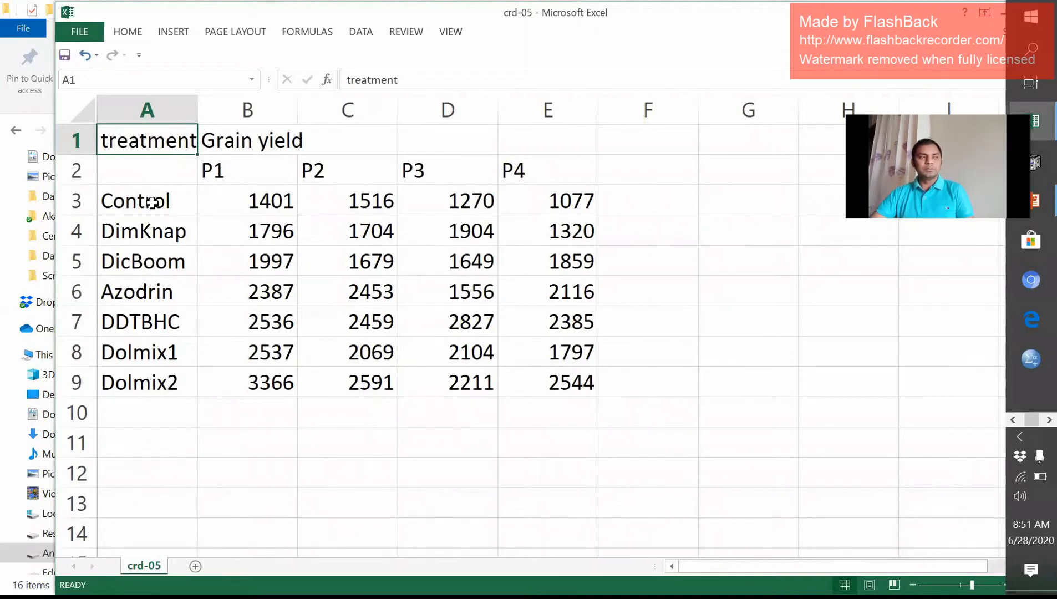
mouse_move(135, 375)
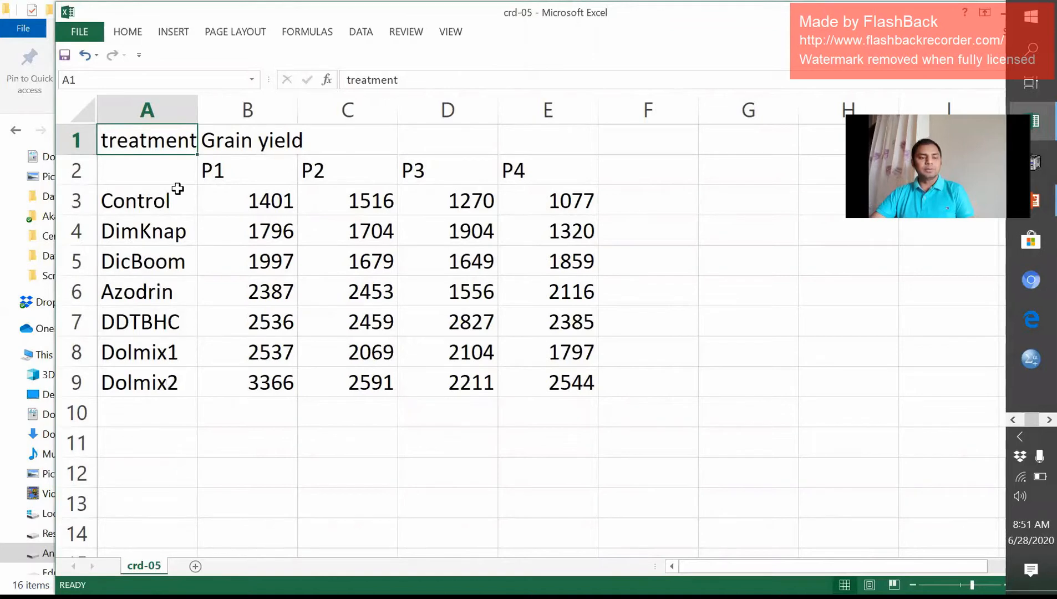
mouse_move(206, 324)
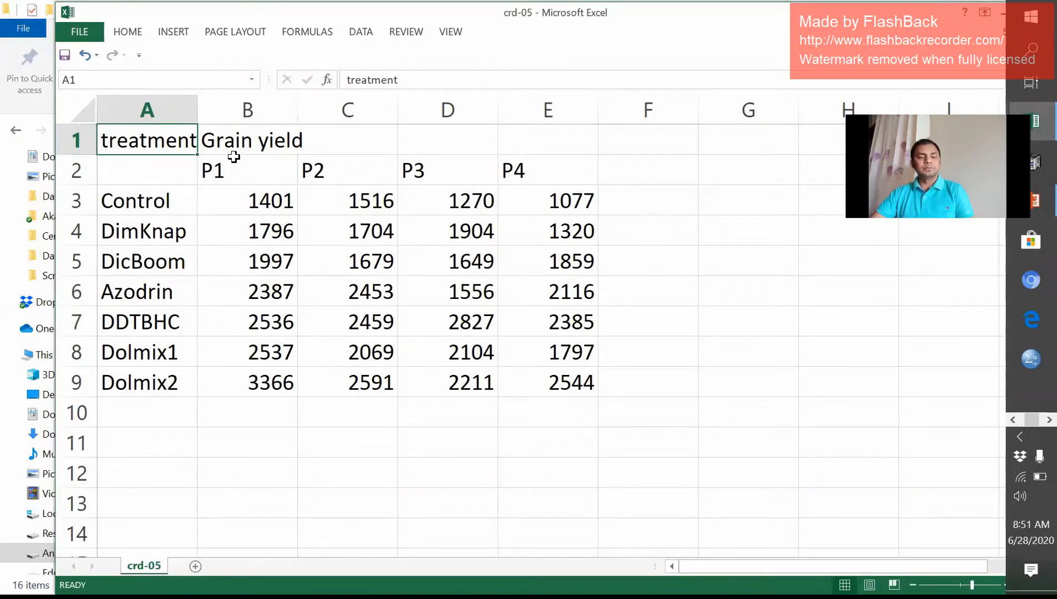
mouse_move(347, 228)
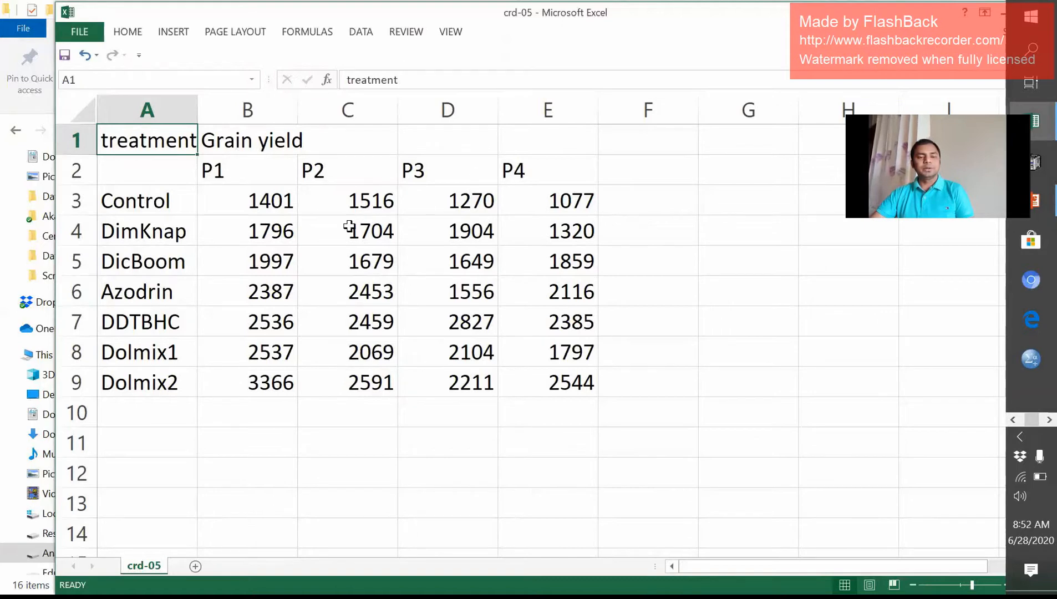
mouse_move(230, 187)
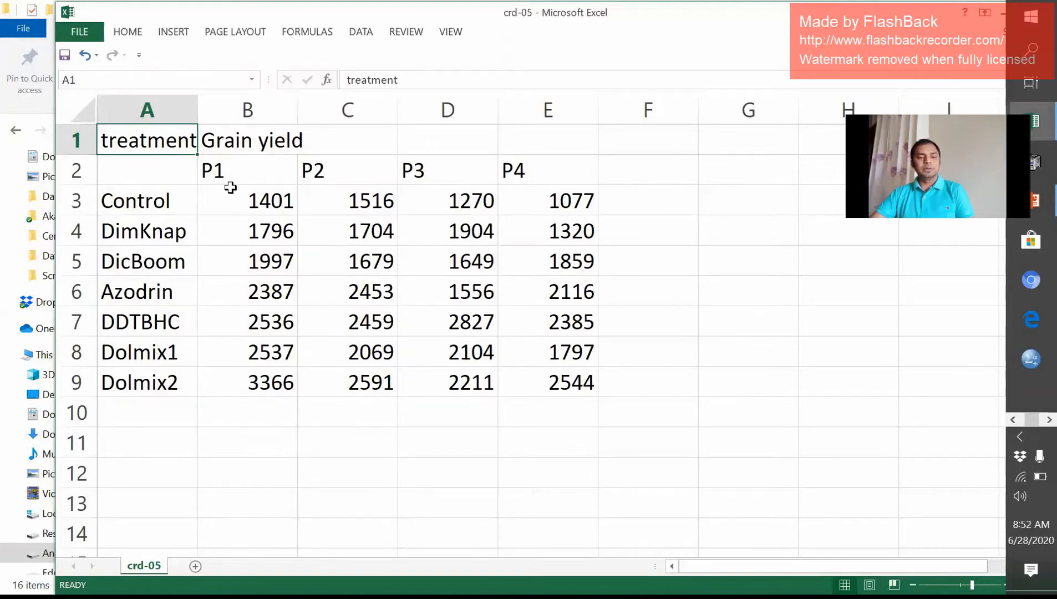
mouse_move(268, 181)
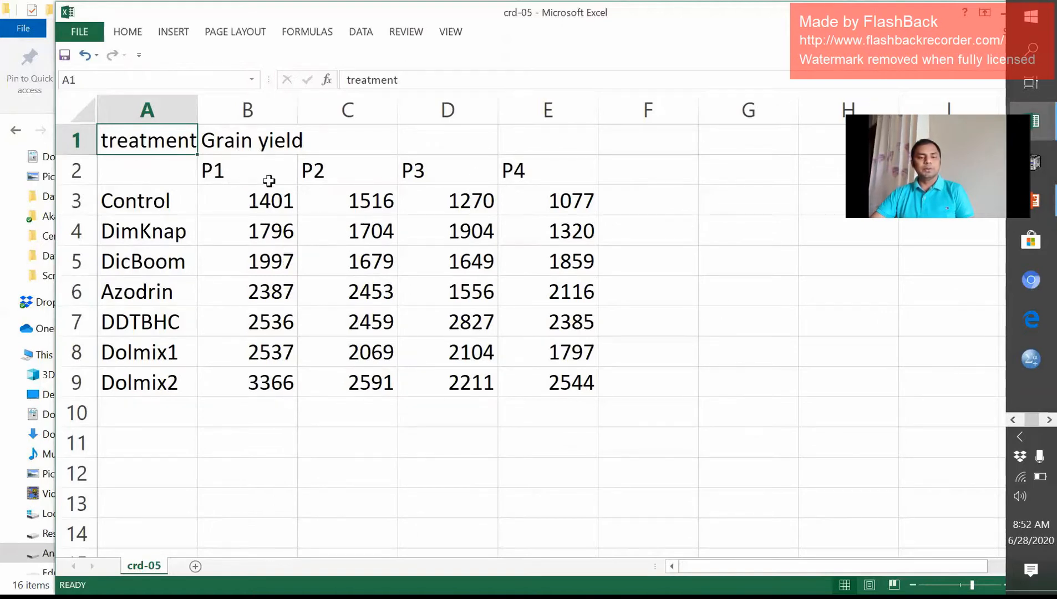
mouse_move(536, 191)
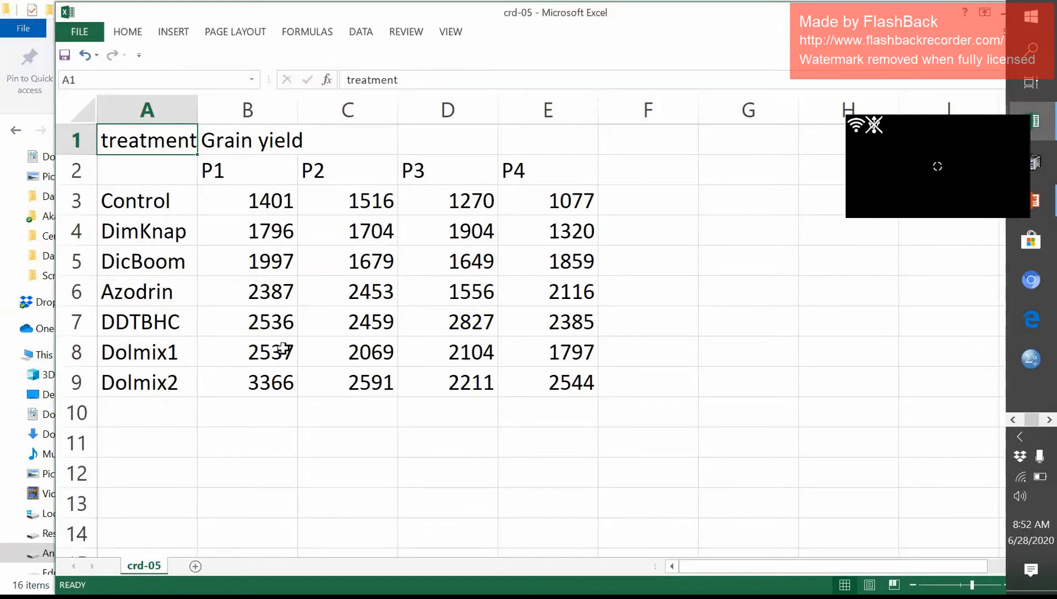
mouse_move(356, 334)
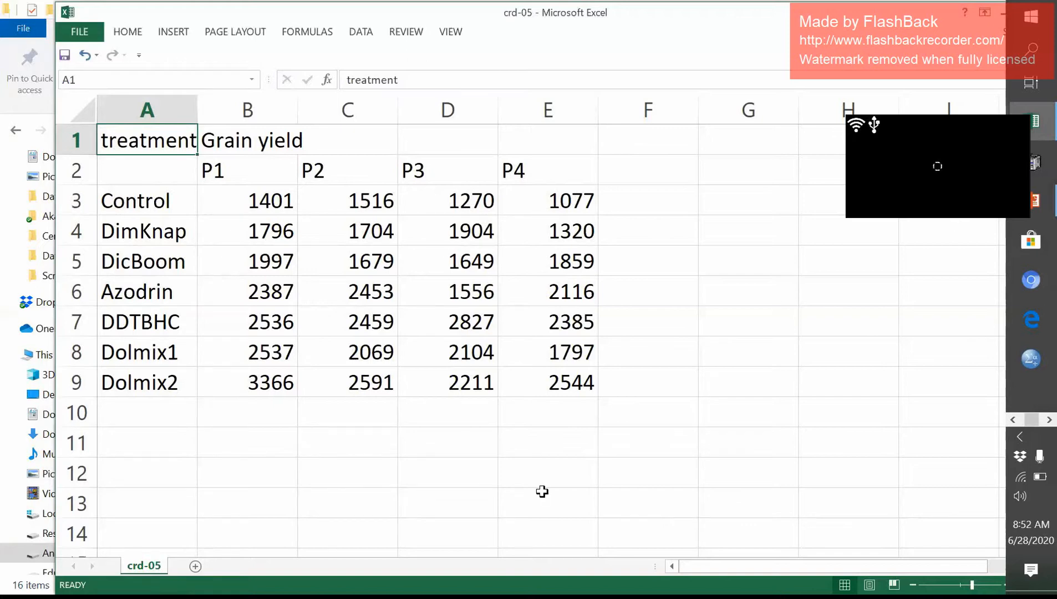
mouse_move(954, 281)
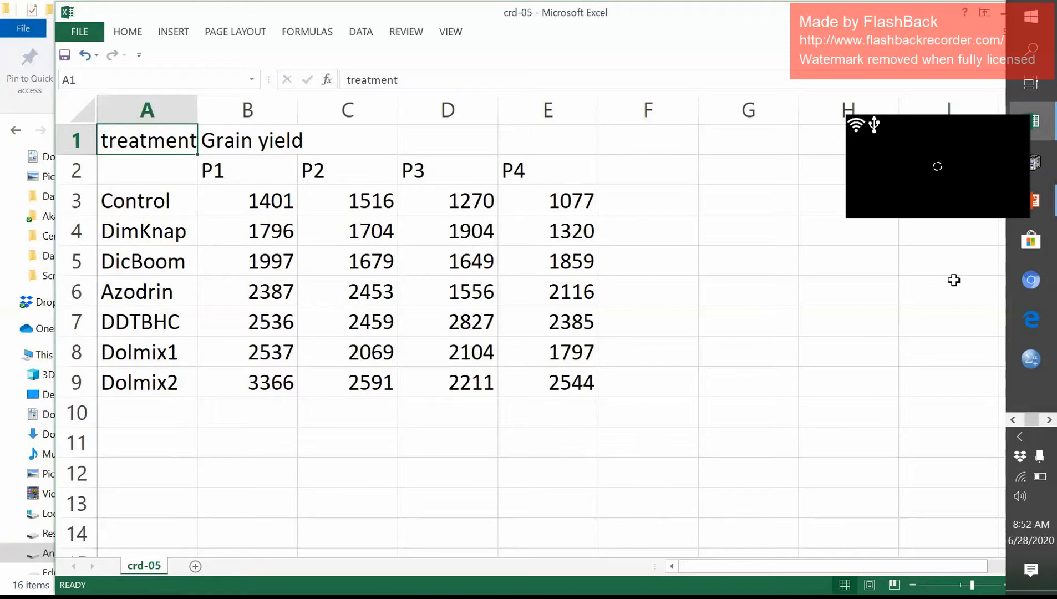
mouse_move(771, 349)
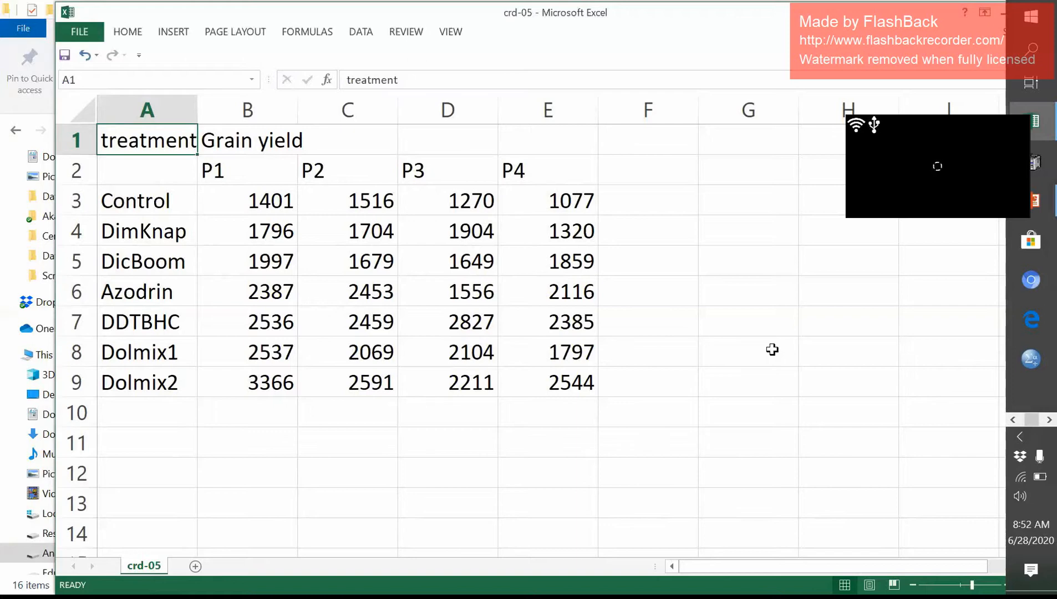
mouse_move(804, 241)
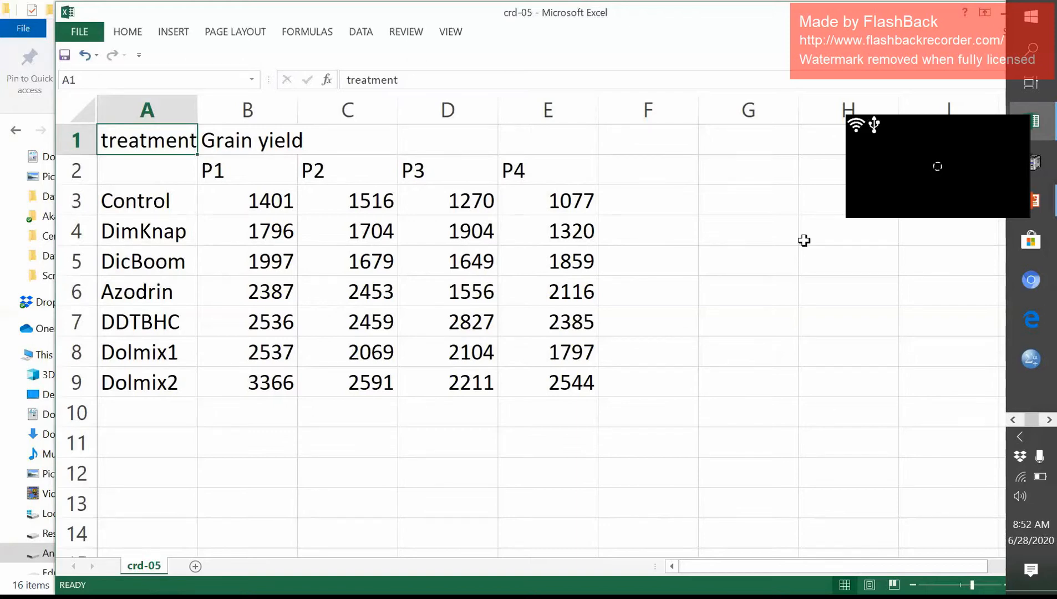
mouse_move(1011, 311)
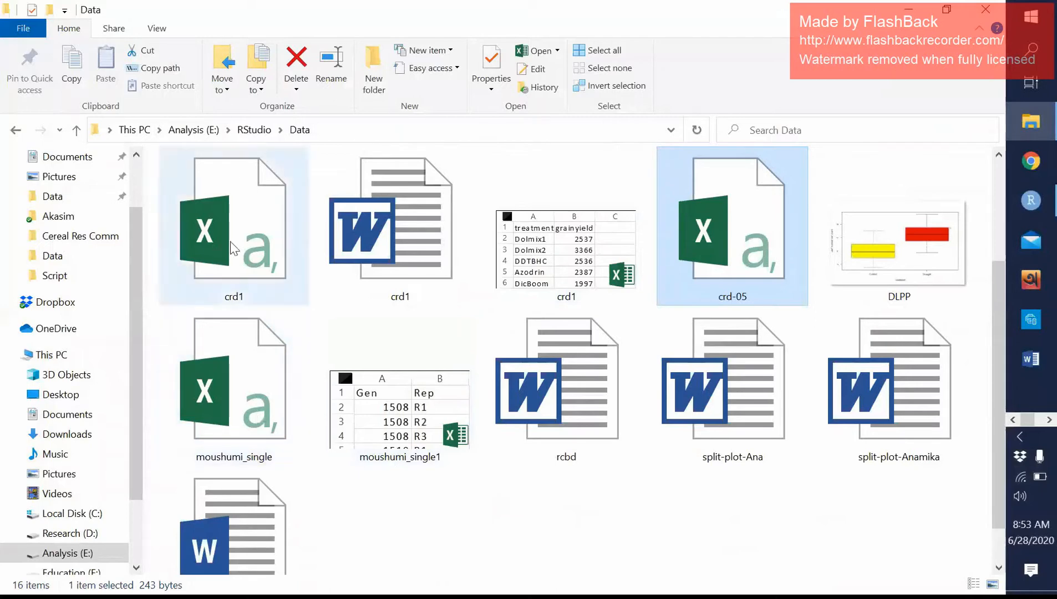
Load the crd1 workbook and scroll through its treatment and grainyield rows.
double_click(731, 225)
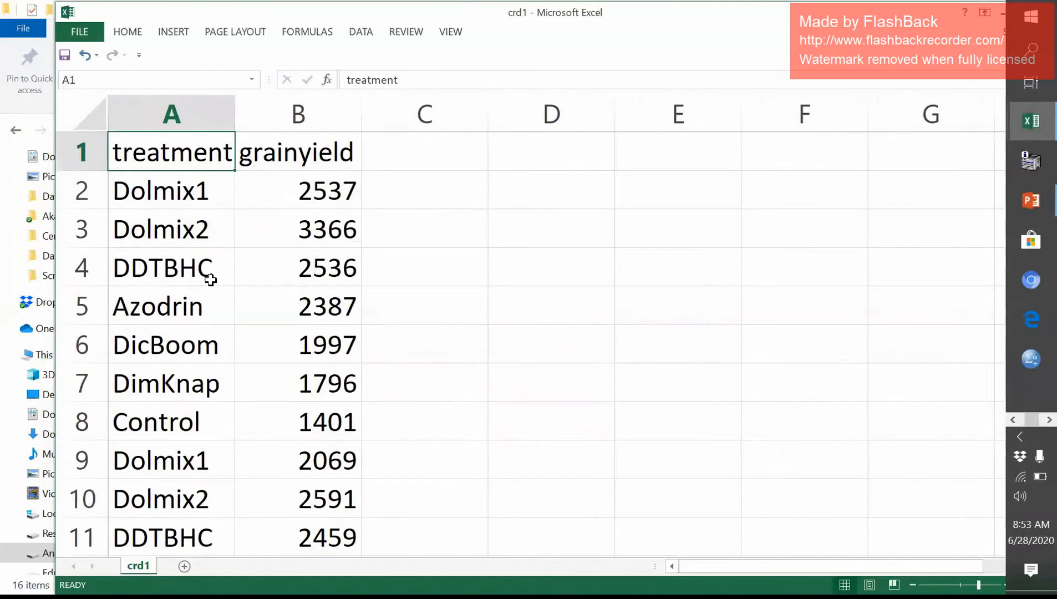
mouse_move(237, 312)
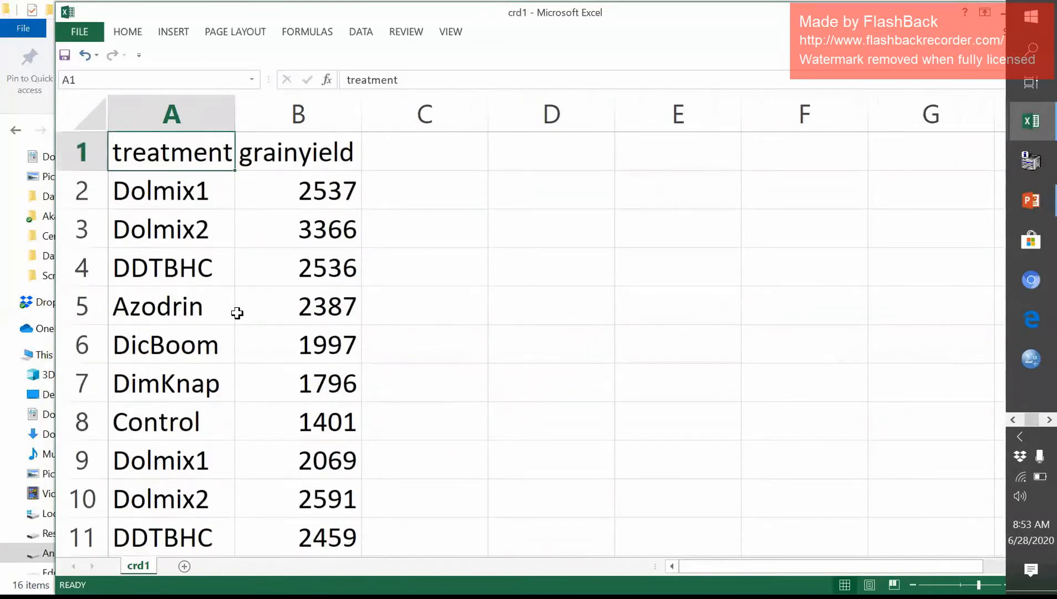
scroll(down, 3)
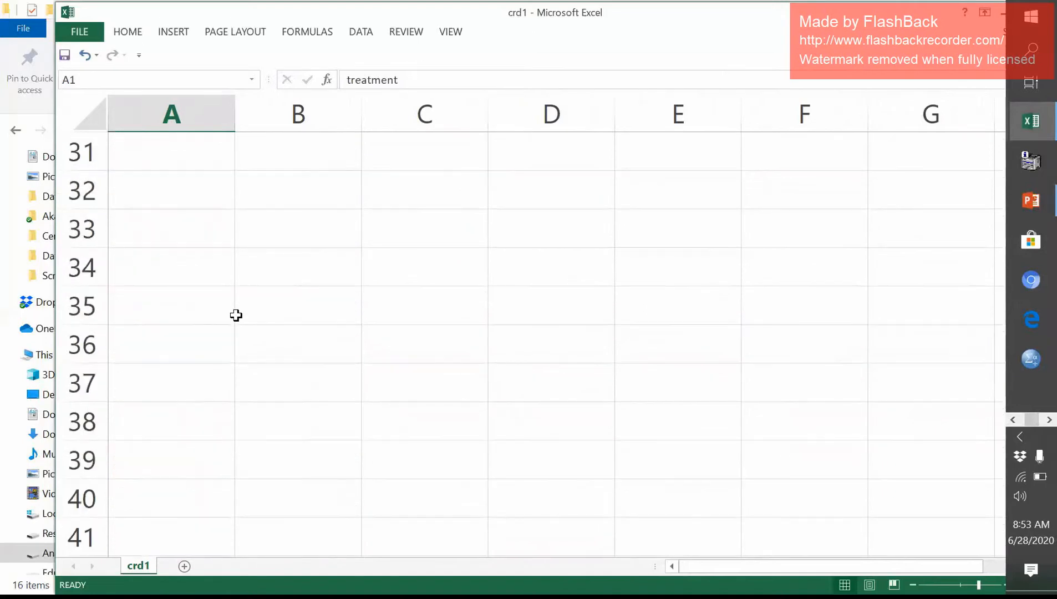
scroll(up, 3)
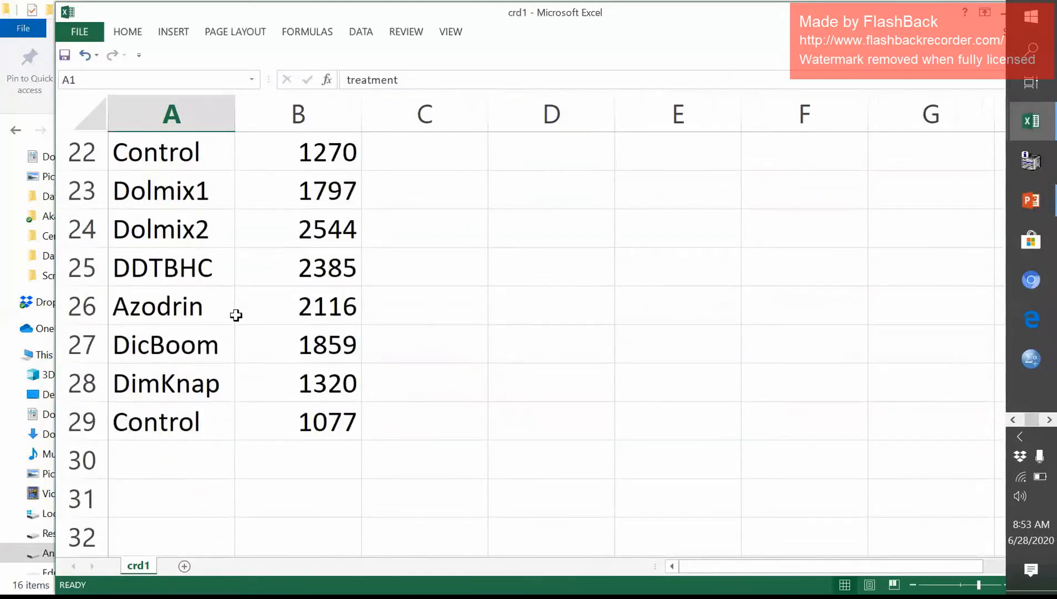
scroll(up, 3)
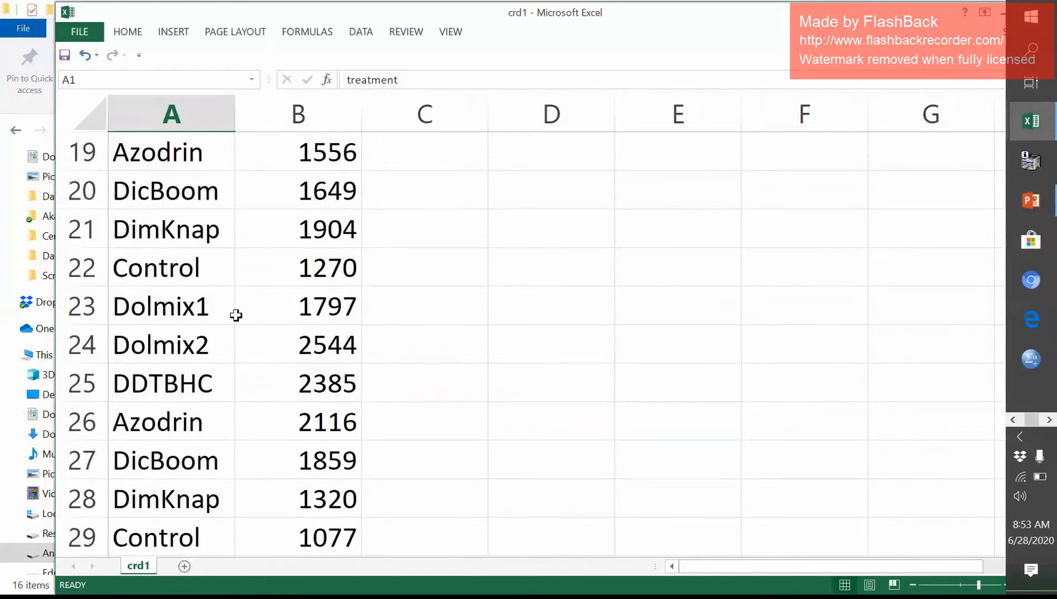
scroll(down, 3)
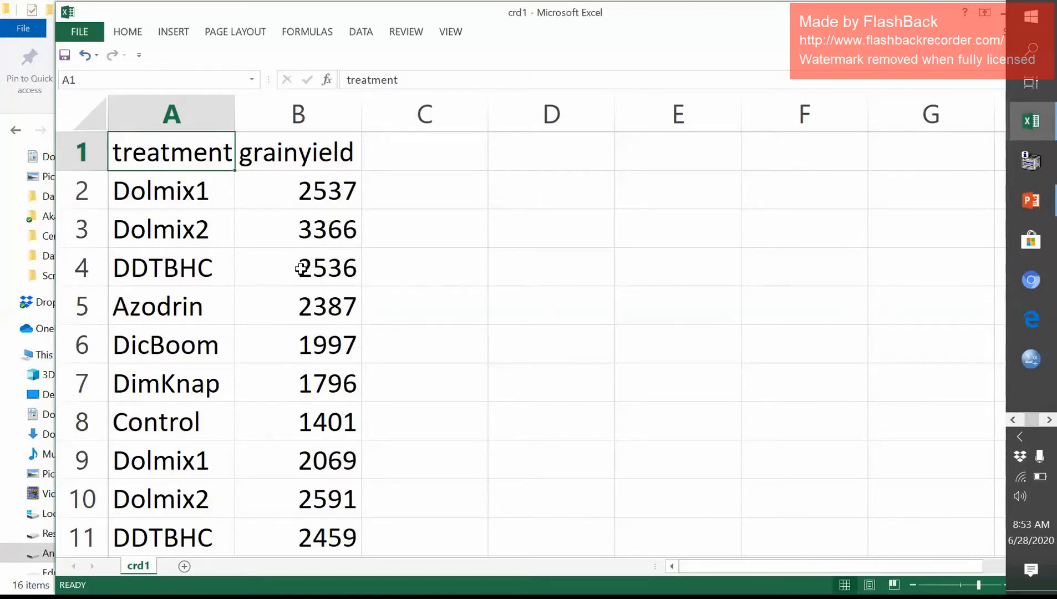
Inspect the first grainyield value, 2537, and review the remaining rows.
scroll(down, 3)
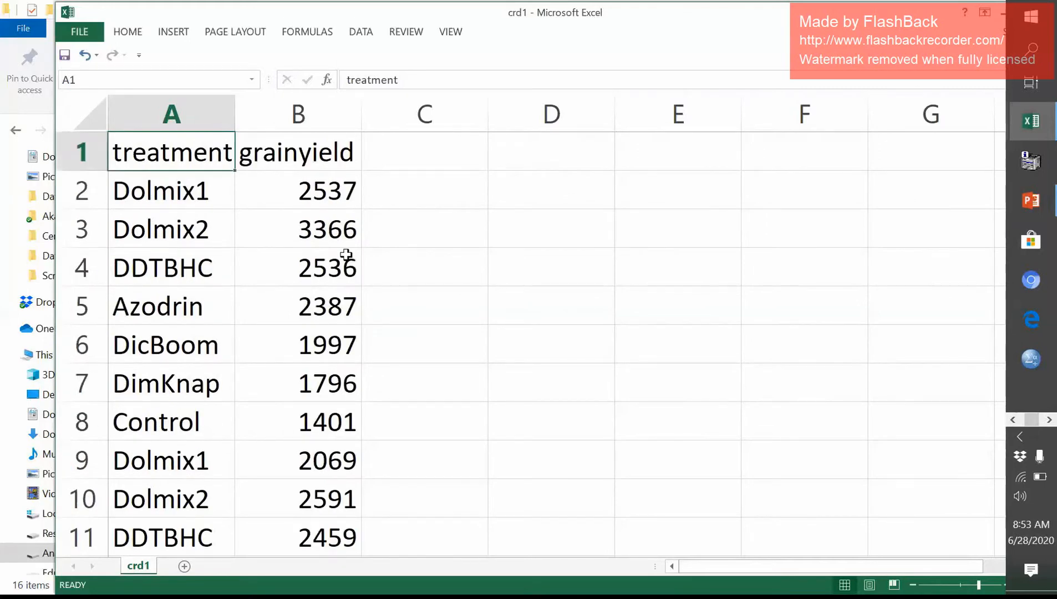
click(297, 191)
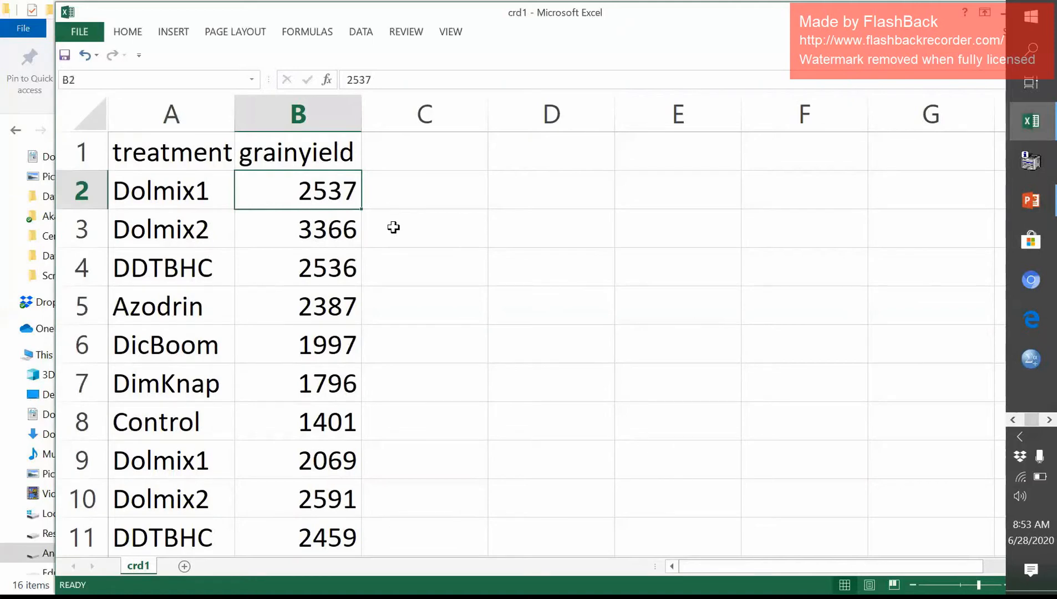
mouse_move(379, 213)
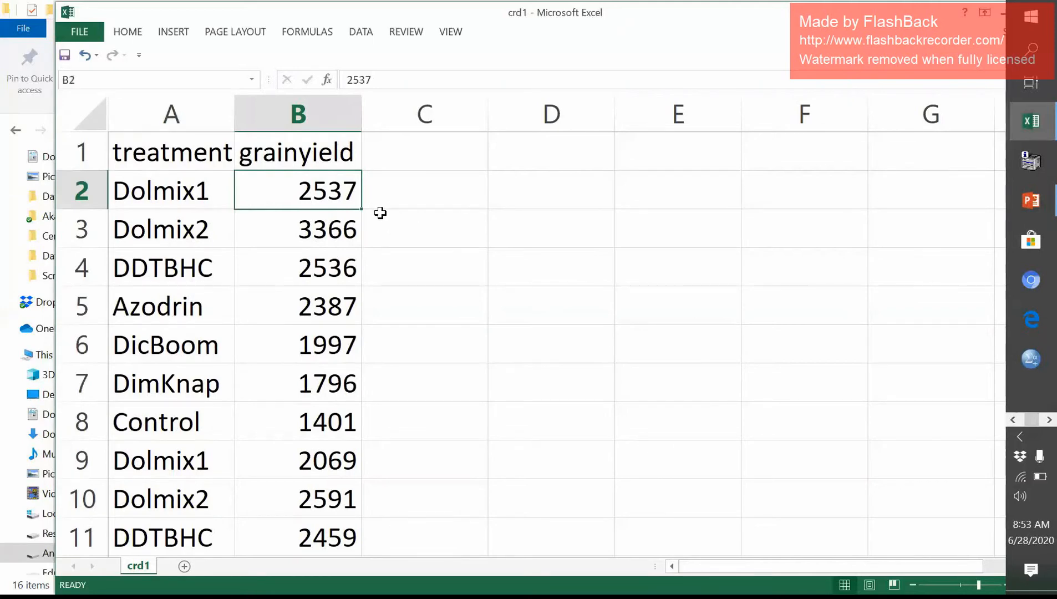
mouse_move(315, 200)
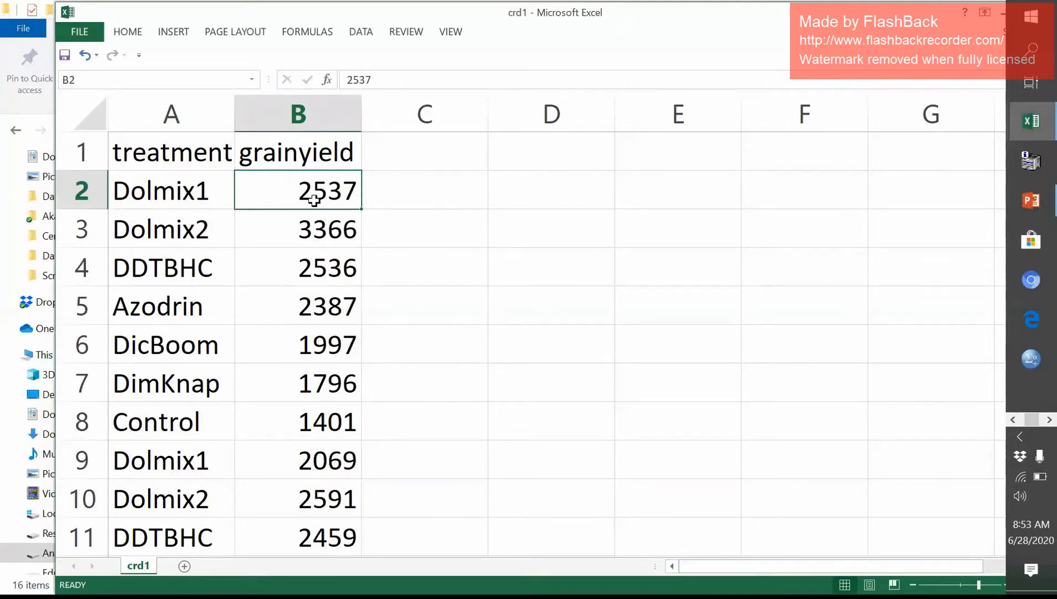
scroll(down, 3)
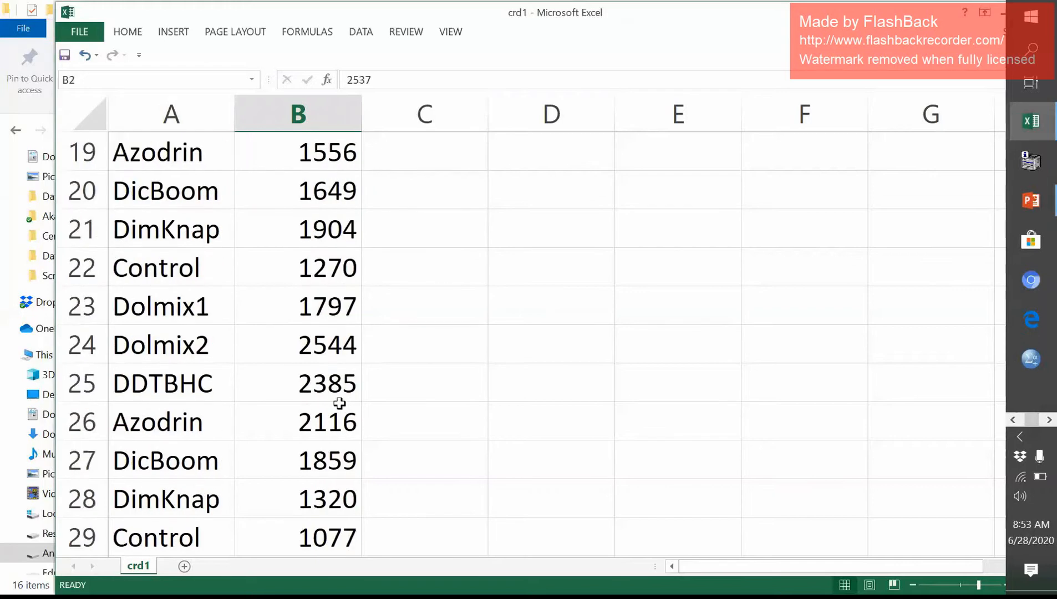
scroll(up, 3)
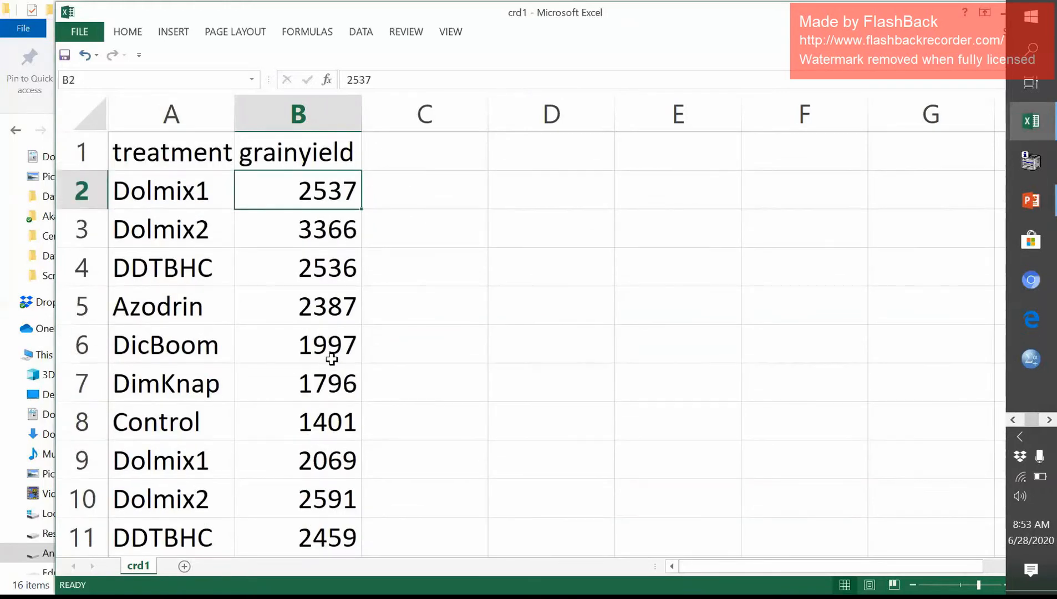
mouse_move(507, 345)
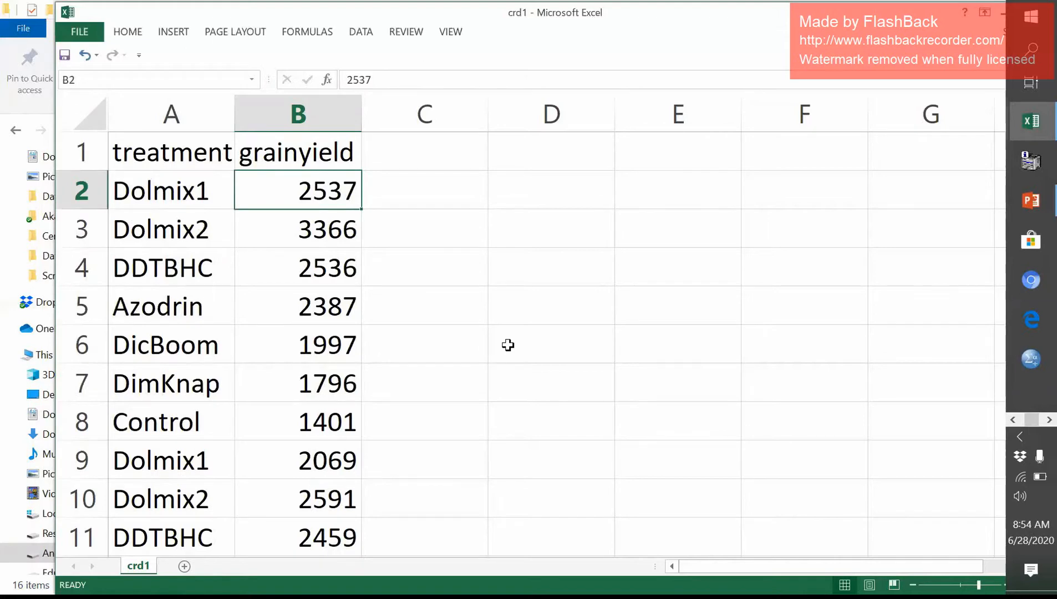
mouse_move(595, 325)
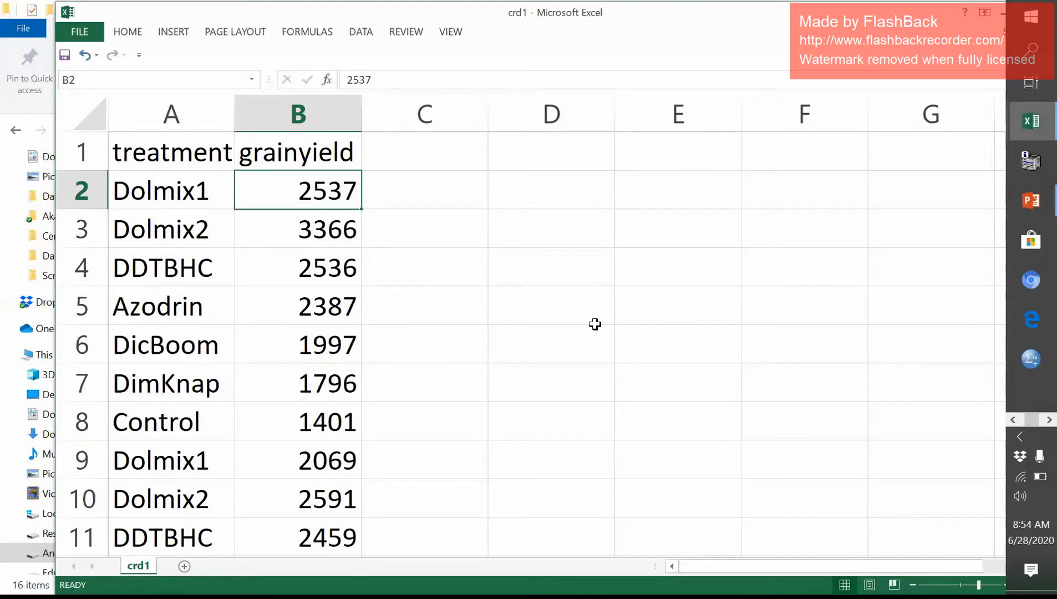
mouse_move(1002, 18)
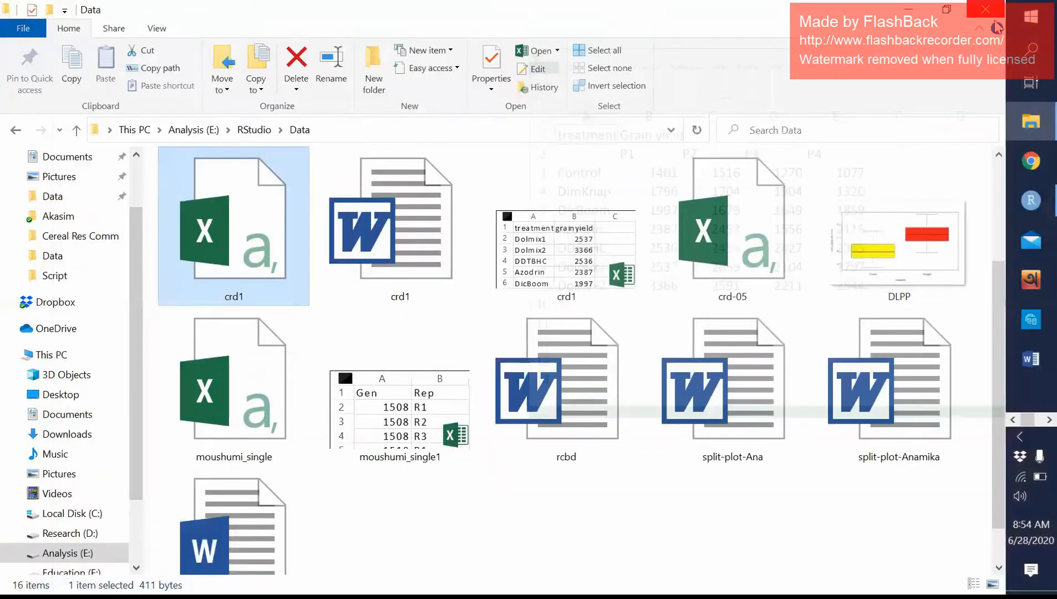
Load moushumi_single and inspect the first Gen (1508), Rep and FF values.
click(225, 386)
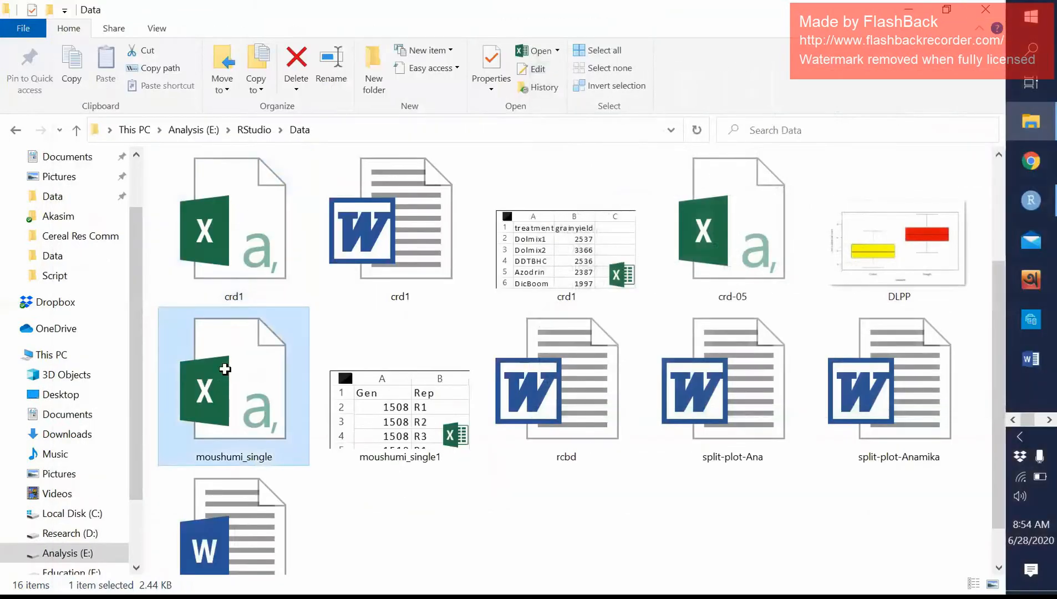
double_click(226, 370)
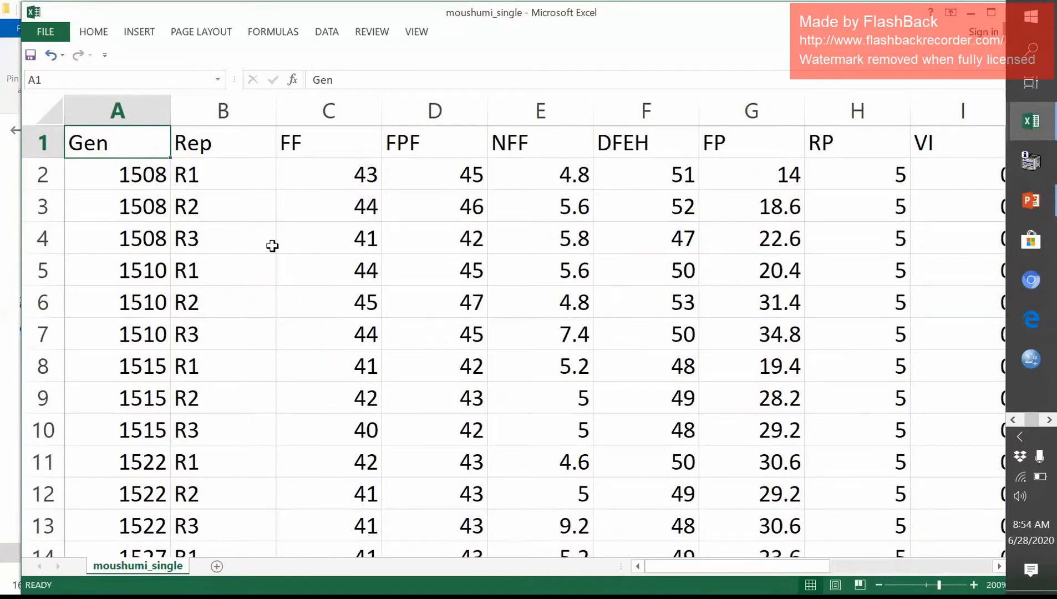
mouse_move(86, 137)
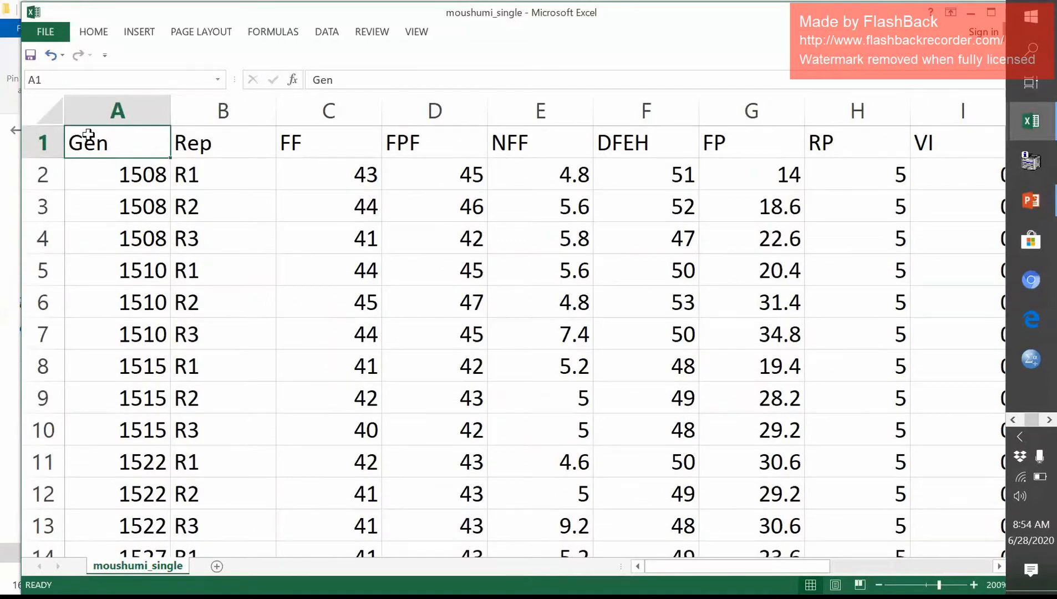
mouse_move(143, 177)
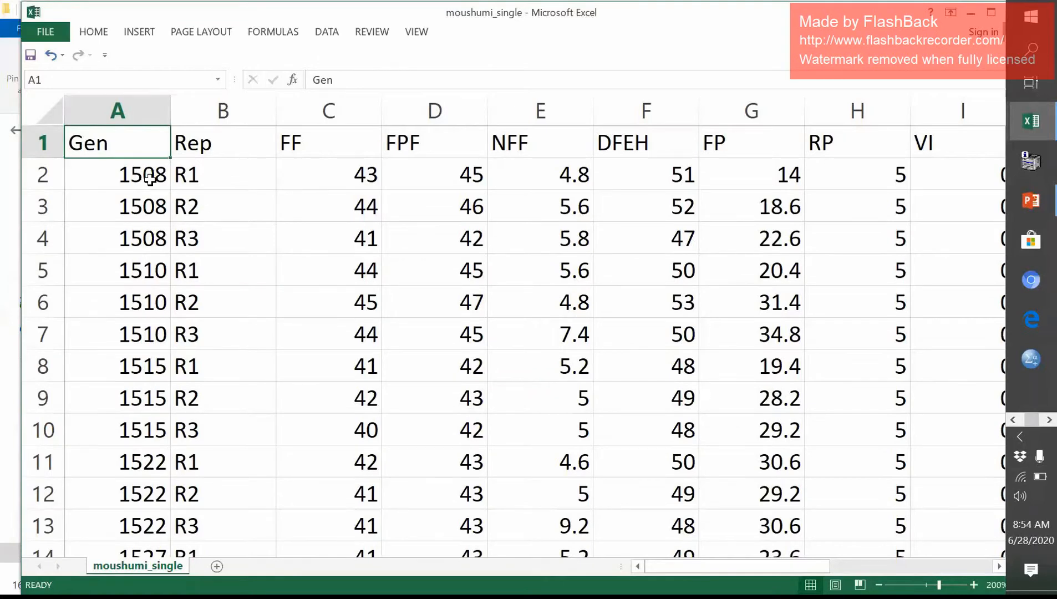
click(142, 175)
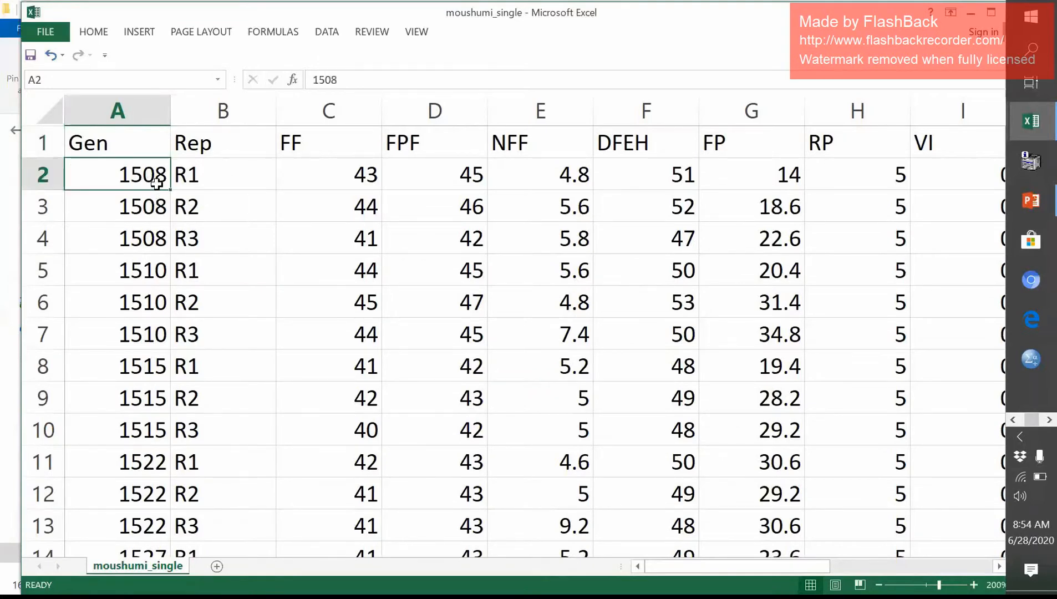
mouse_move(160, 191)
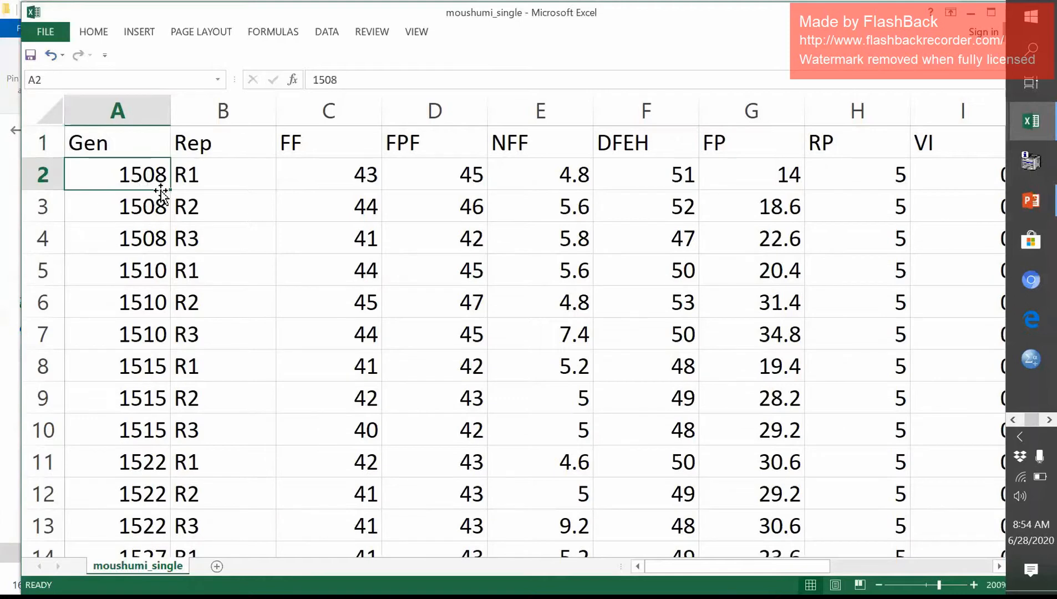
mouse_move(224, 173)
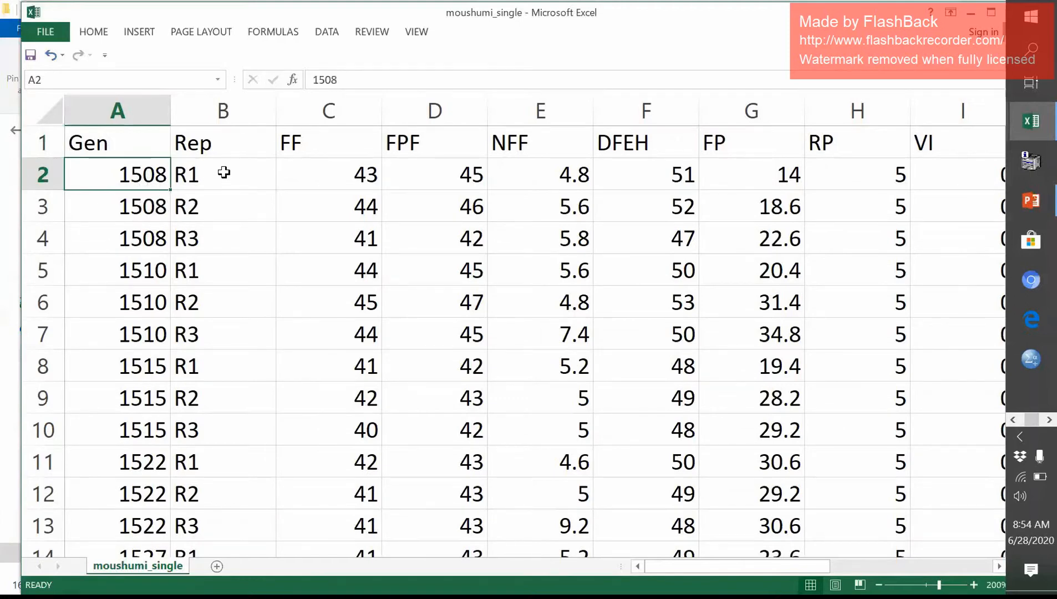
mouse_move(232, 176)
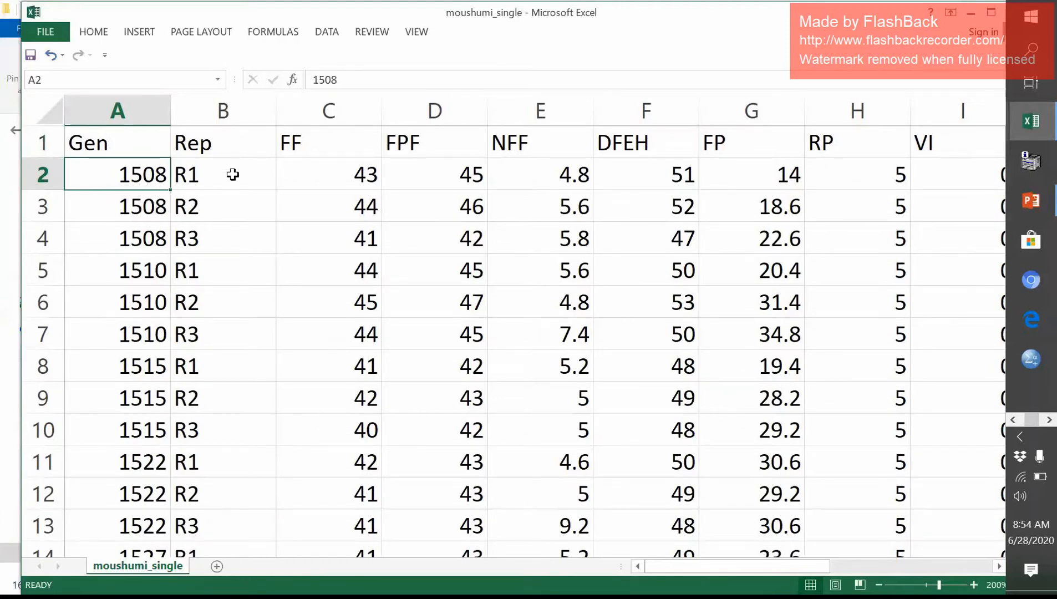
click(222, 207)
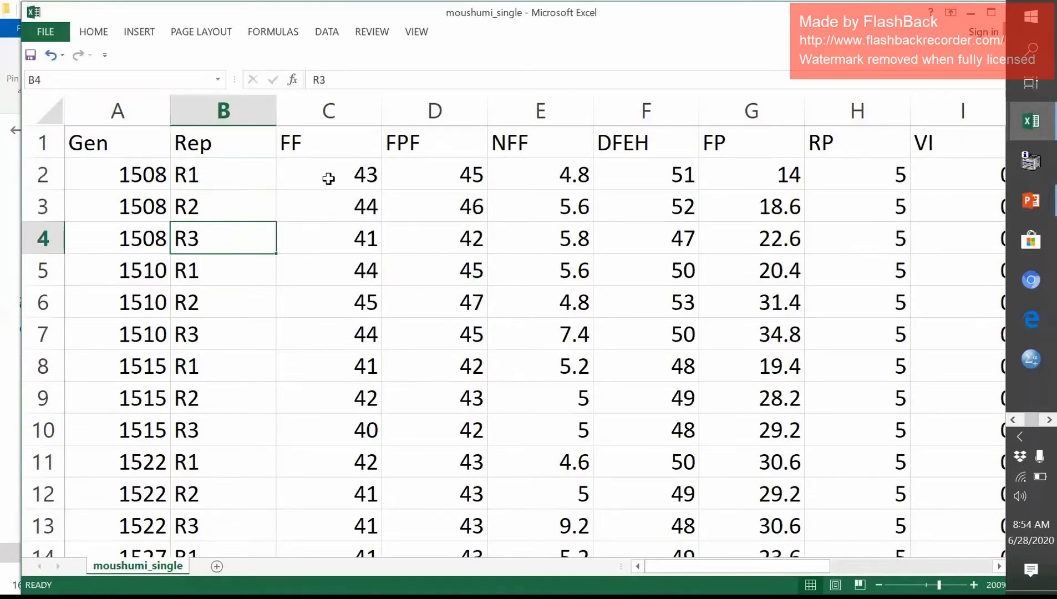
click(329, 175)
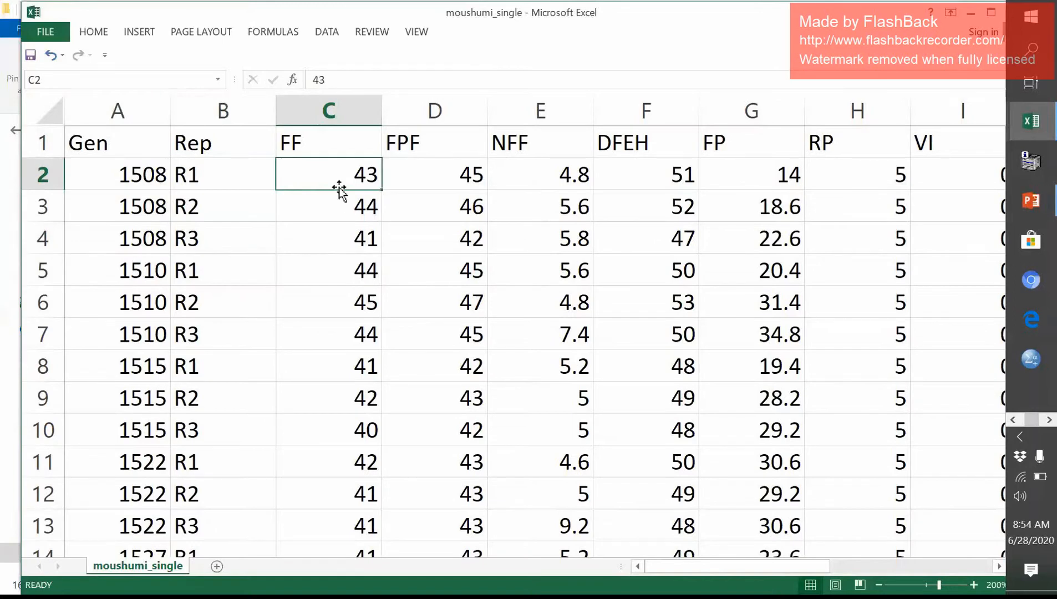
mouse_move(354, 263)
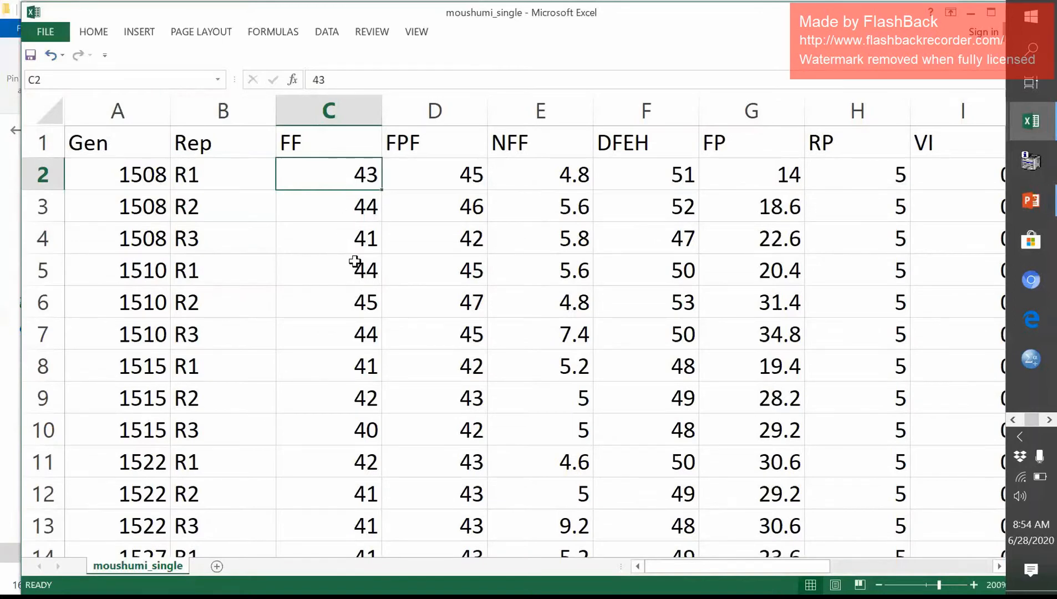
mouse_move(303, 358)
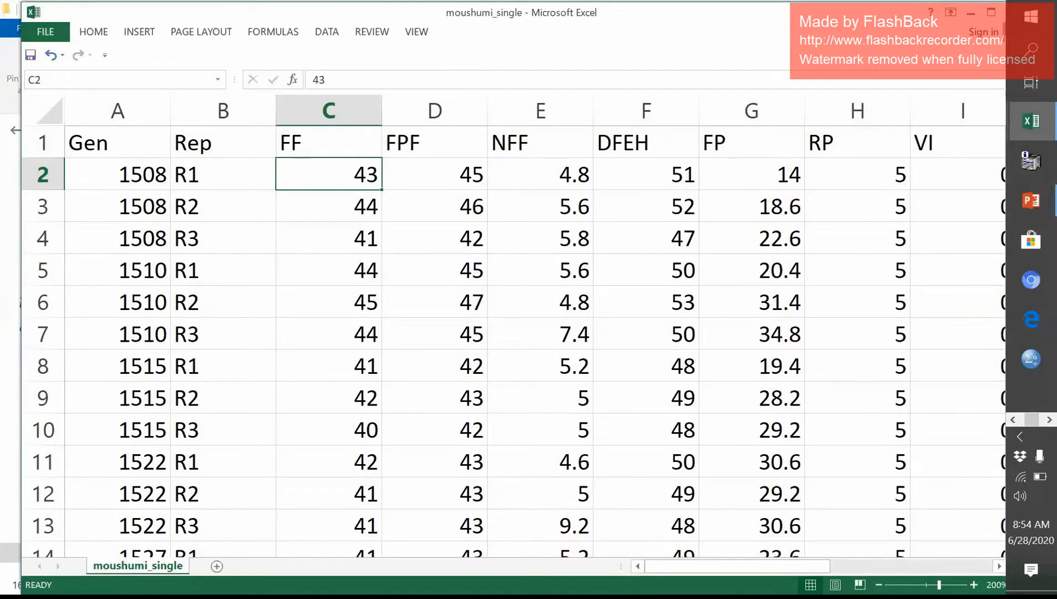
Scroll right to review the LN and DM trait columns, then return left.
scroll(right, 3)
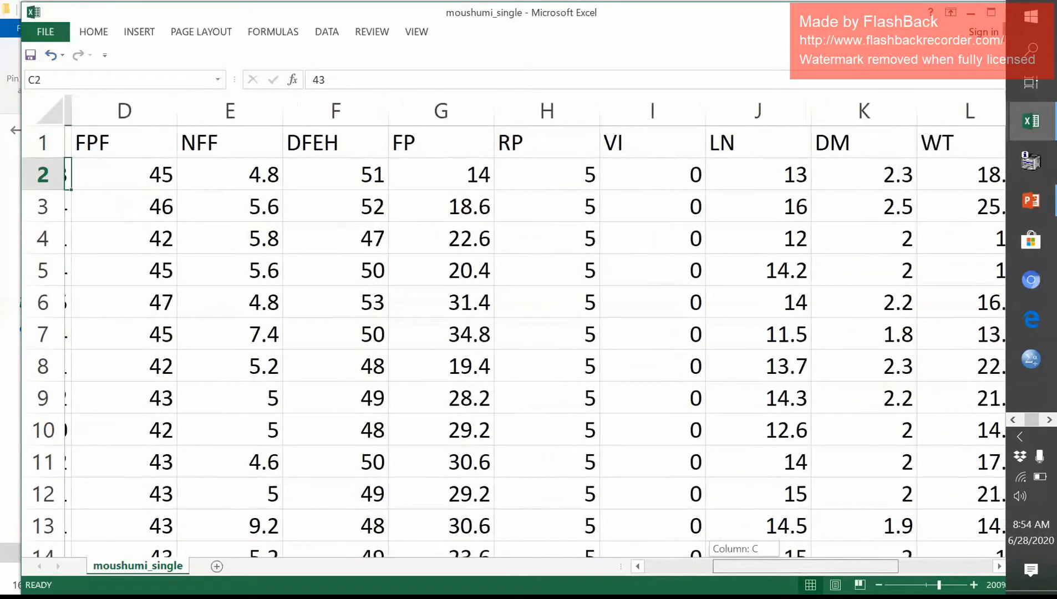
scroll(right, 3)
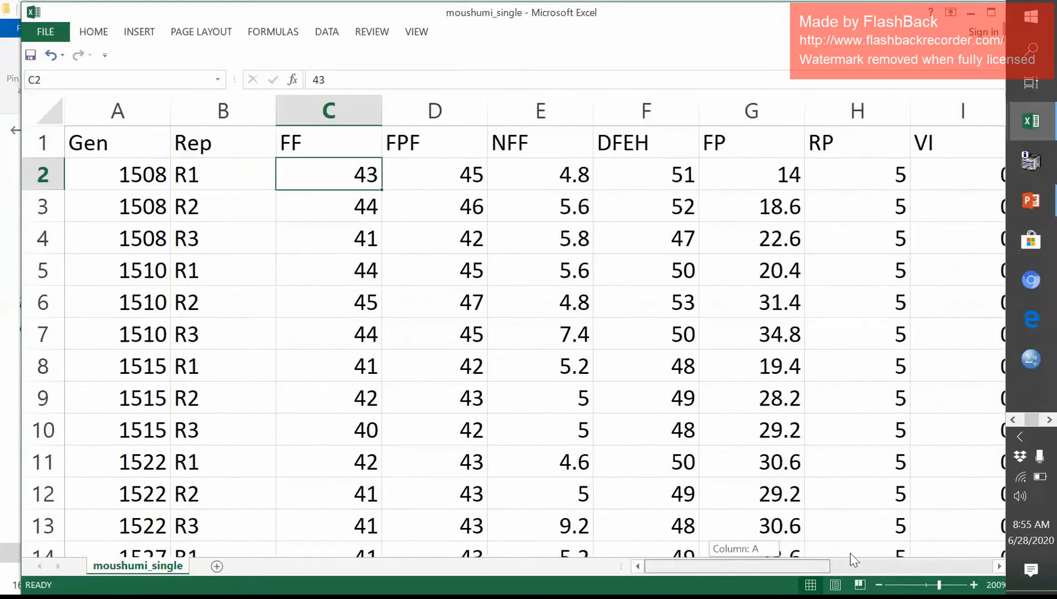
scroll(right, 3)
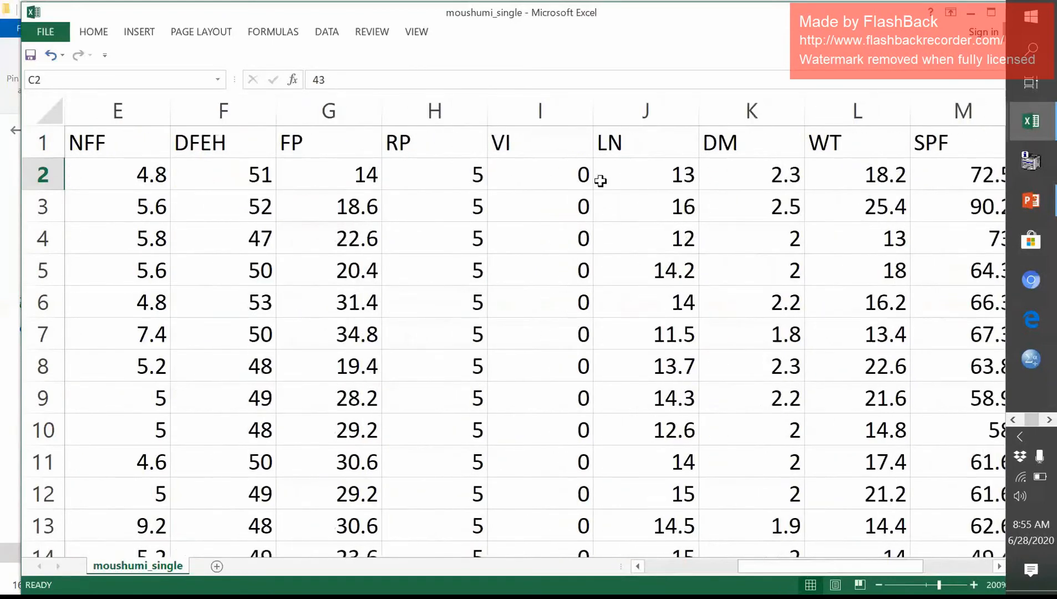
mouse_move(635, 157)
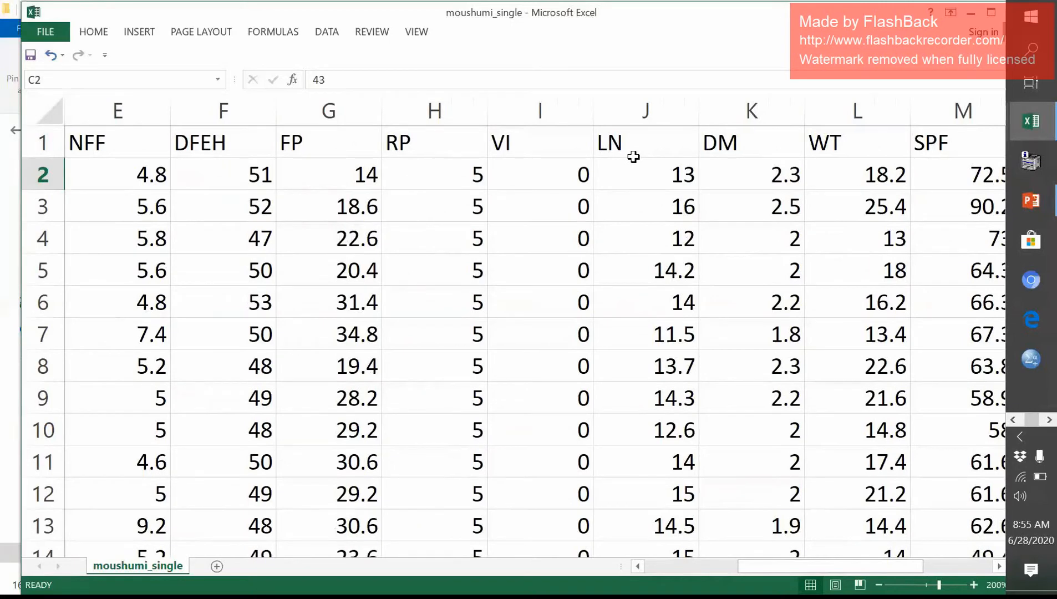
mouse_move(636, 143)
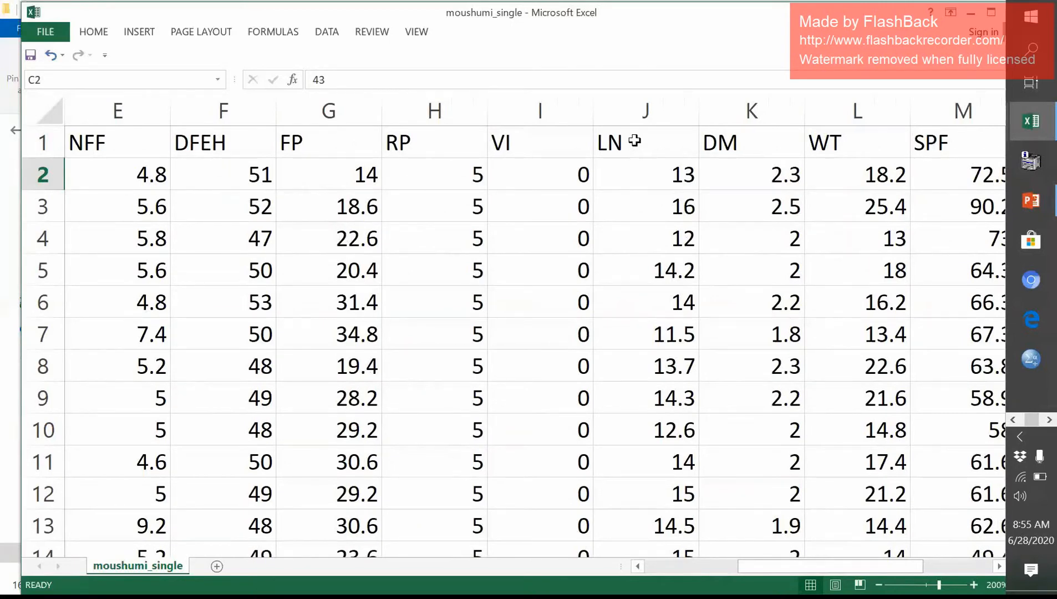
click(631, 143)
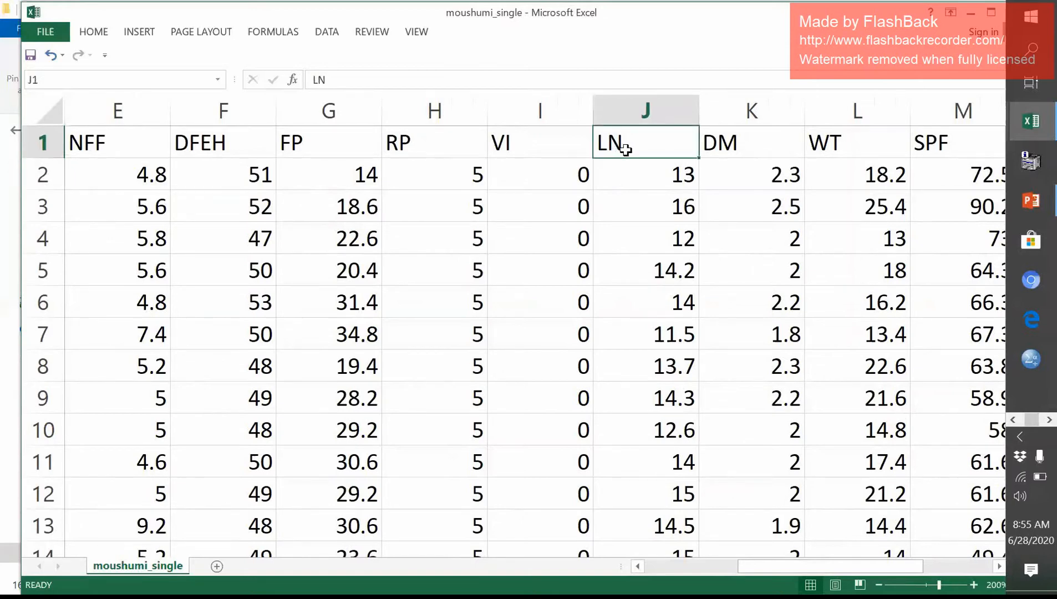
mouse_move(723, 151)
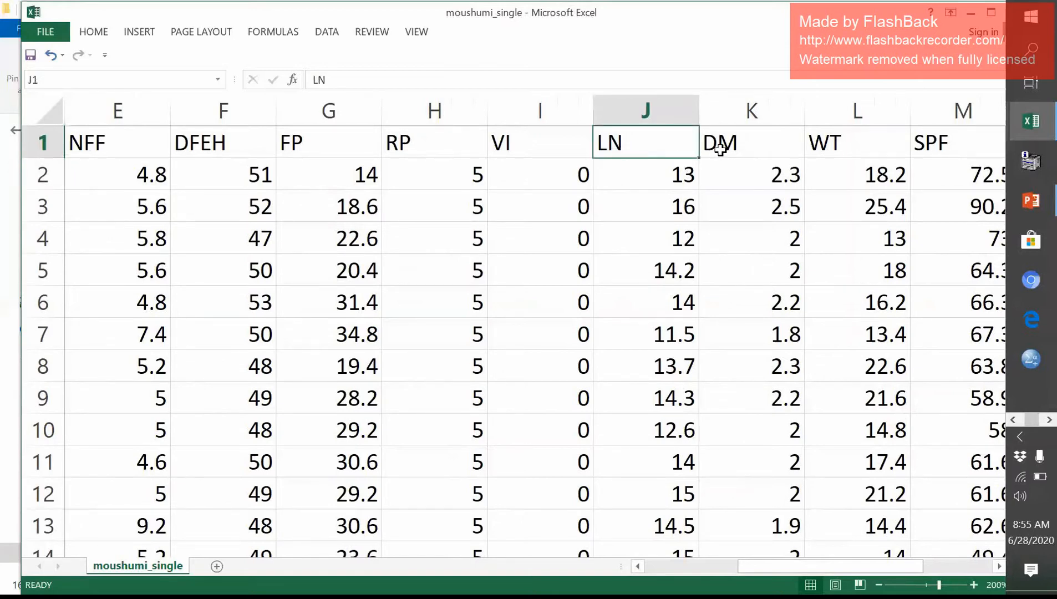
click(751, 142)
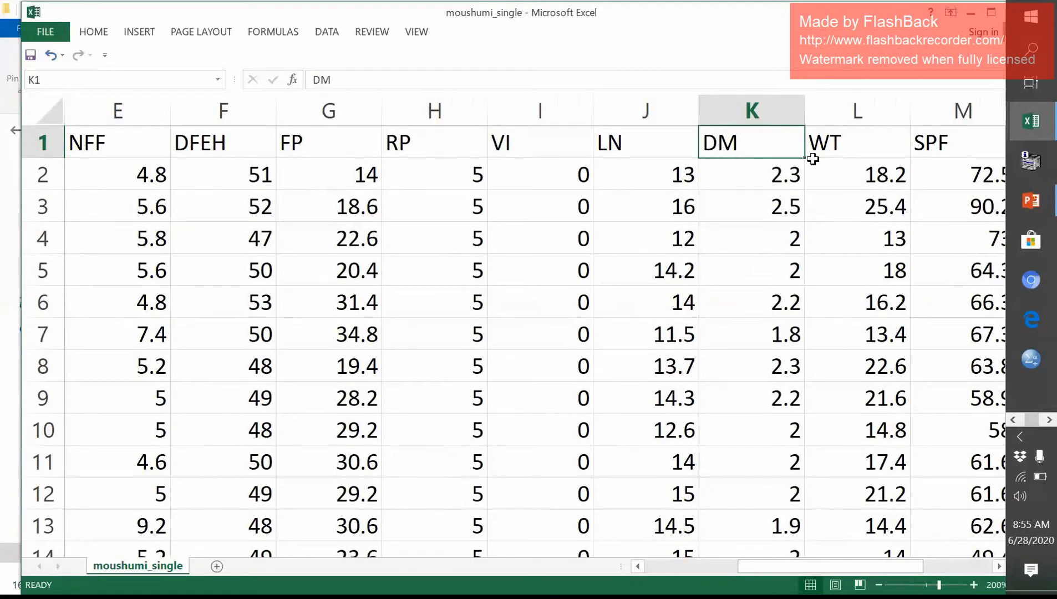
mouse_move(800, 520)
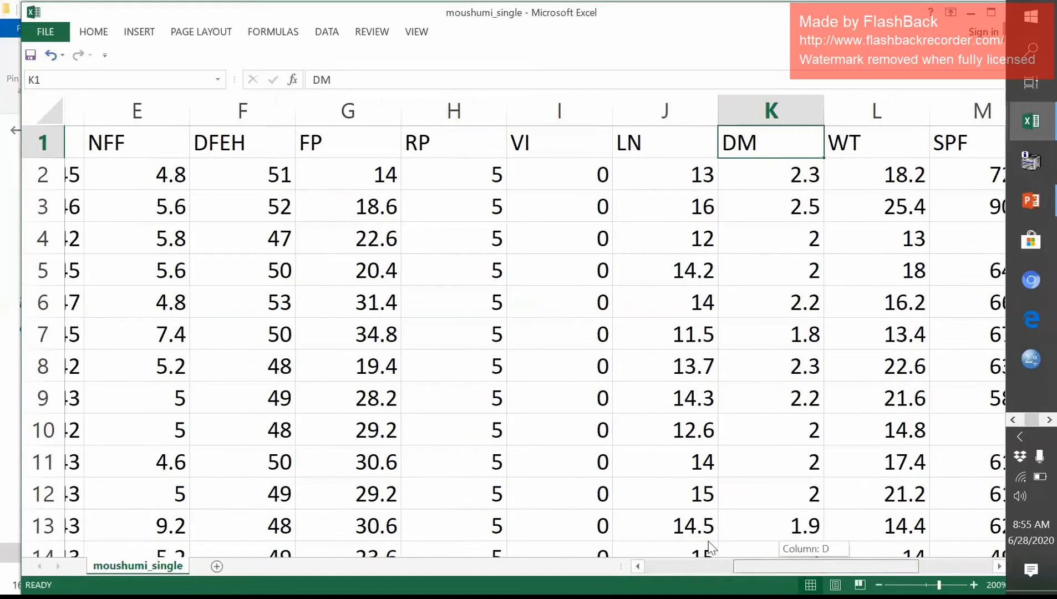
scroll(left, 3)
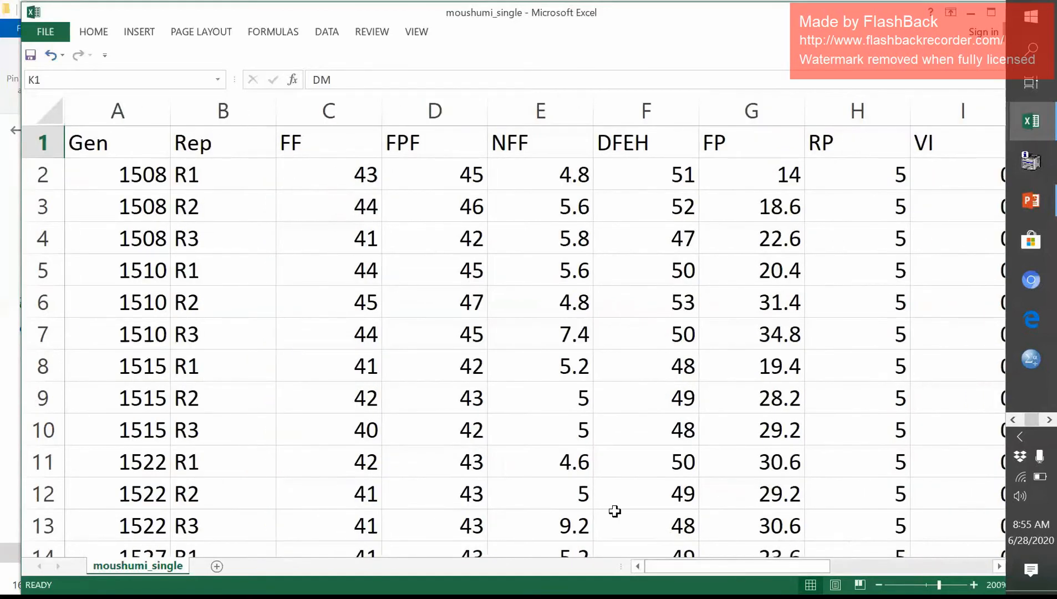
mouse_move(617, 511)
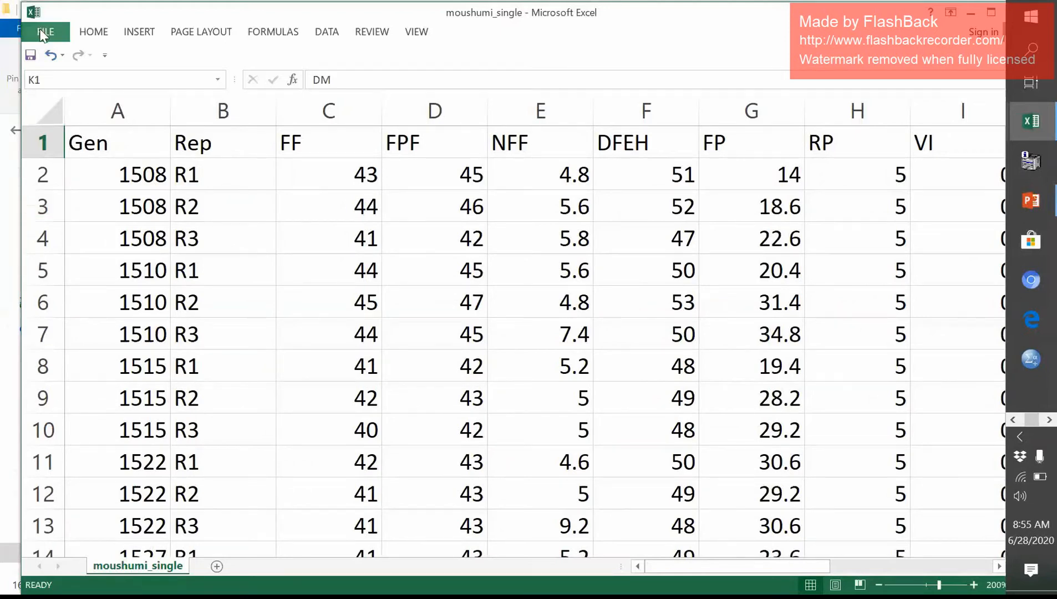
Save the data as an Excel Workbook named RCBD1 in the Data folder.
click(44, 33)
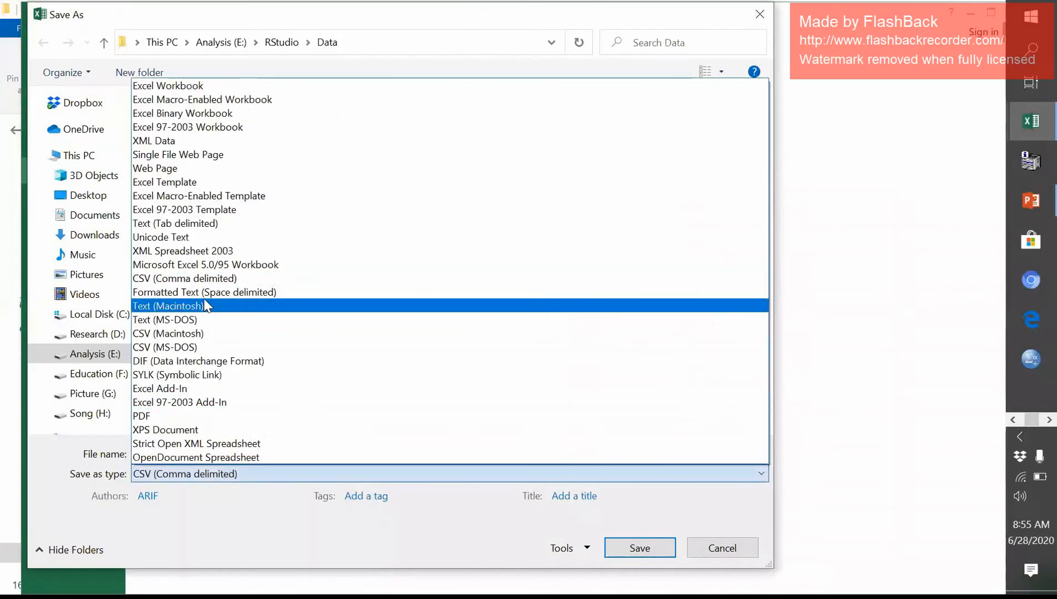
mouse_move(205, 201)
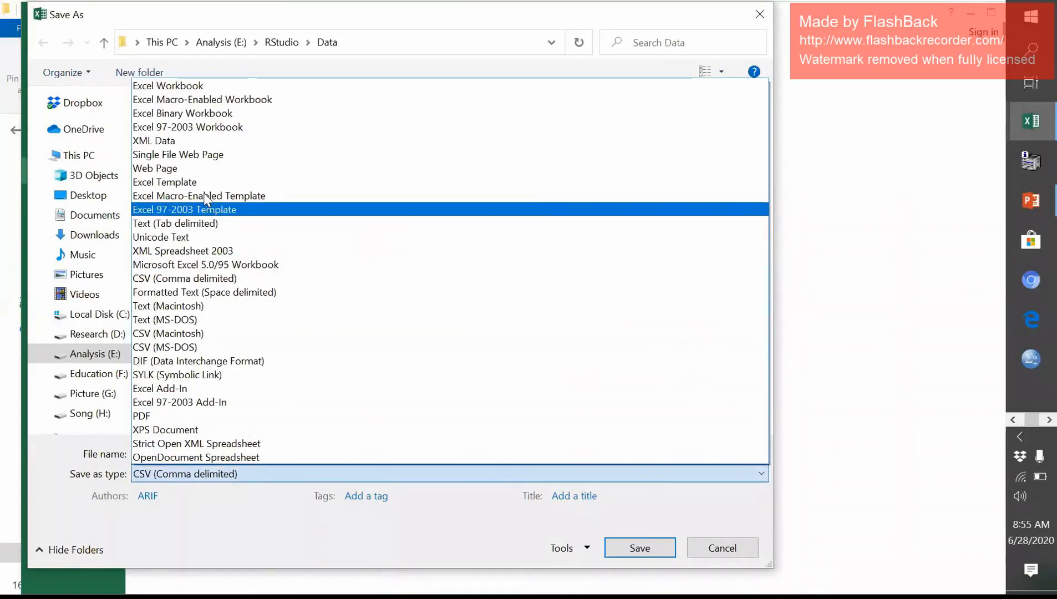
click(168, 85)
text(R)
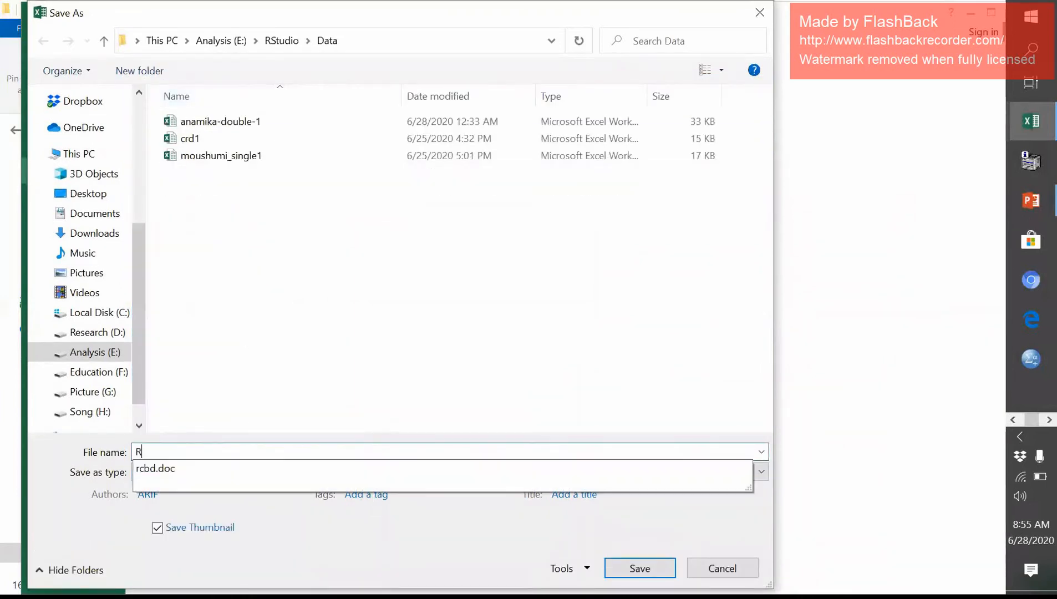
text(CBD1)
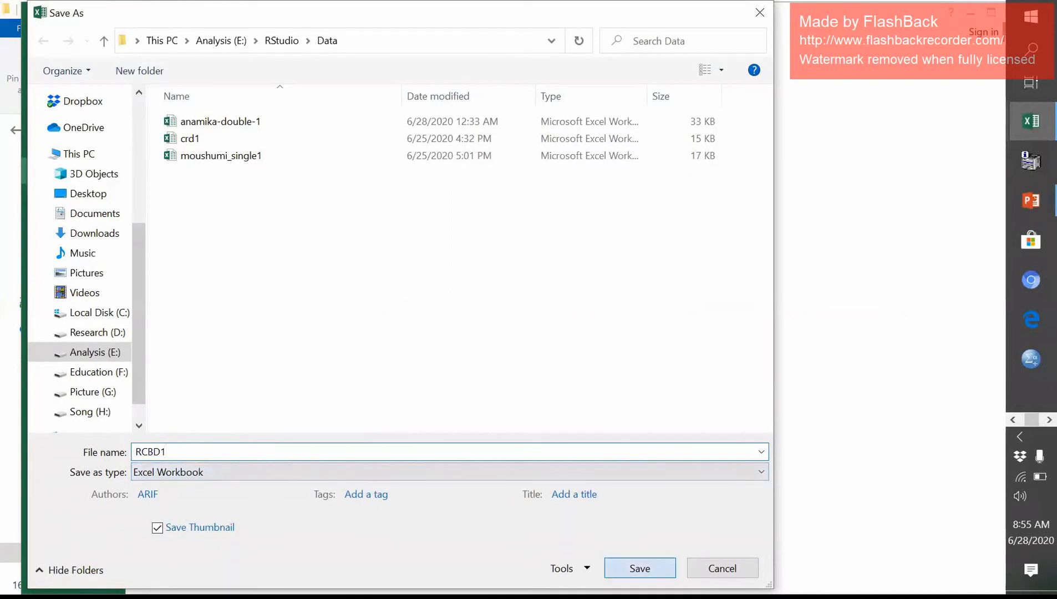
click(639, 568)
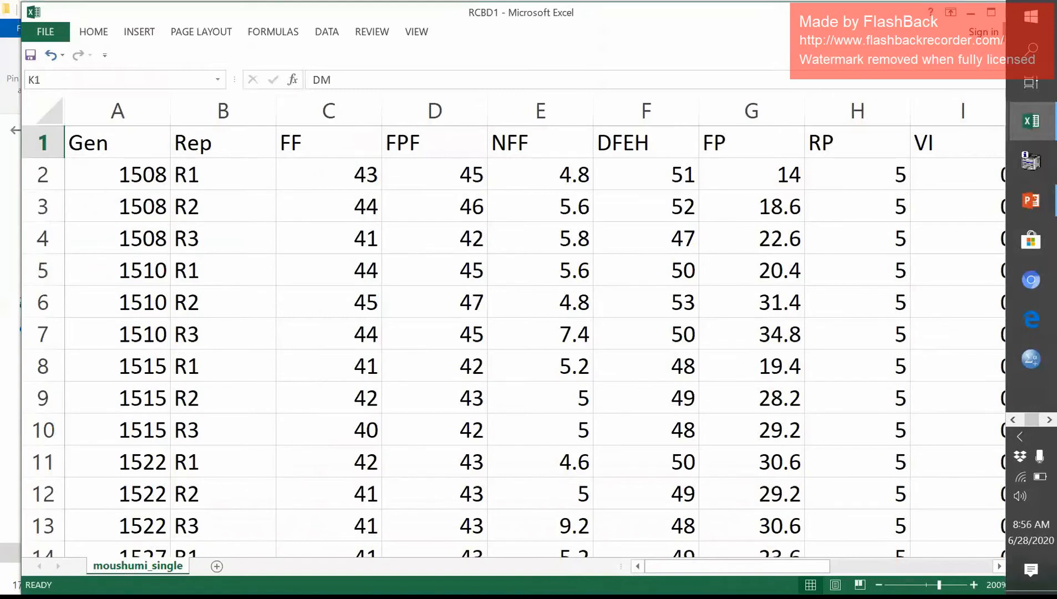
mouse_move(904, 168)
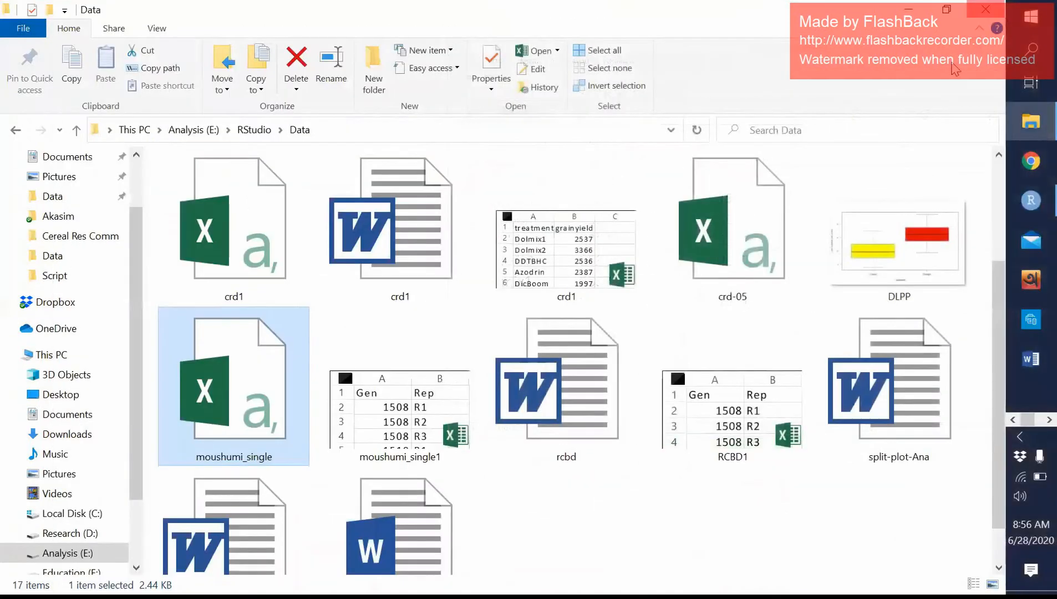
scroll(down, 3)
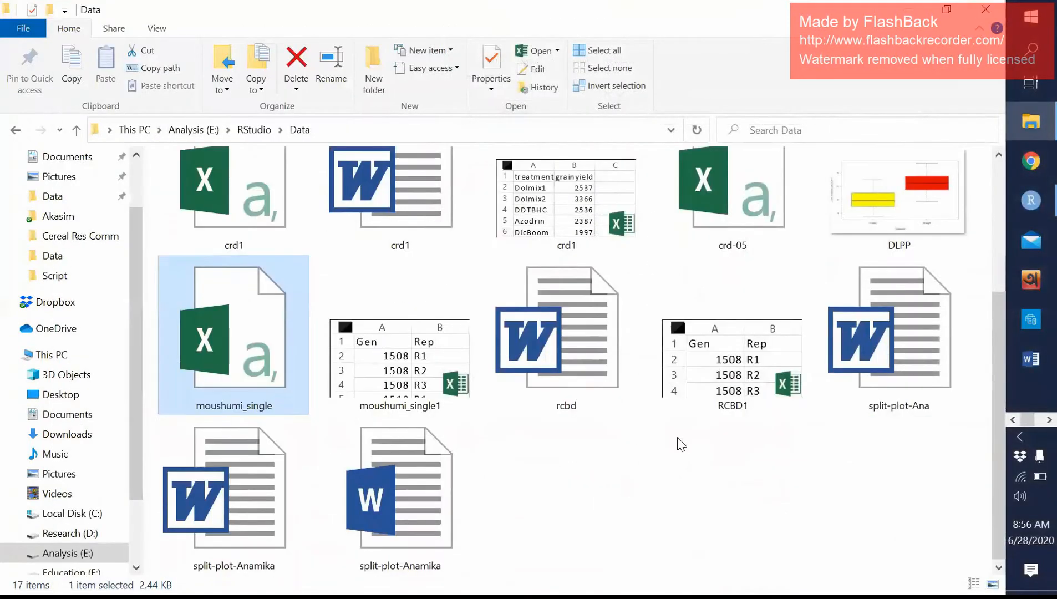
mouse_move(745, 382)
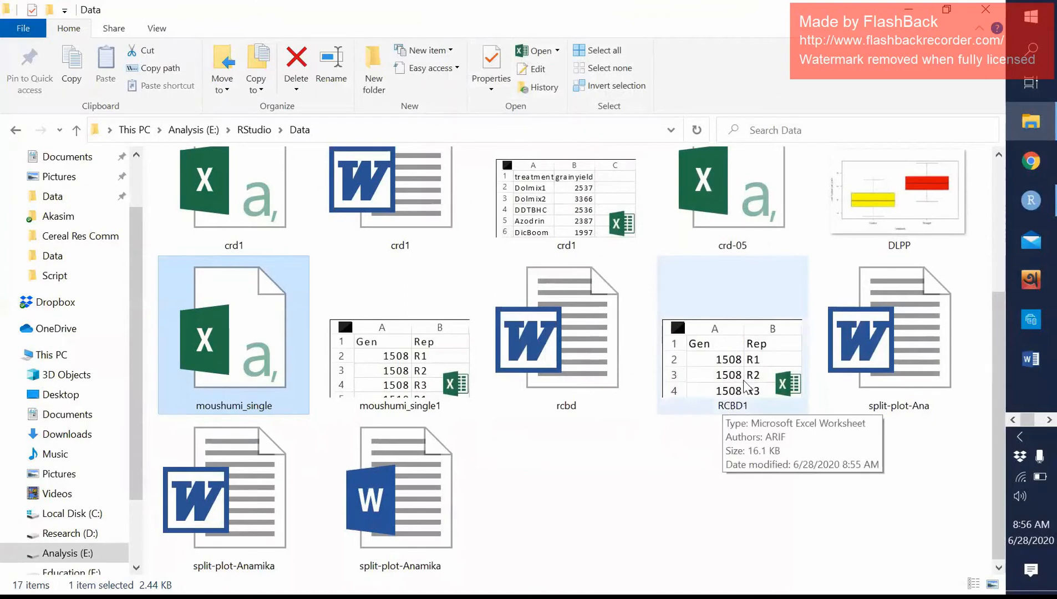
mouse_move(737, 402)
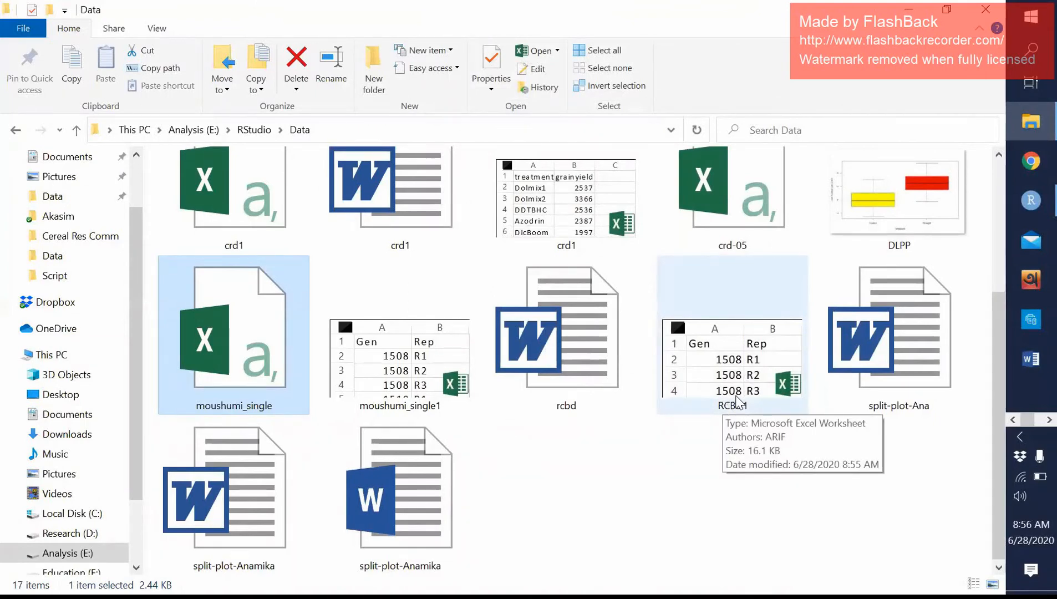
mouse_move(1033, 167)
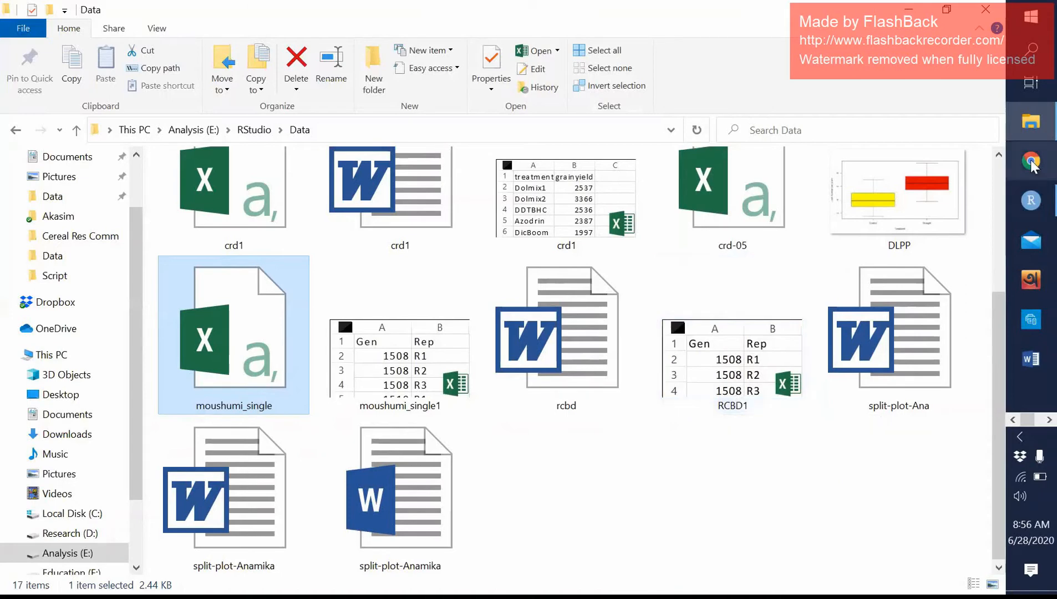
mouse_move(938, 29)
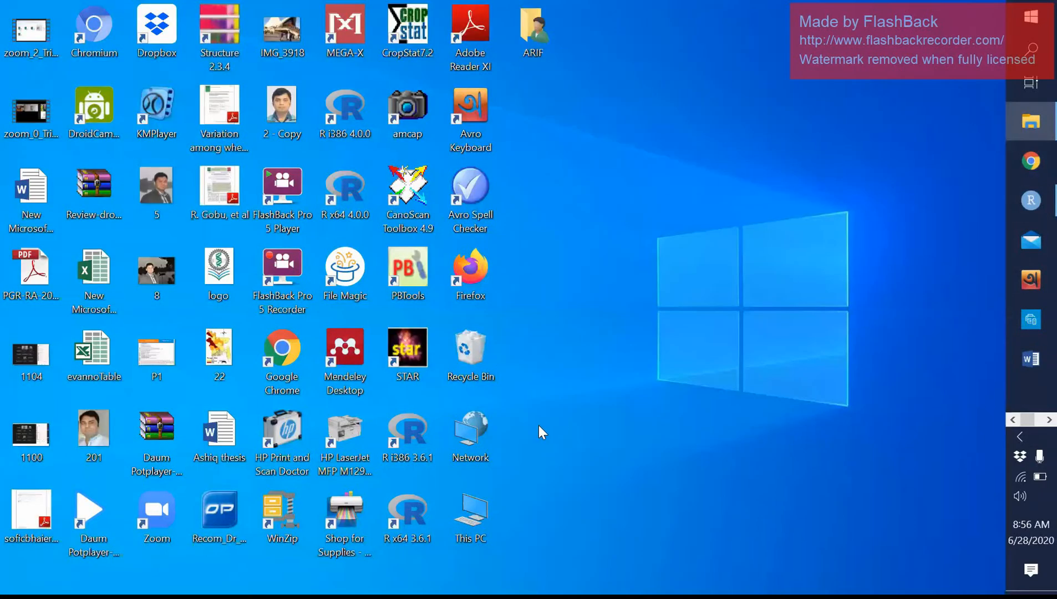
mouse_move(911, 156)
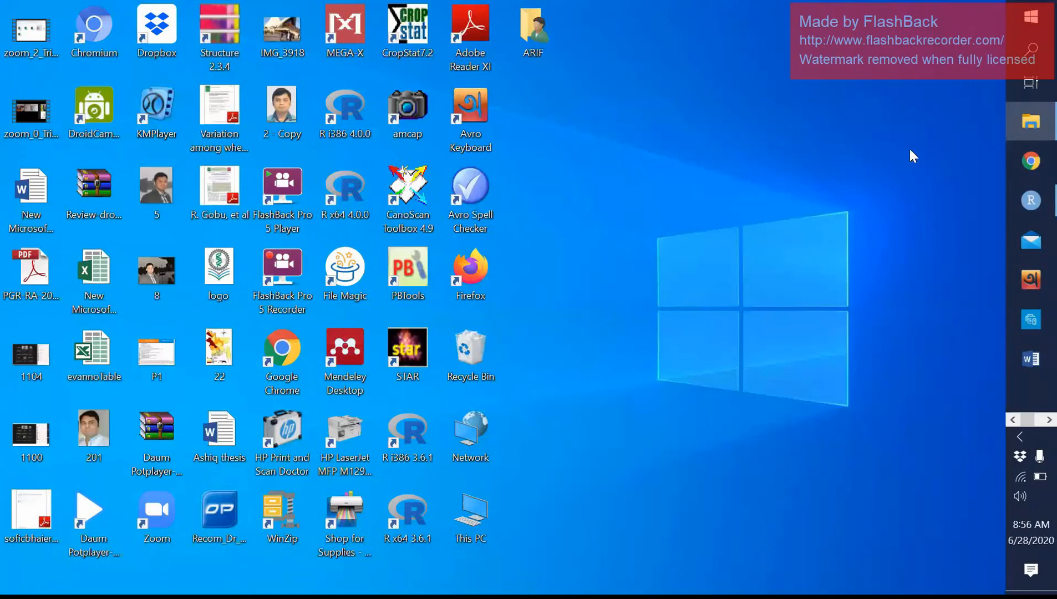
mouse_move(722, 375)
text(R)
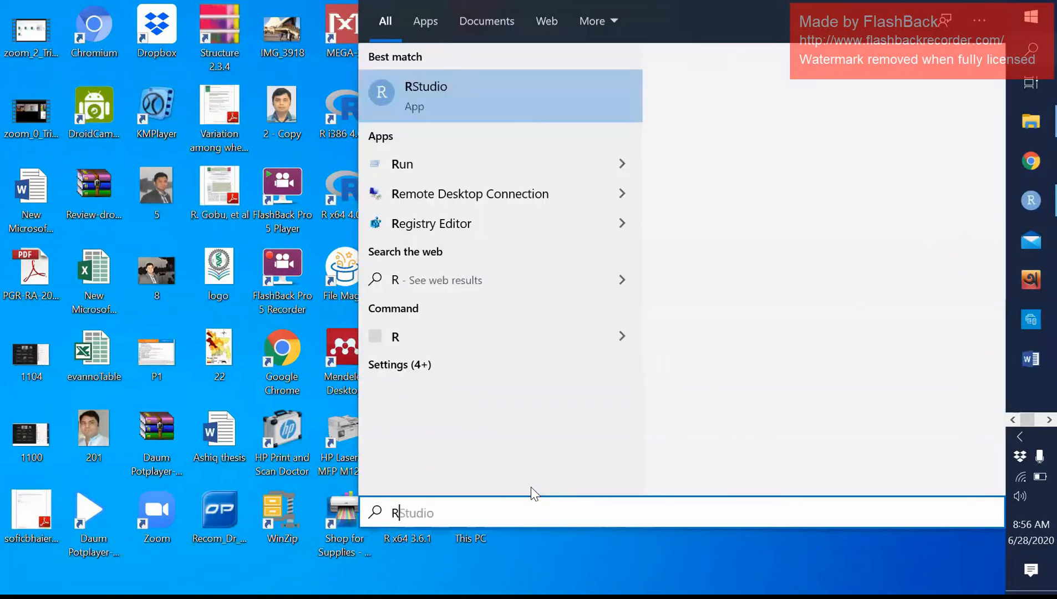
Search for RStudio in the Start menu to launch it.
text(s)
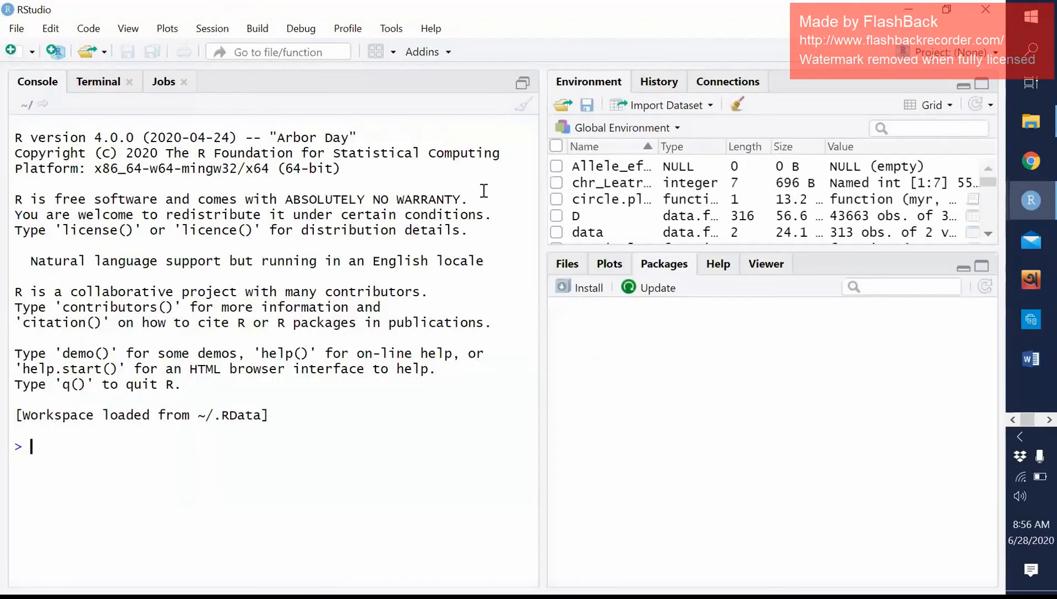
click(664, 264)
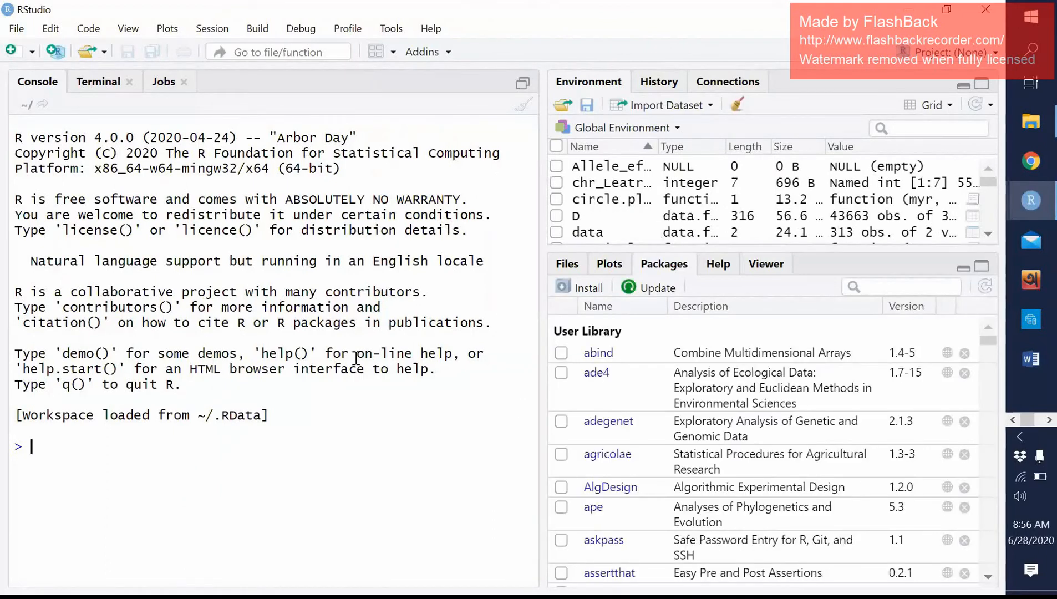
mouse_move(395, 300)
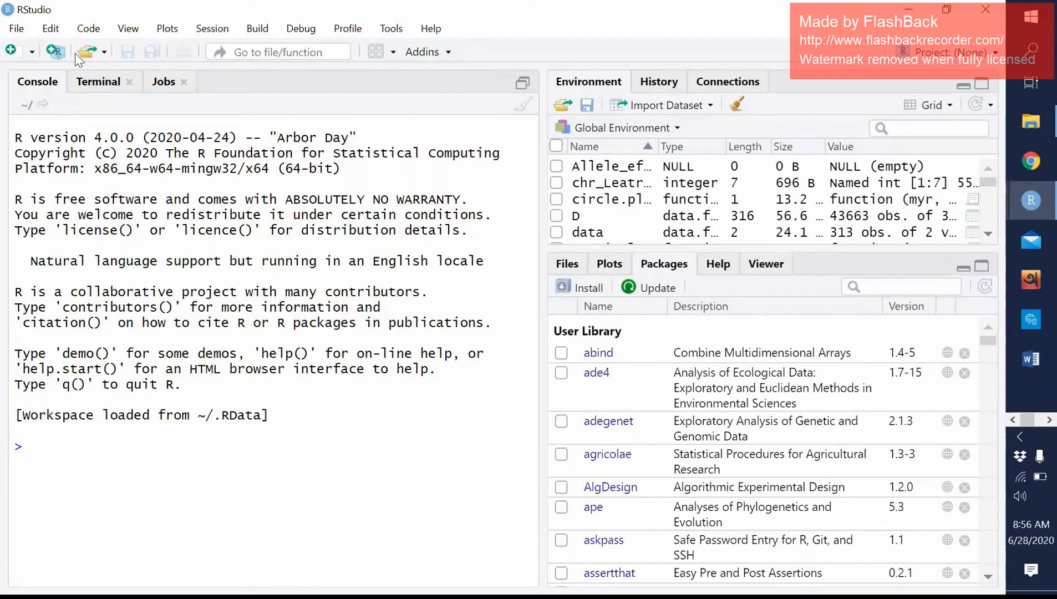
Create a new blank R script via File > New File > R Script.
click(17, 29)
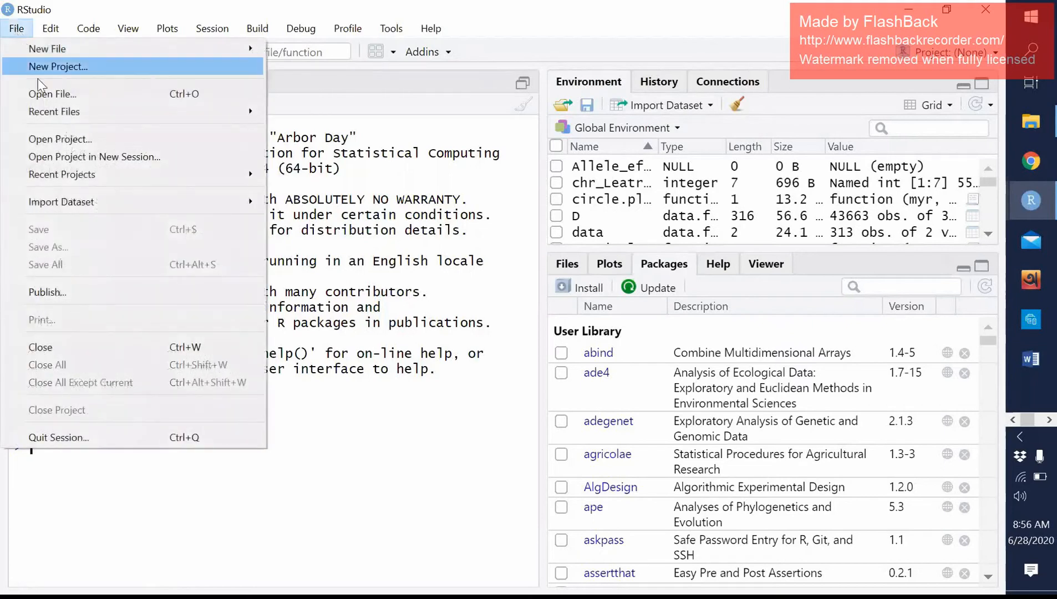
mouse_move(44, 48)
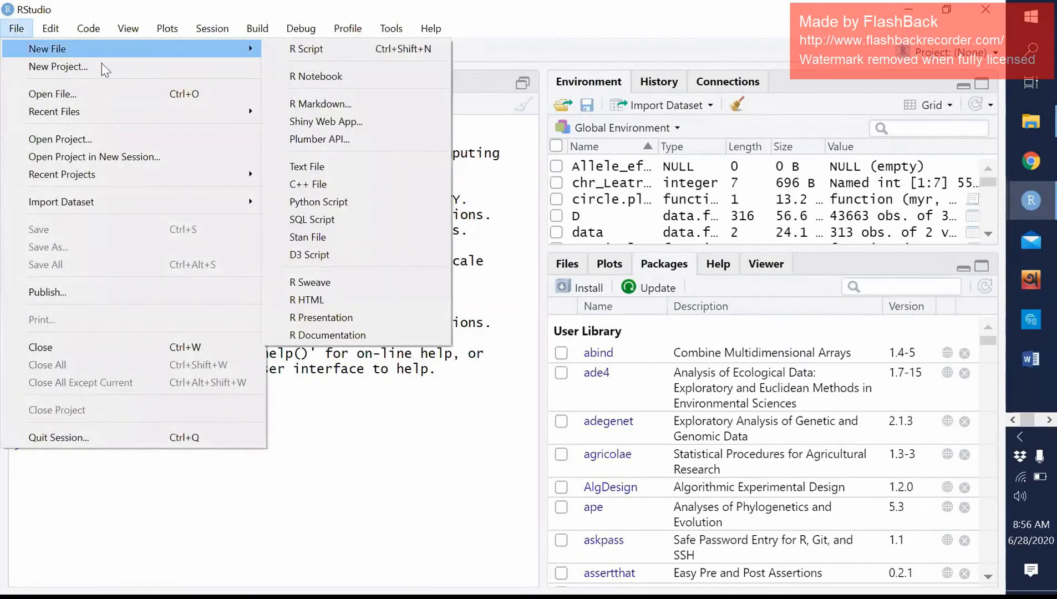
mouse_move(299, 56)
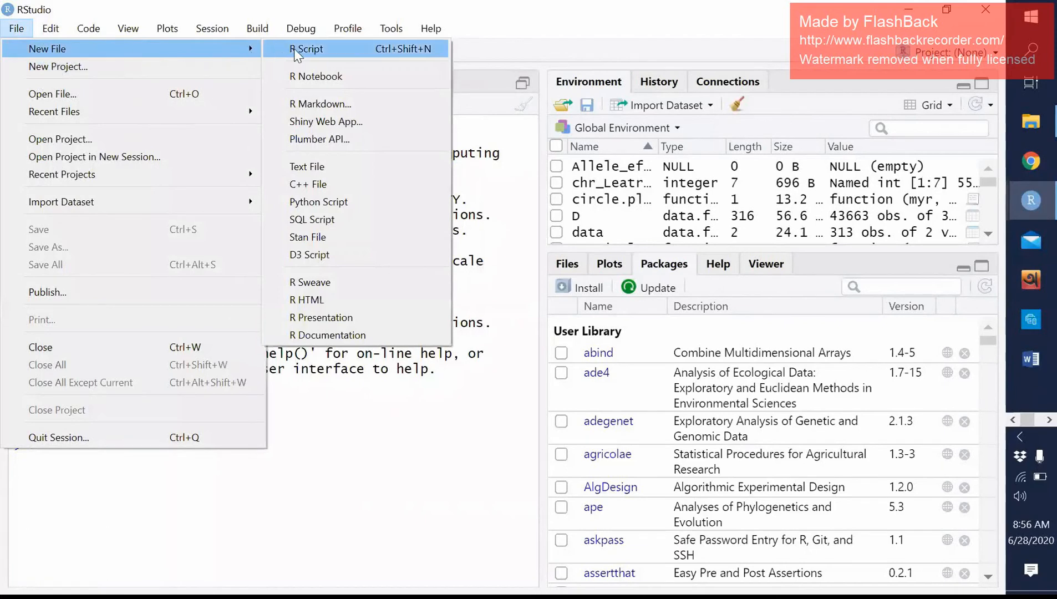
click(306, 48)
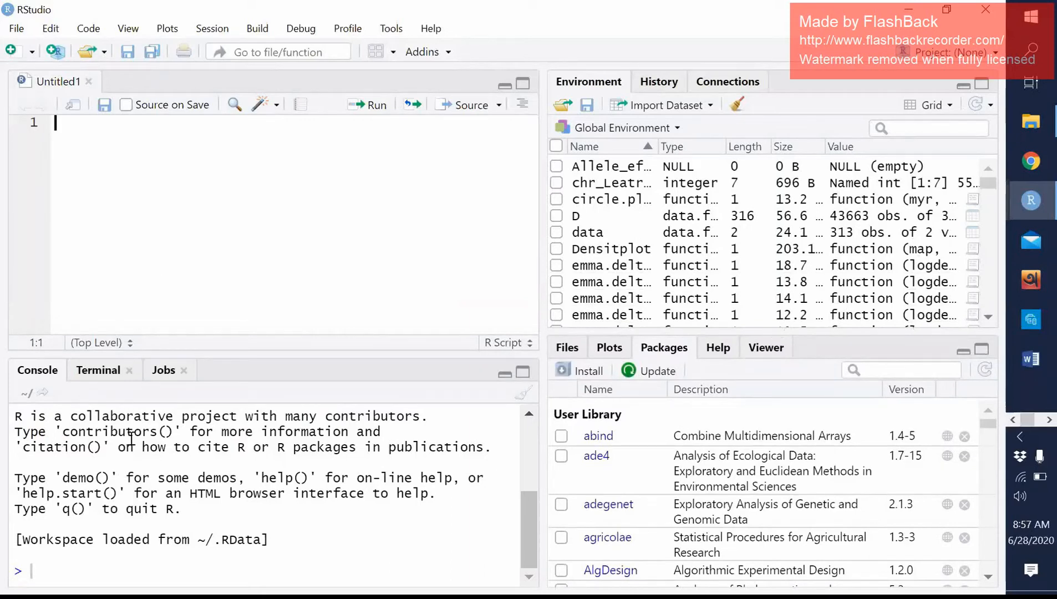
mouse_move(675, 278)
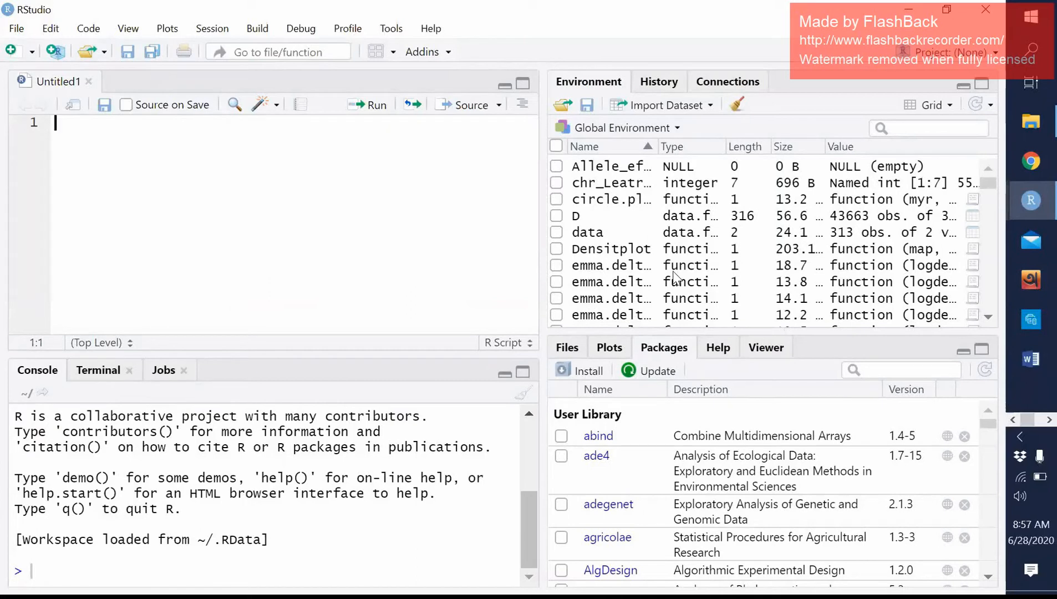
mouse_move(616, 417)
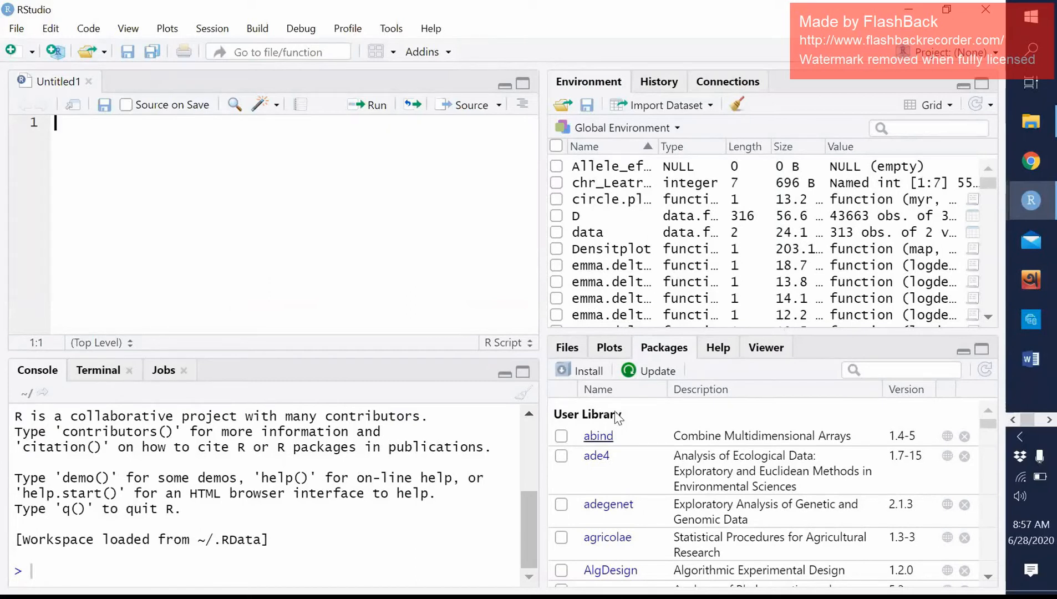
mouse_move(775, 376)
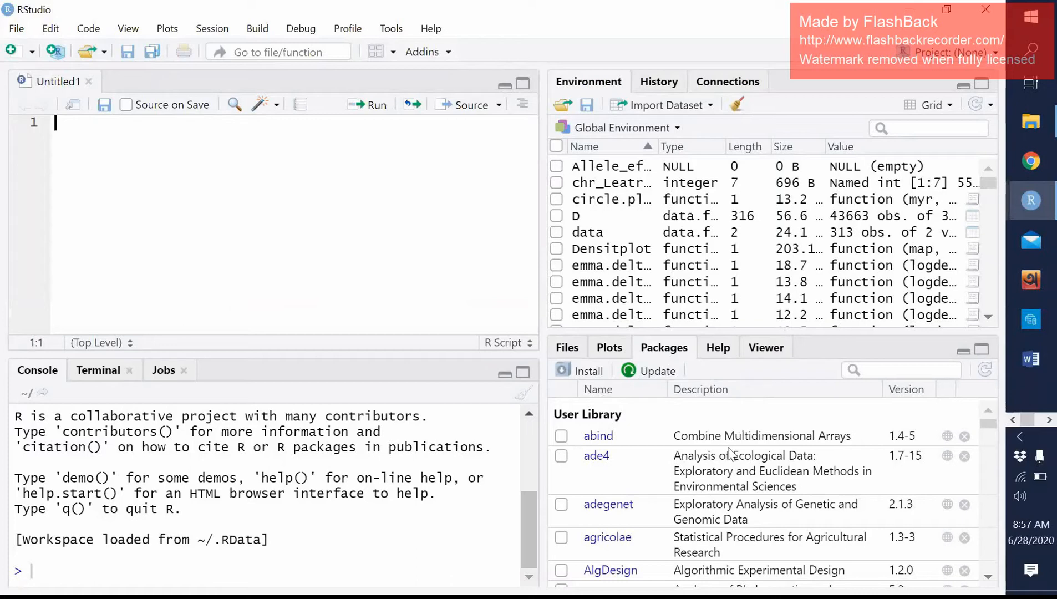
mouse_move(734, 104)
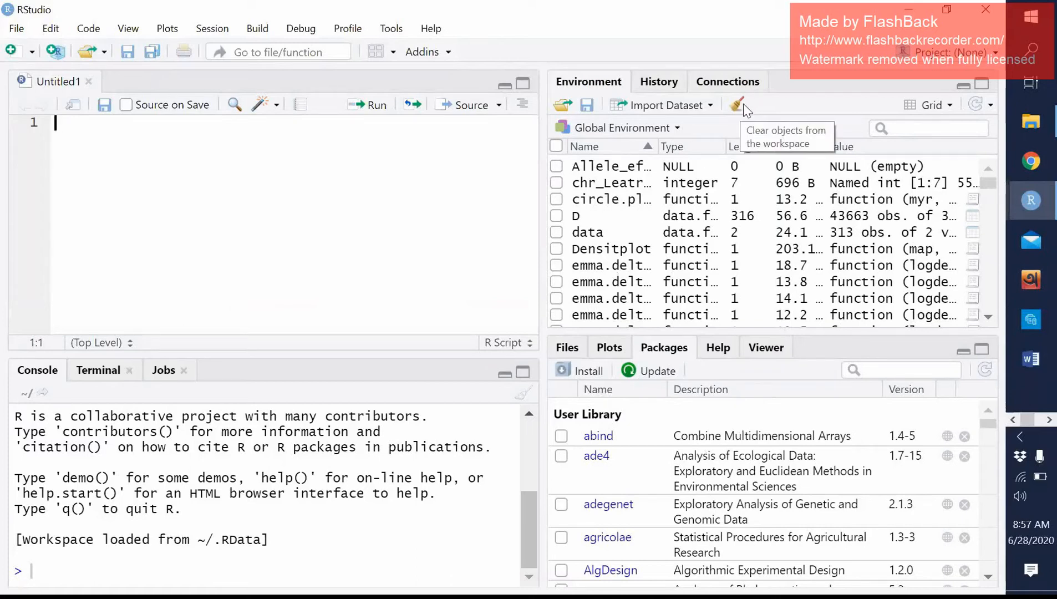
Clear all objects from the global environment with the broom button.
click(734, 106)
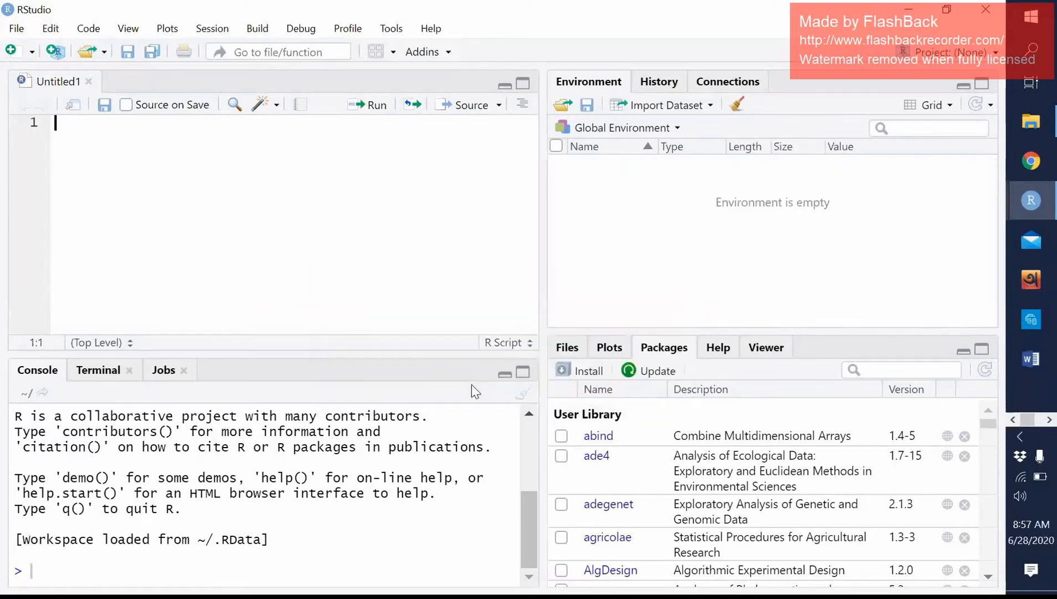
mouse_move(679, 280)
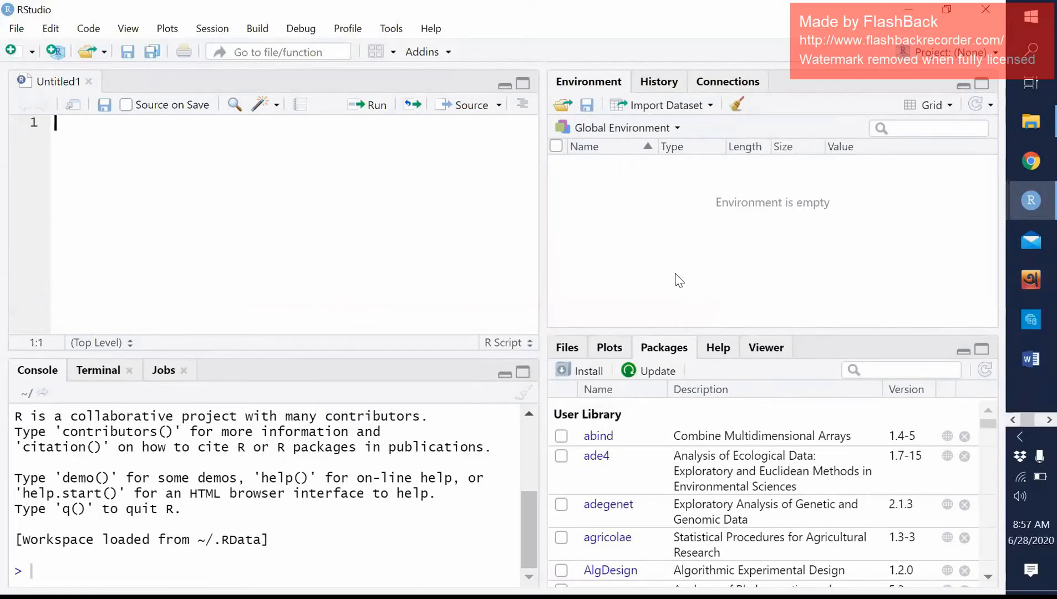
mouse_move(706, 121)
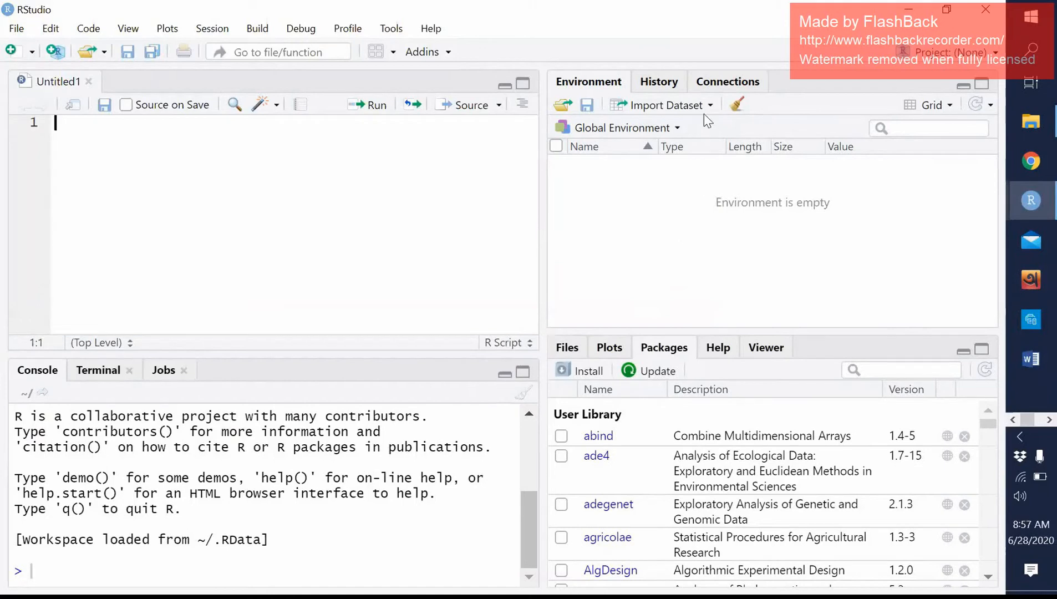
mouse_move(630, 92)
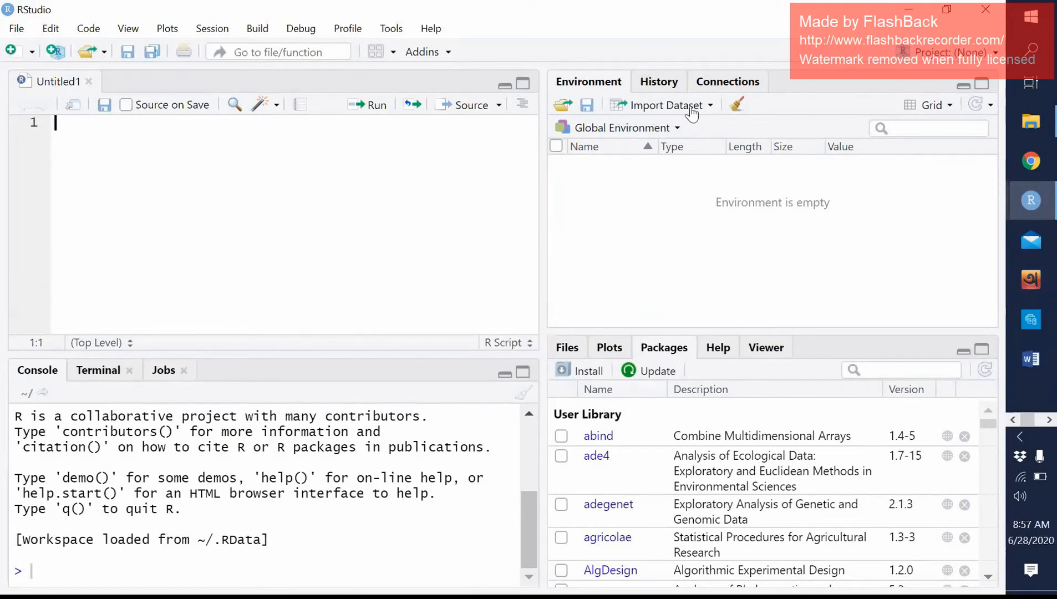
mouse_move(707, 112)
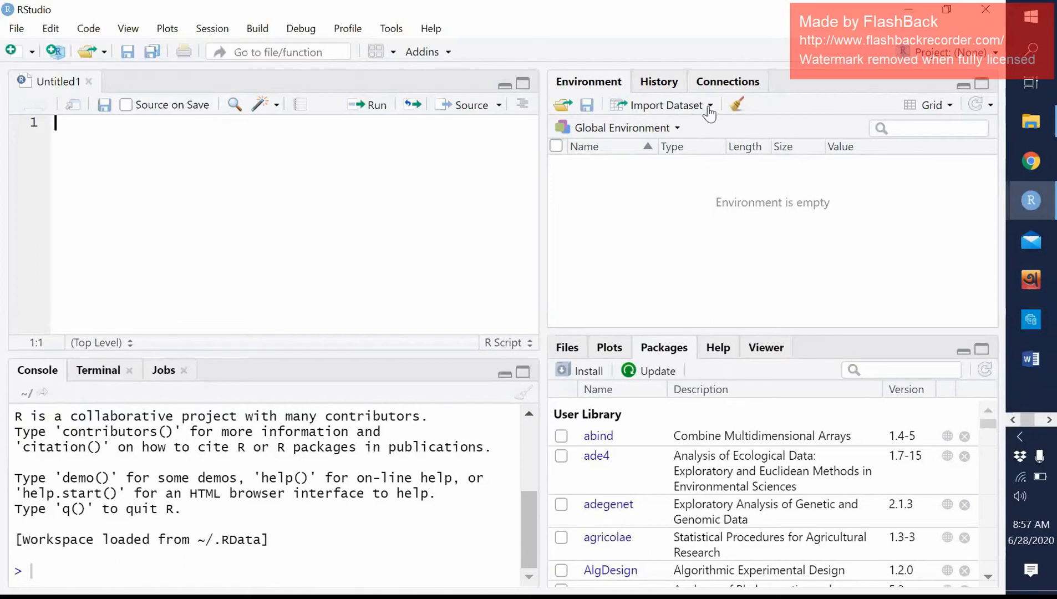
click(664, 106)
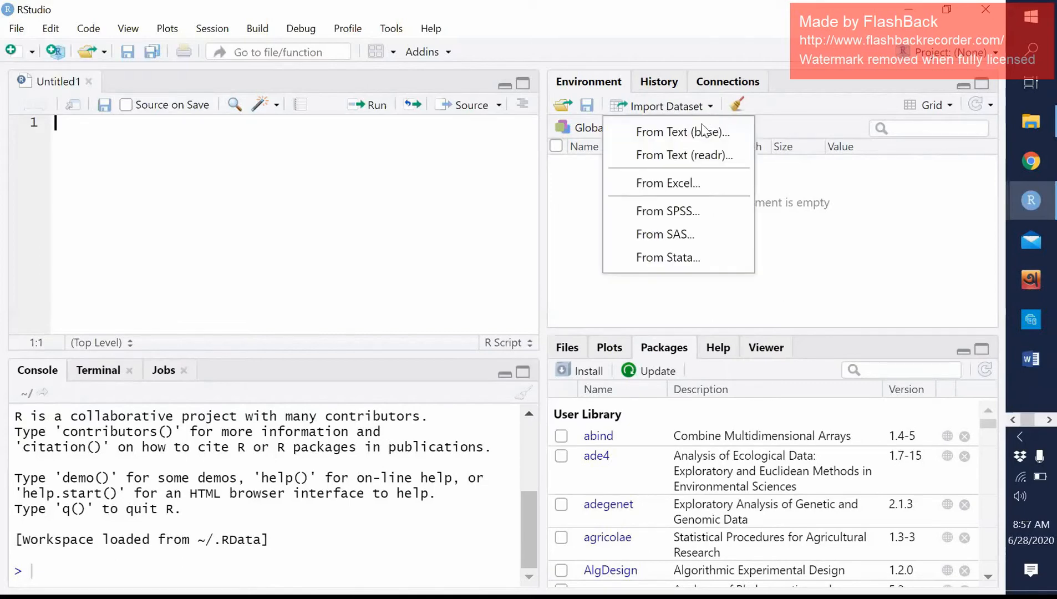
mouse_move(691, 142)
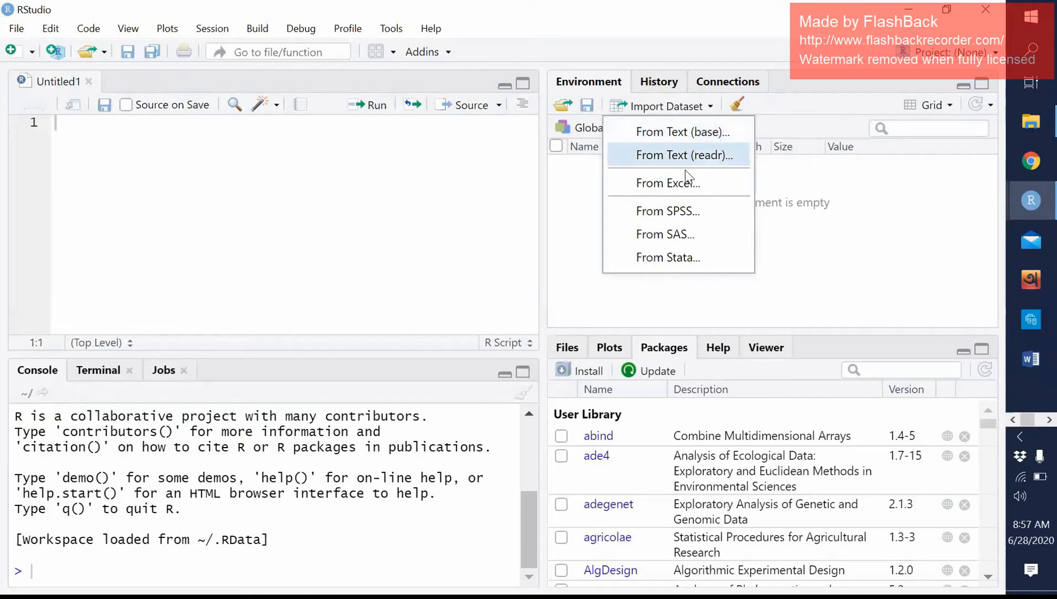
mouse_move(697, 192)
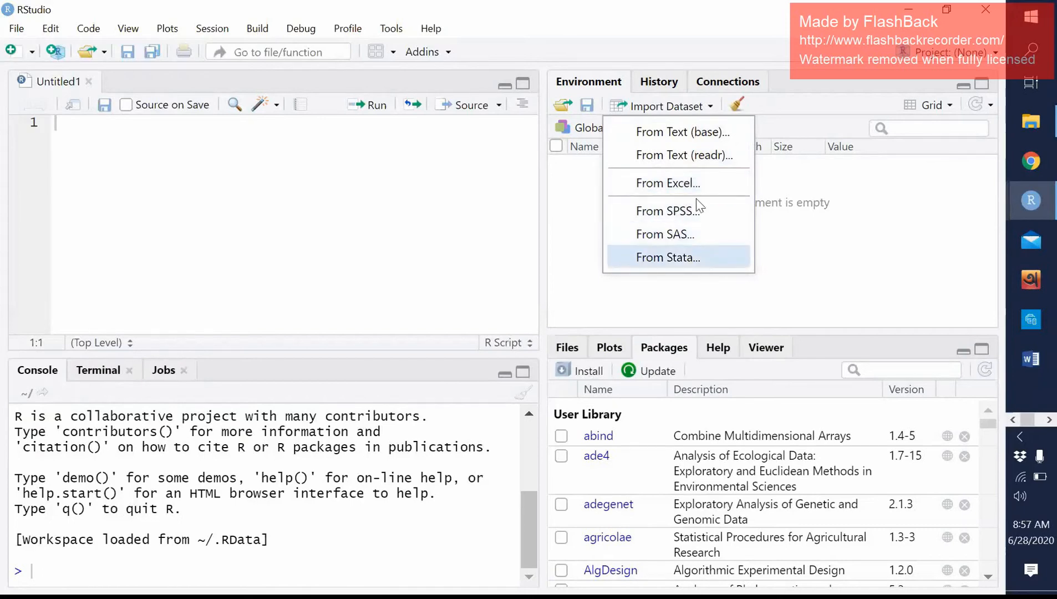
mouse_move(705, 192)
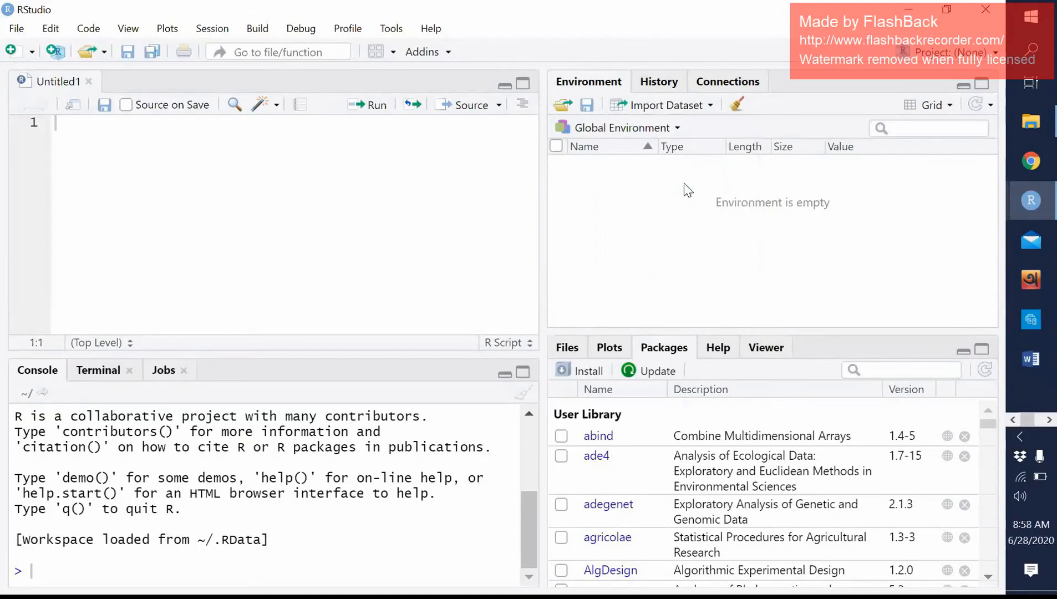
Start an Excel import and browse to E:\RStudio\Data to choose the RCBD1 workbook.
click(660, 105)
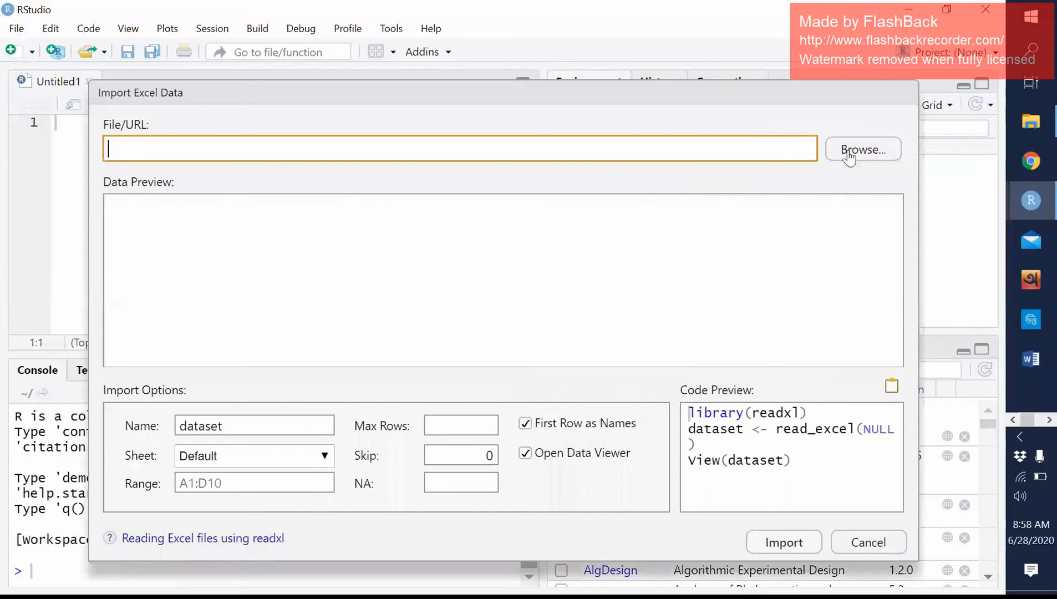
mouse_move(921, 105)
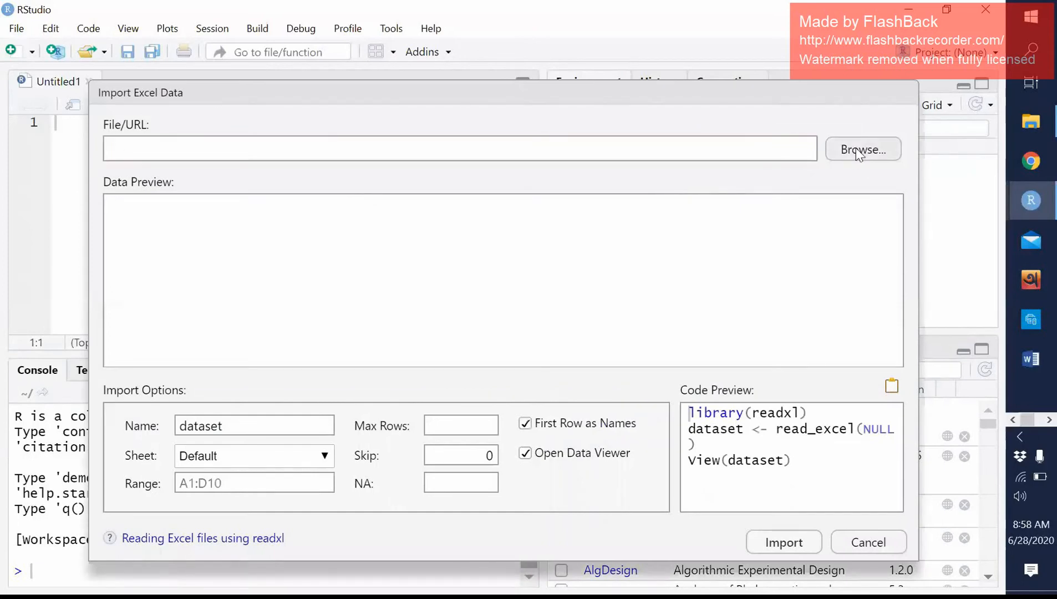
click(862, 149)
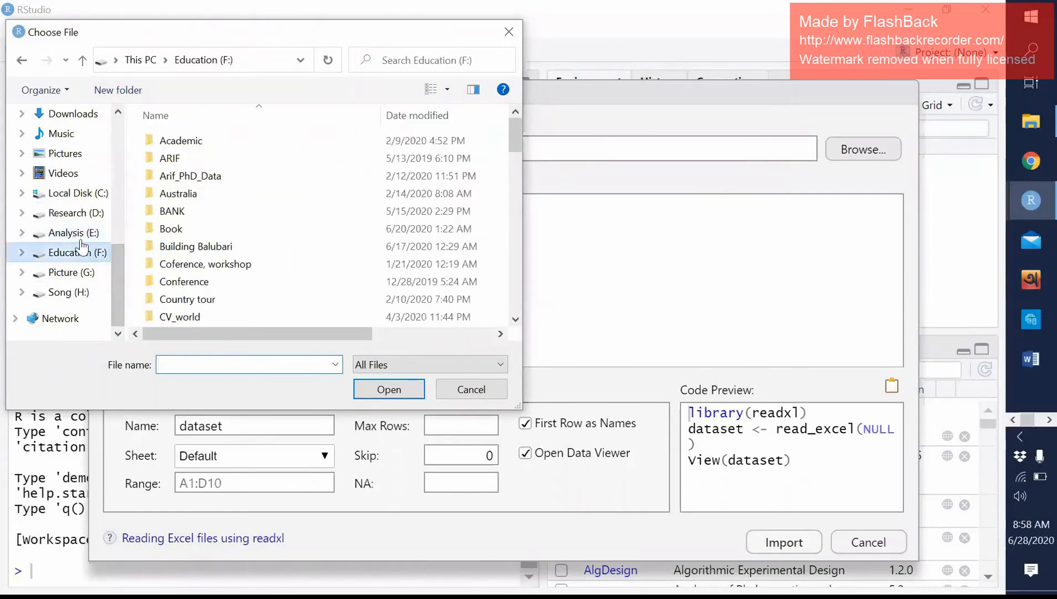
click(64, 232)
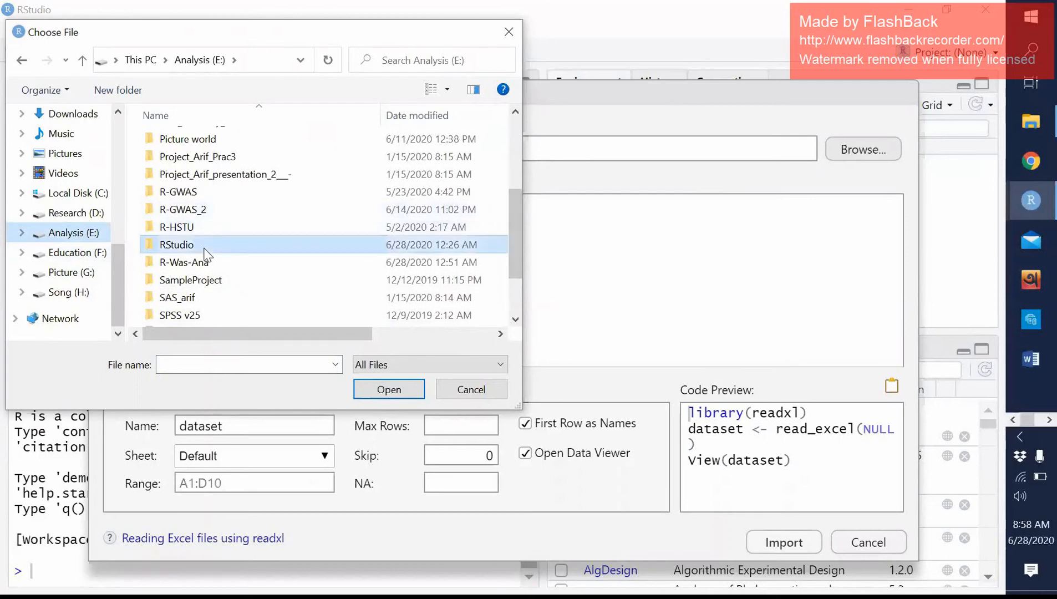
double_click(176, 245)
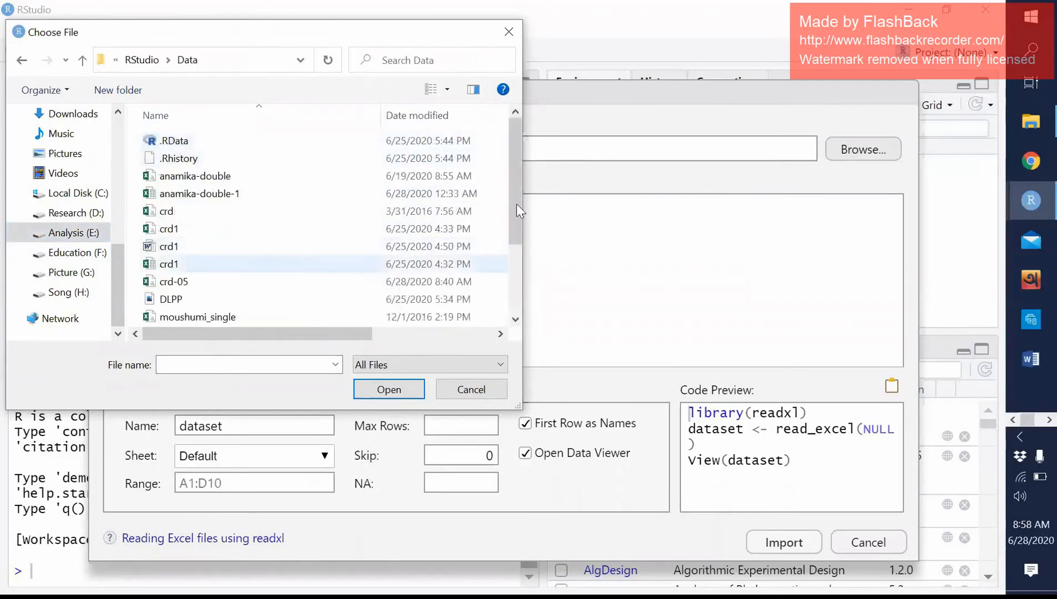
scroll(down, 3)
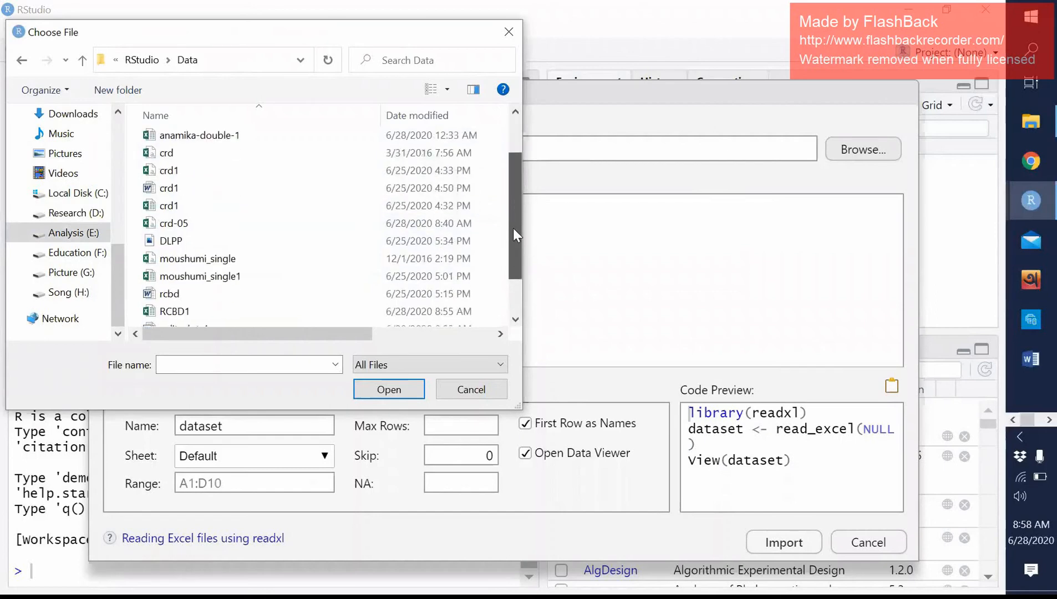
click(173, 270)
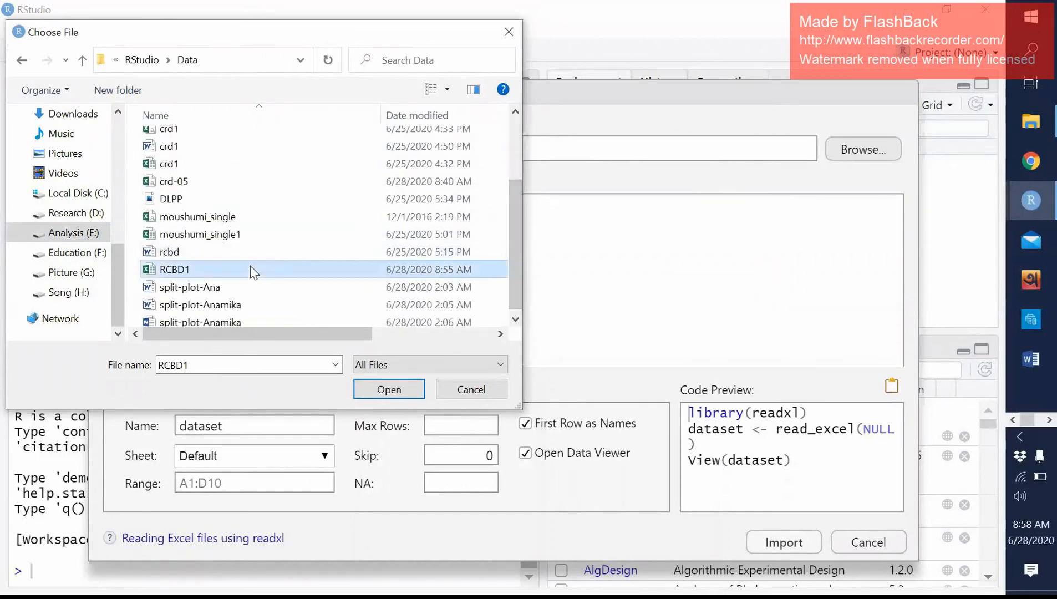
Load RCBD1.xlsx into the Import Excel Data preview.
click(388, 389)
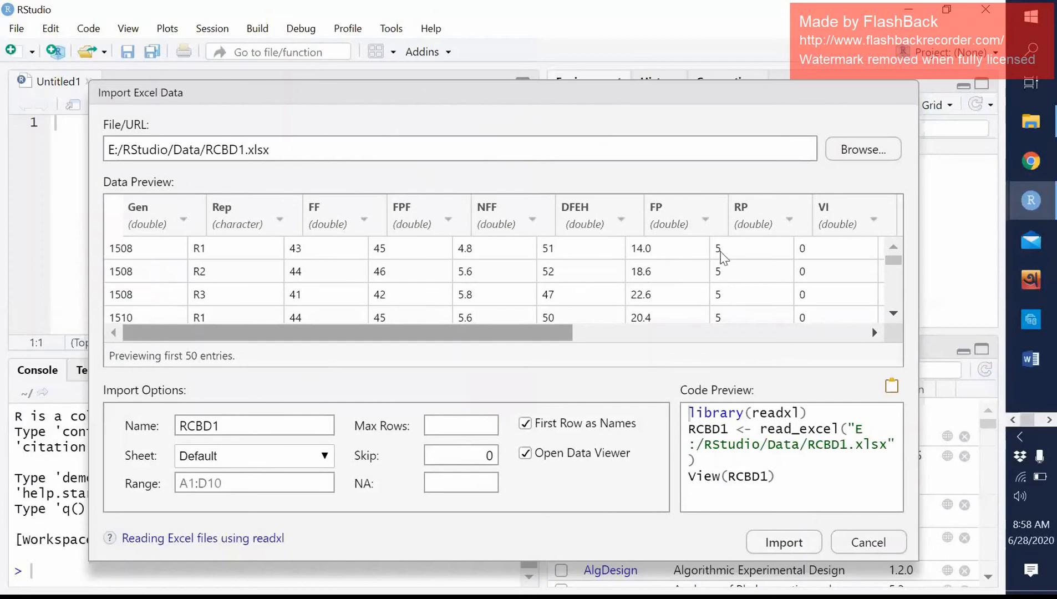
mouse_move(210, 226)
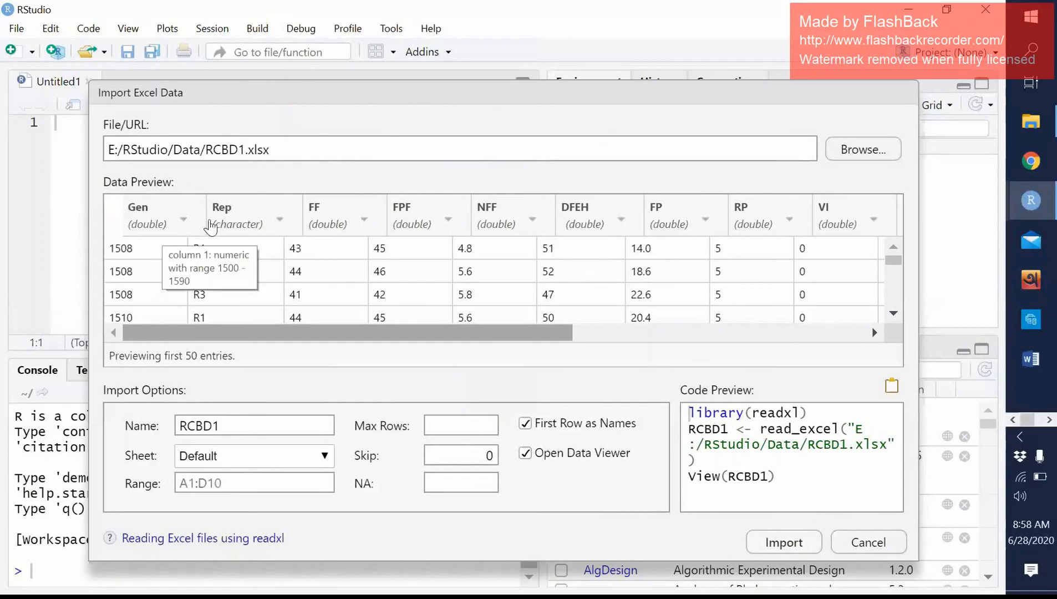
mouse_move(150, 223)
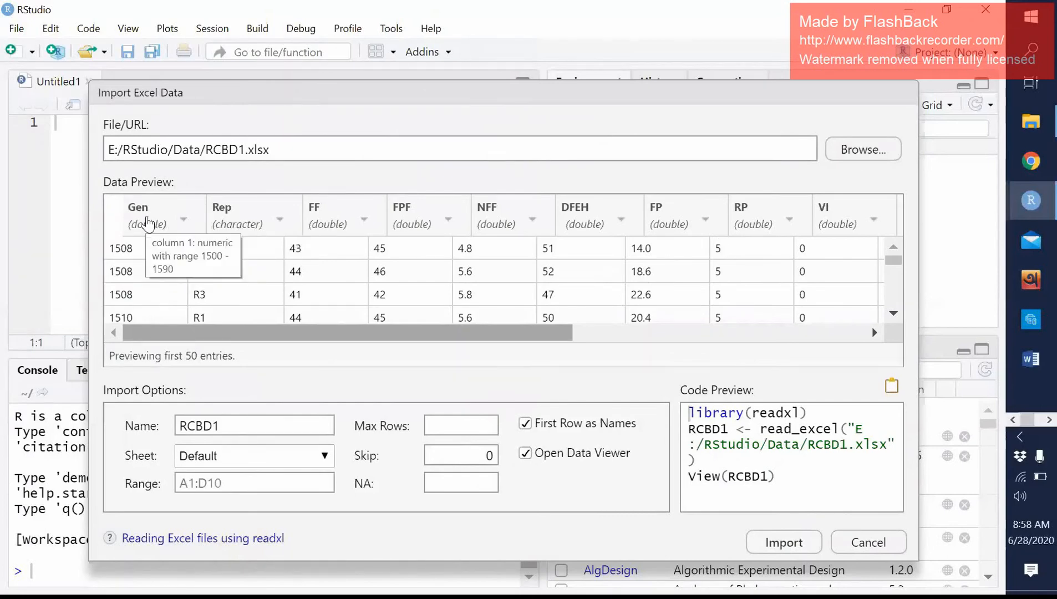
mouse_move(240, 230)
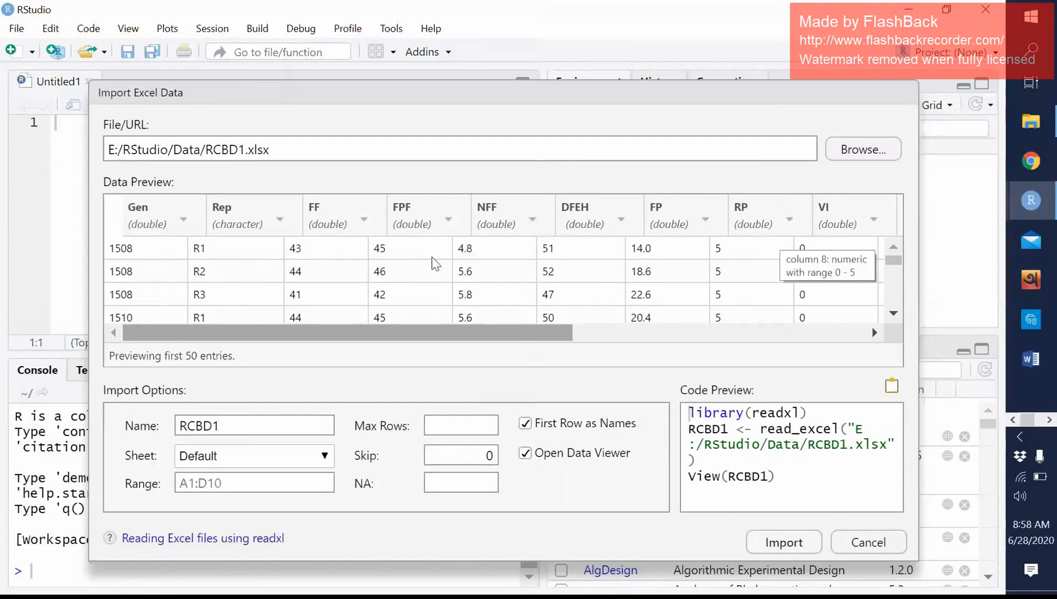
mouse_move(209, 228)
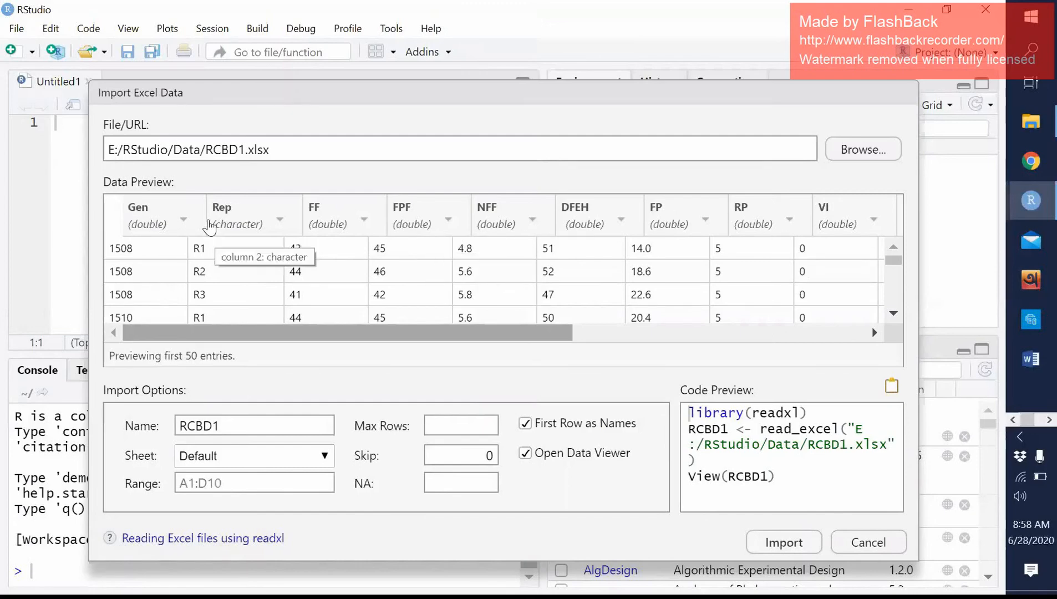
Set Gen to character type and leave FF unchanged after checking its type choices.
click(182, 219)
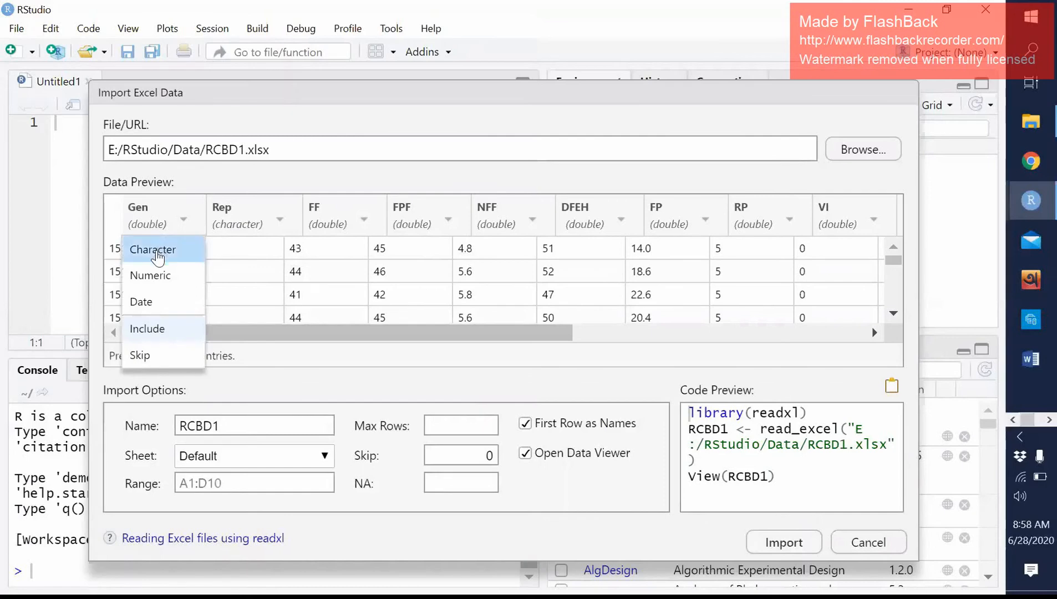
click(152, 249)
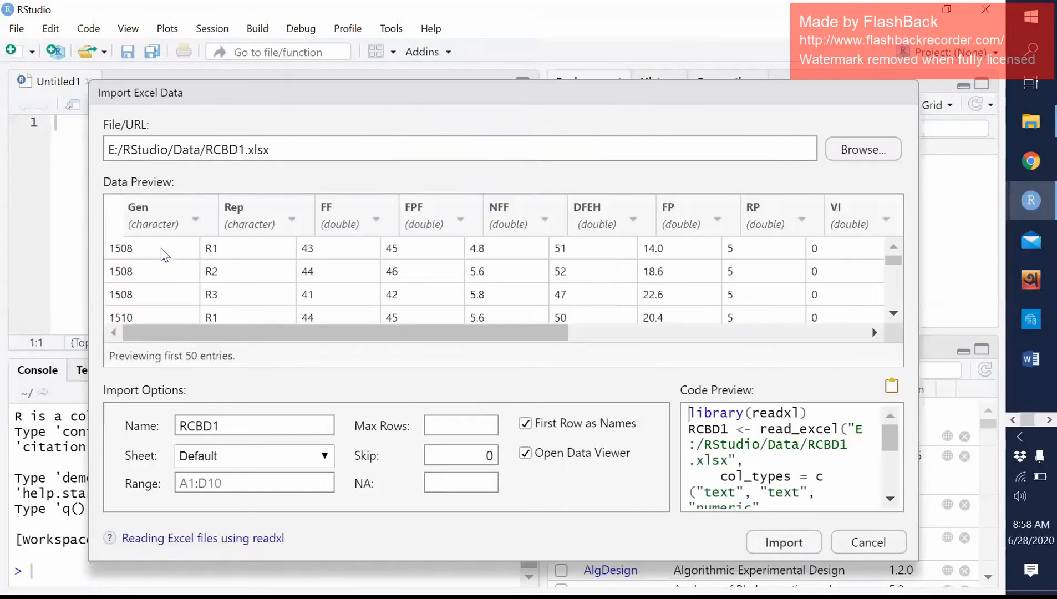
scroll(down, 3)
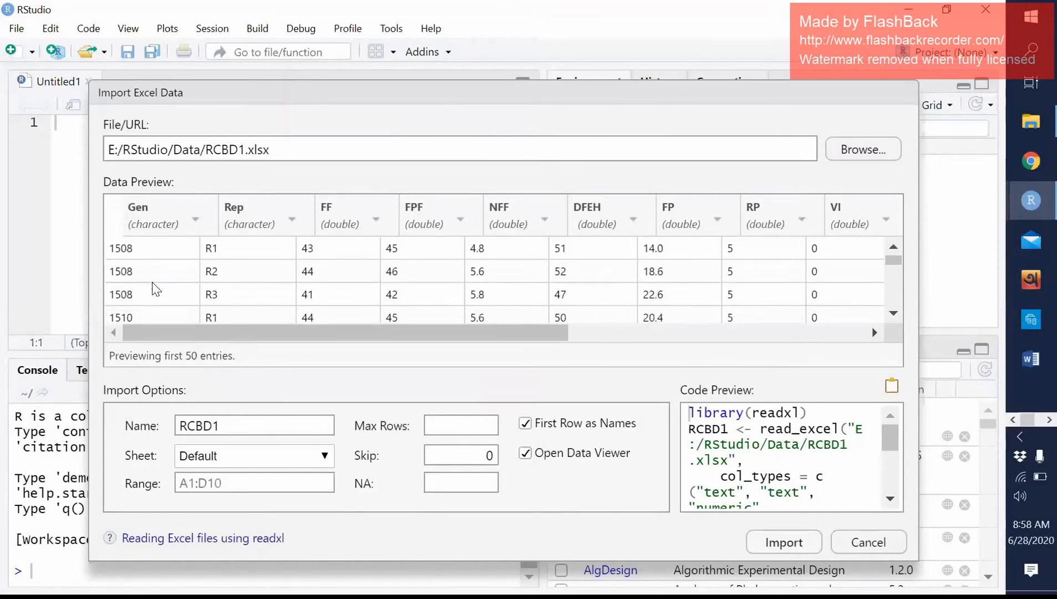
mouse_move(238, 262)
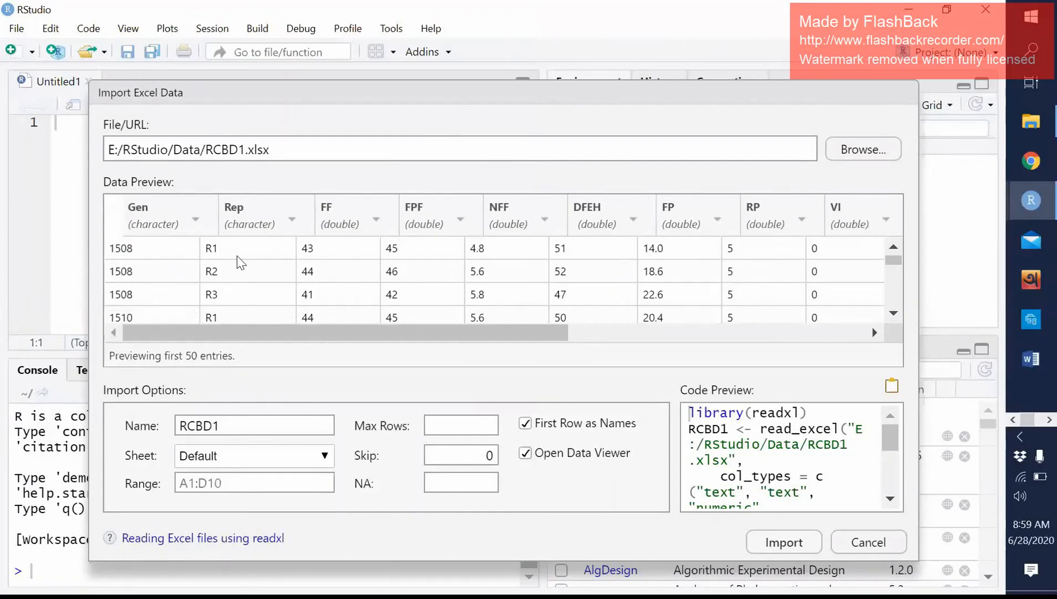
mouse_move(263, 243)
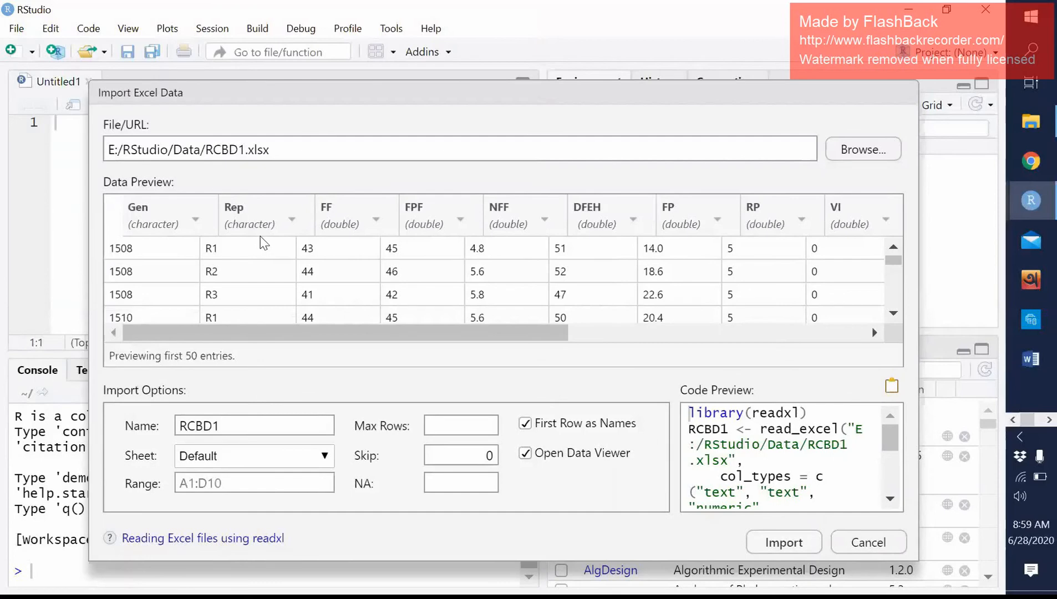
mouse_move(129, 225)
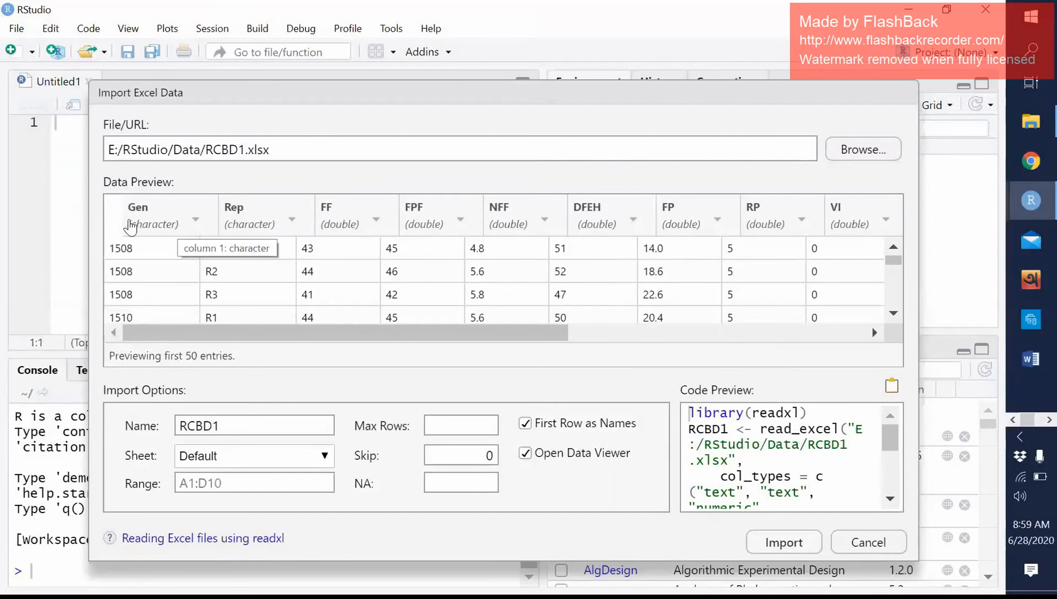
mouse_move(161, 225)
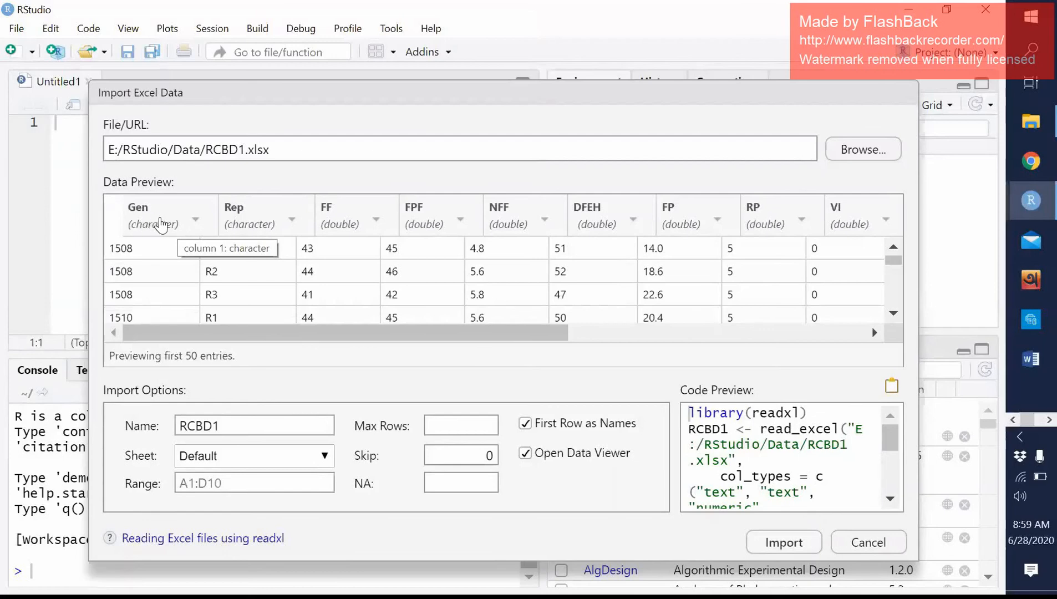
mouse_move(211, 234)
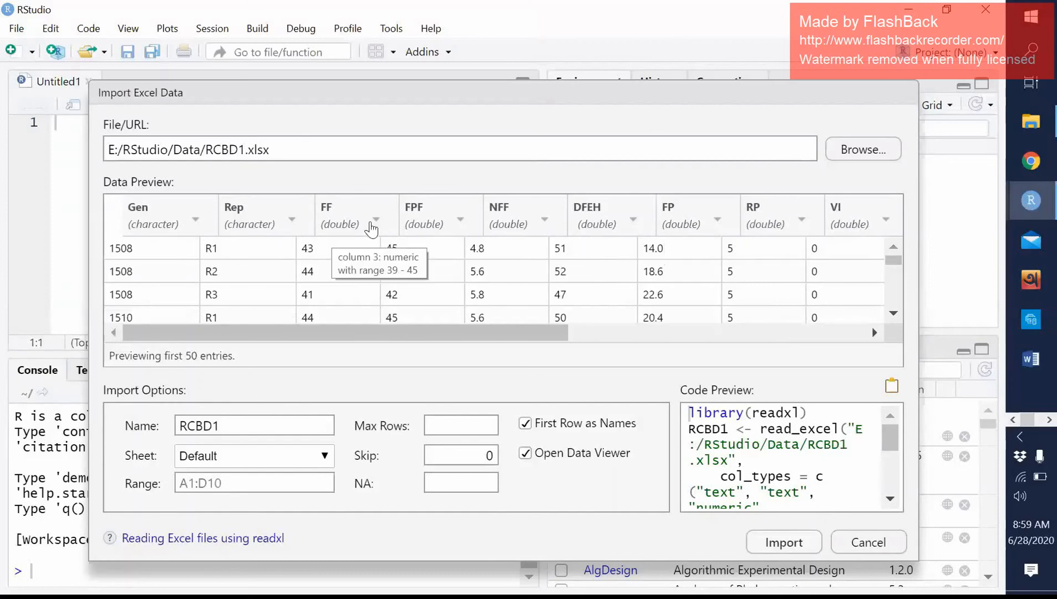
click(374, 220)
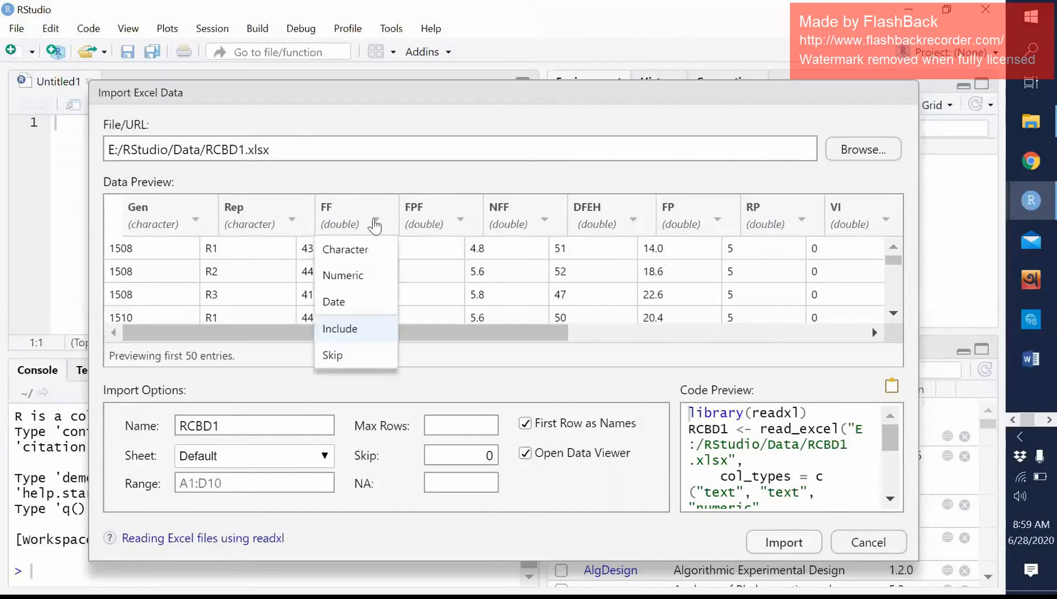
mouse_move(377, 215)
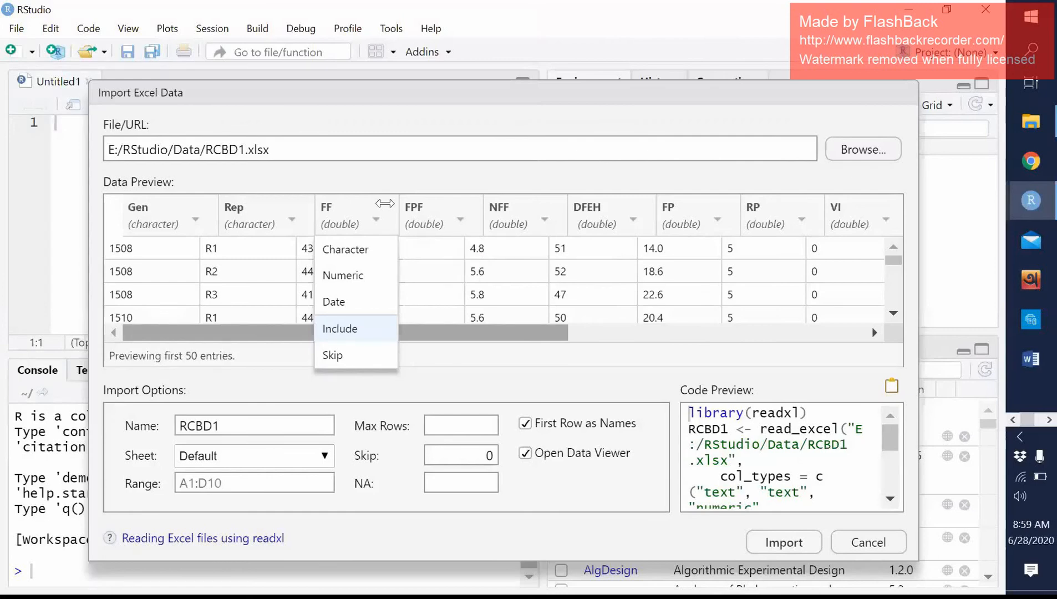
click(339, 329)
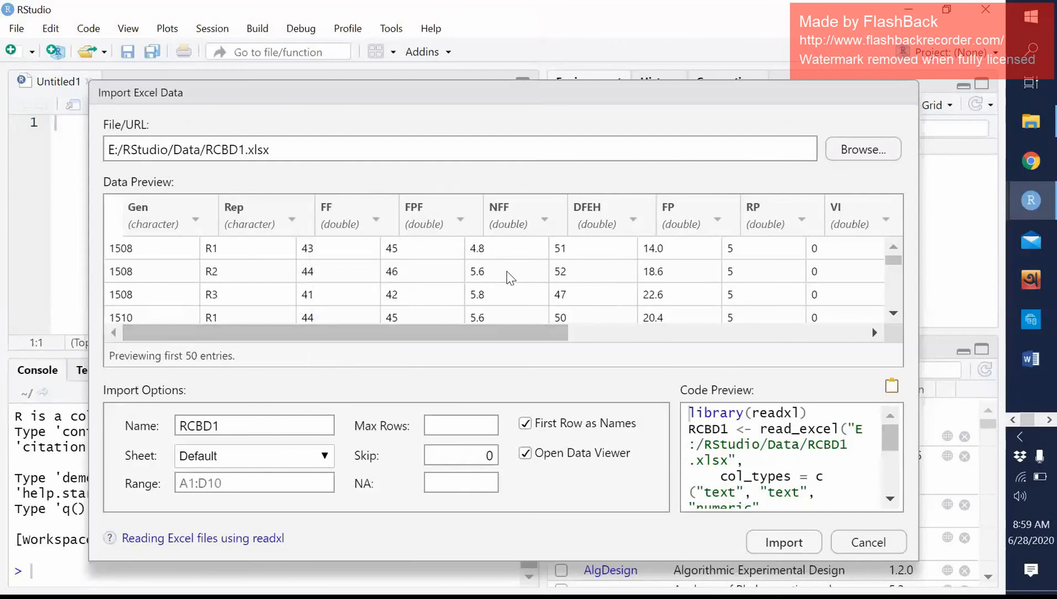
mouse_move(488, 273)
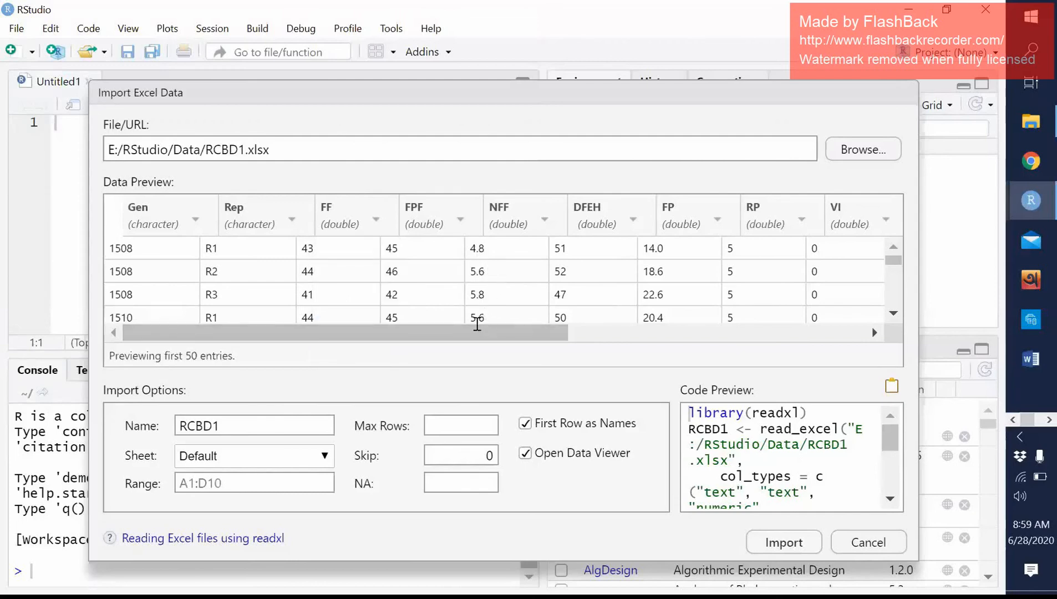
mouse_move(548, 328)
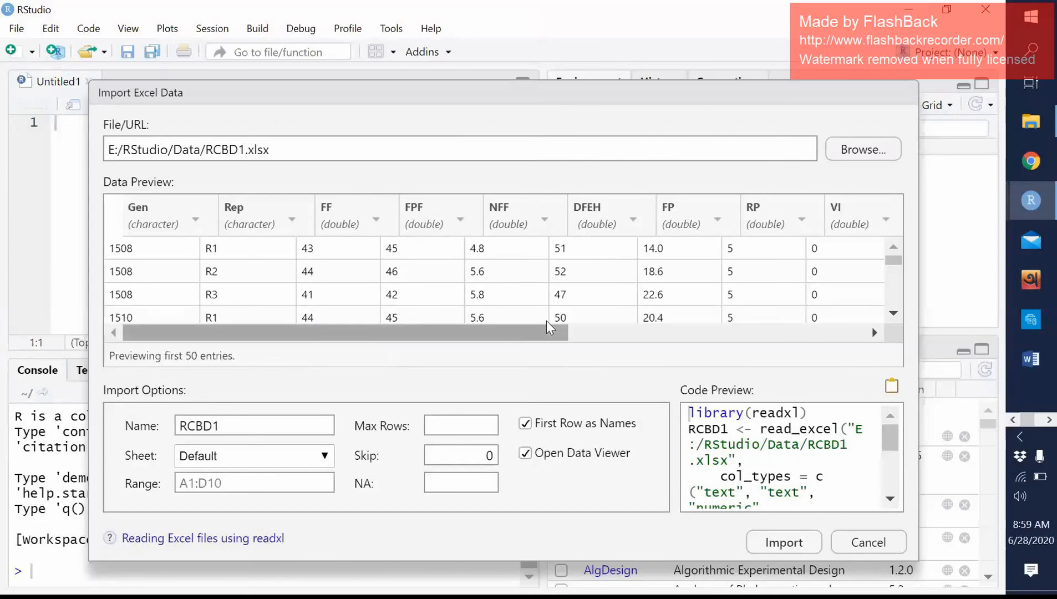
mouse_move(550, 329)
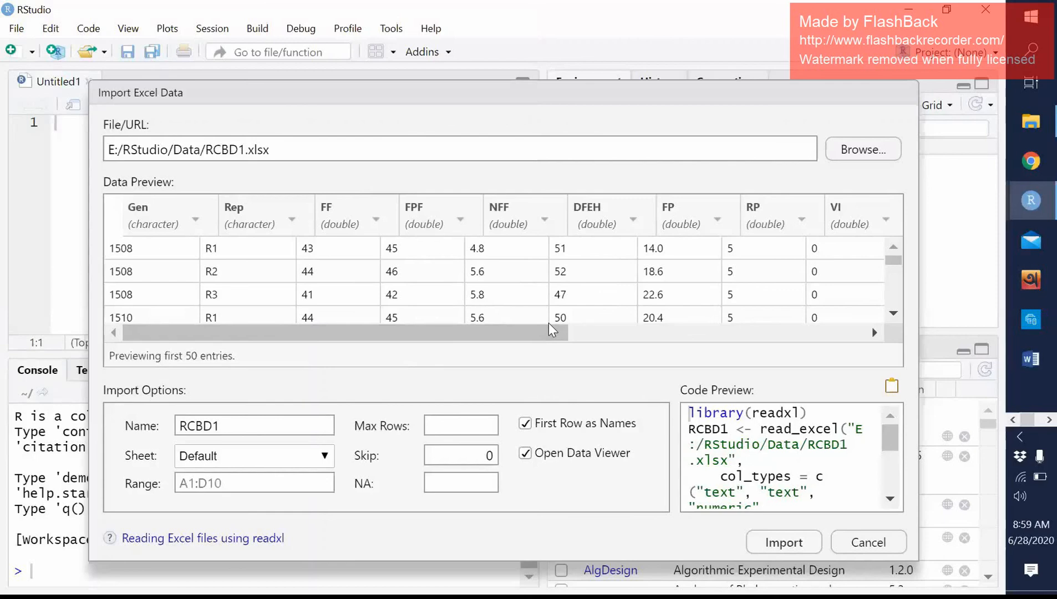
mouse_move(553, 337)
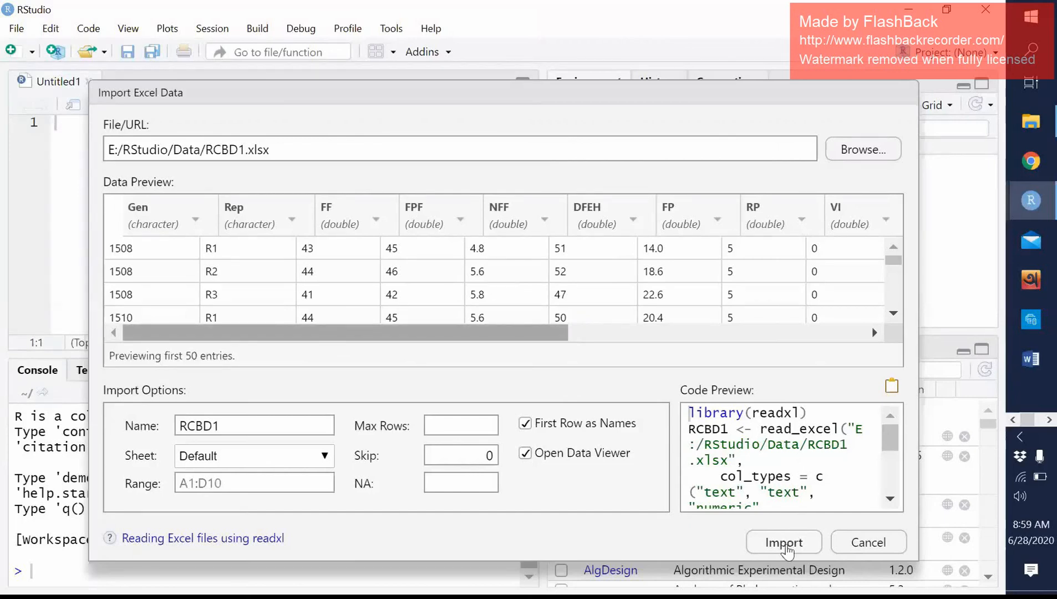
Import RCBD1.xlsx as the RCBD1 data frame (42 obs. of 15 variables) and view it.
click(783, 542)
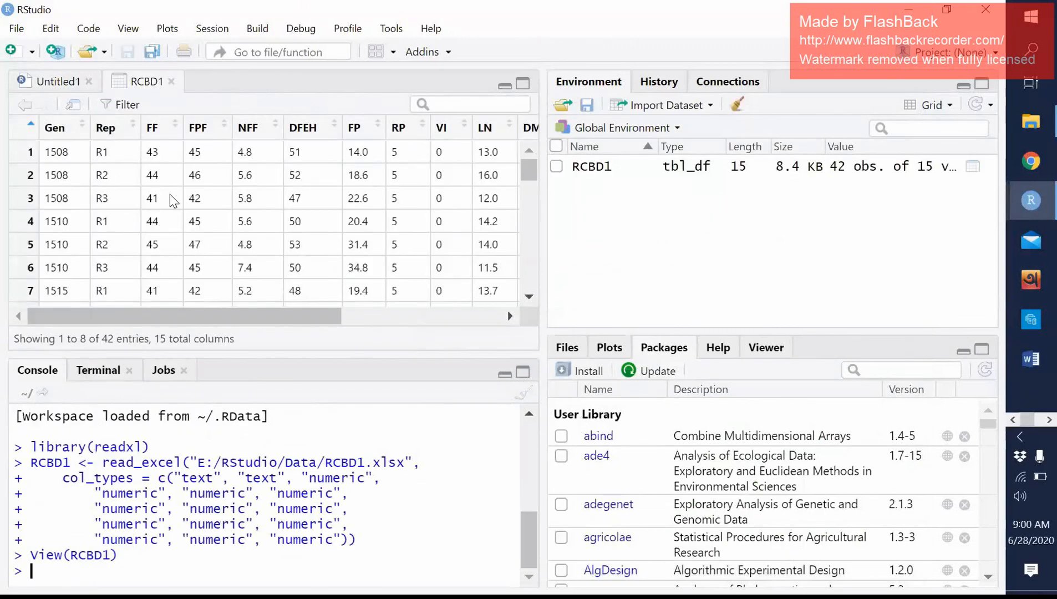
scroll(down, 3)
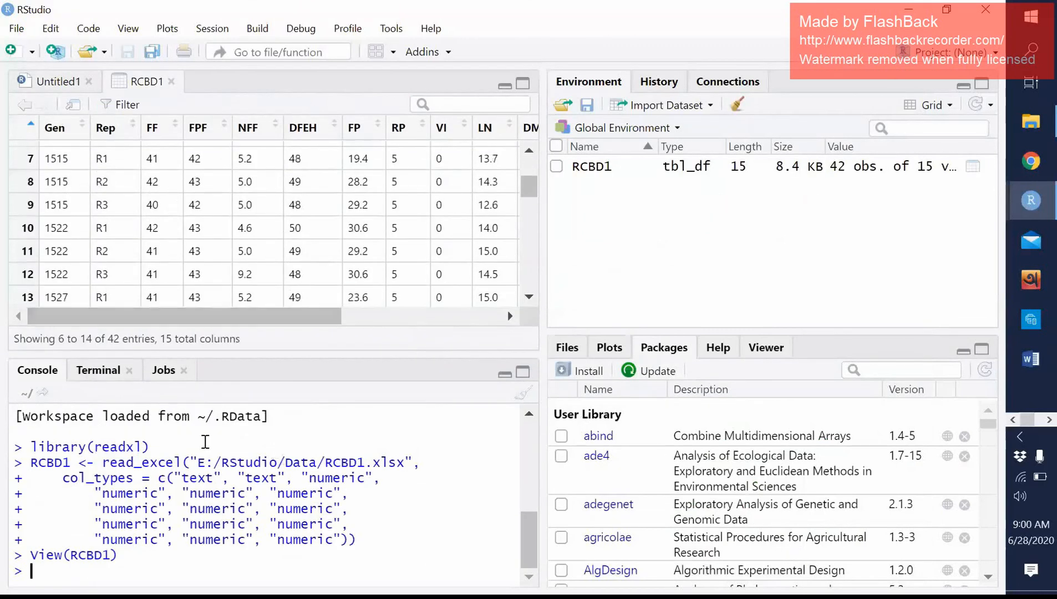
mouse_move(63, 585)
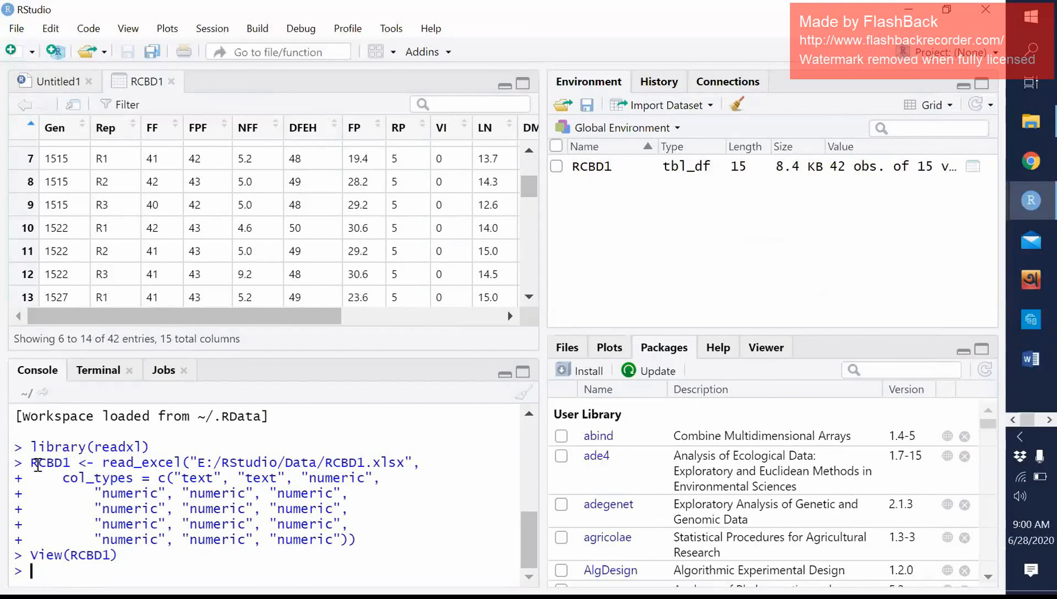
mouse_move(75, 468)
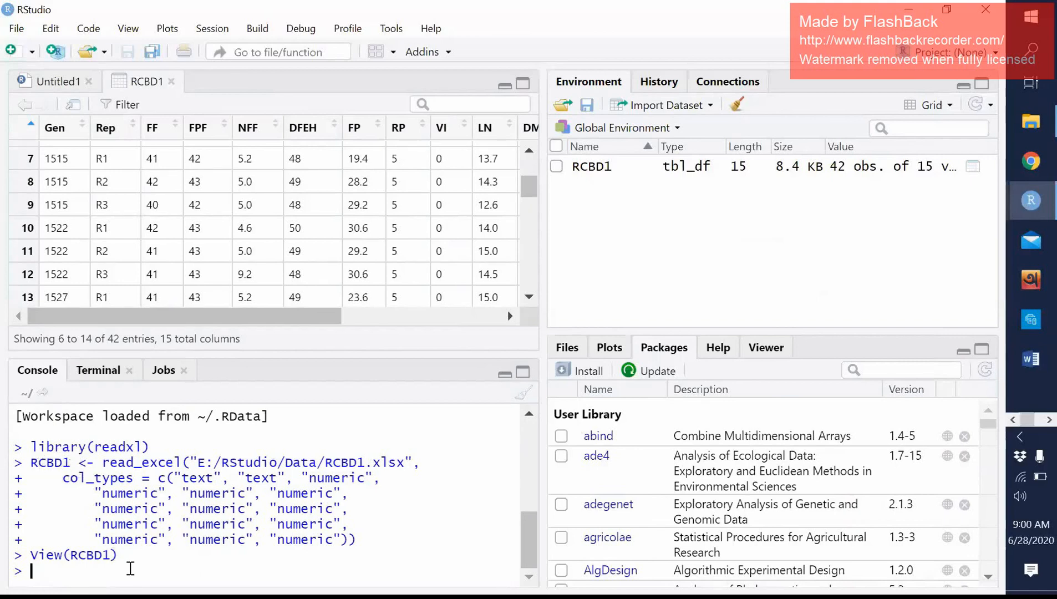
mouse_move(62, 487)
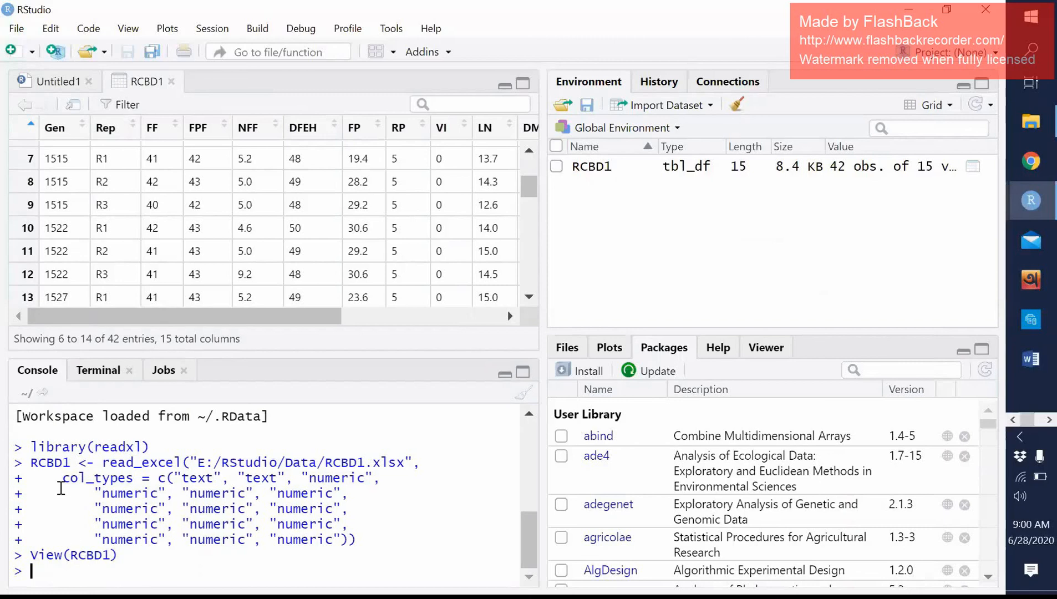